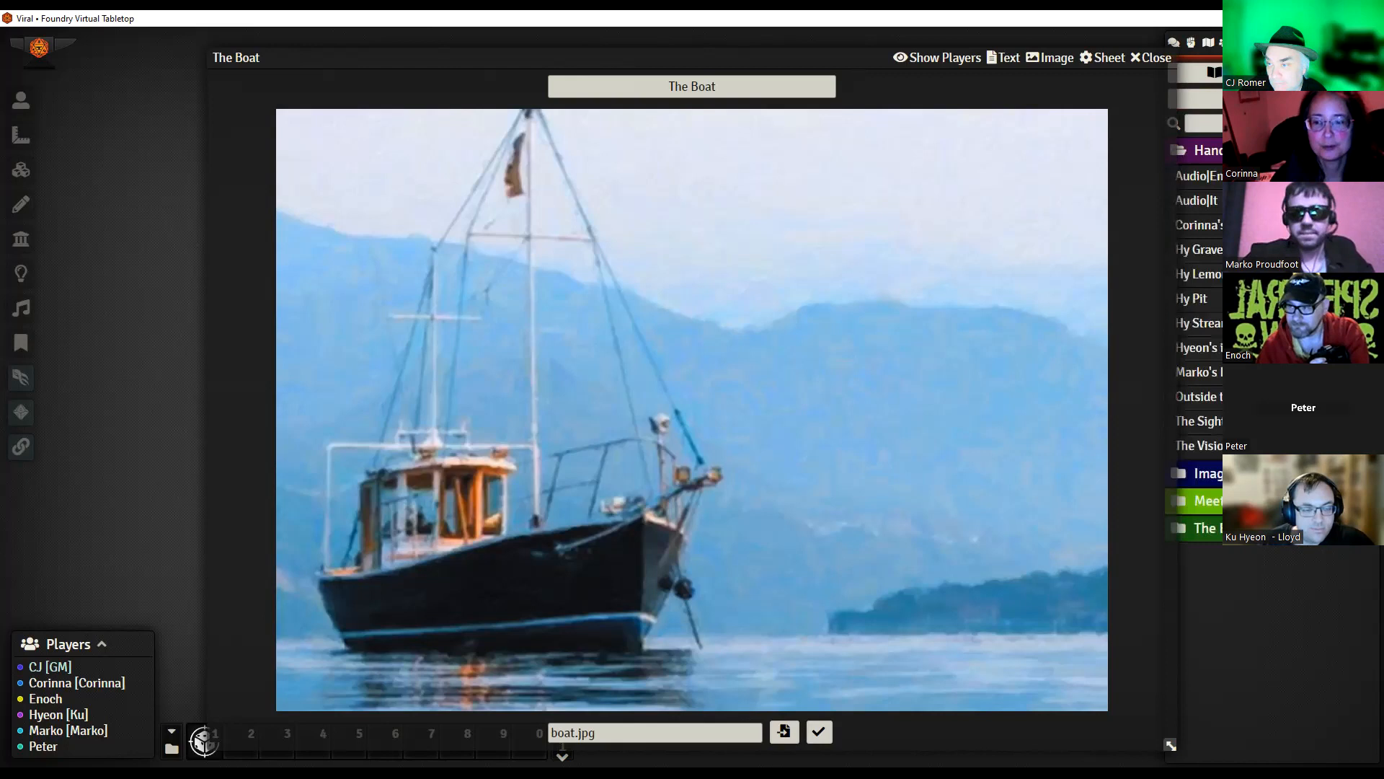
Step: Close the How to be a Ghosthunter journal popout
left_click(1199, 445)
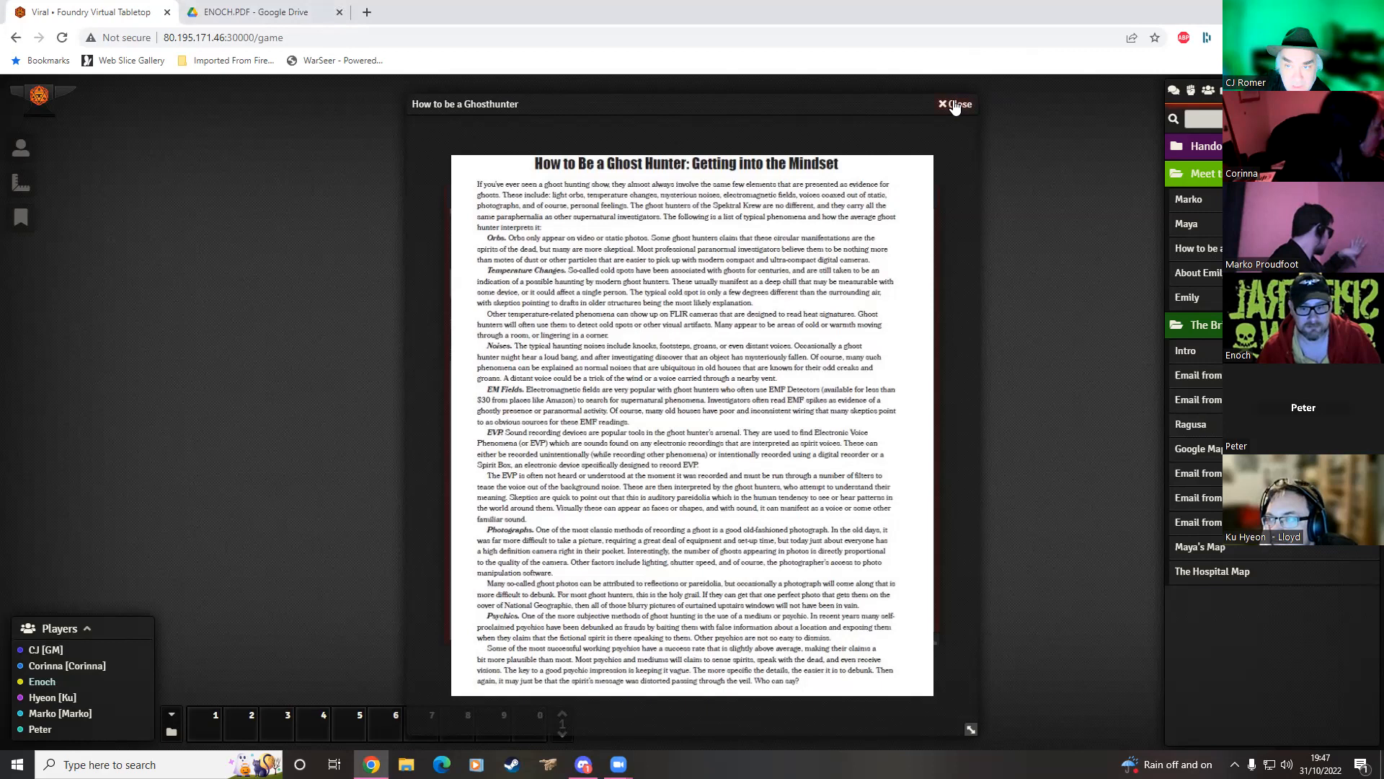
left_click(956, 103)
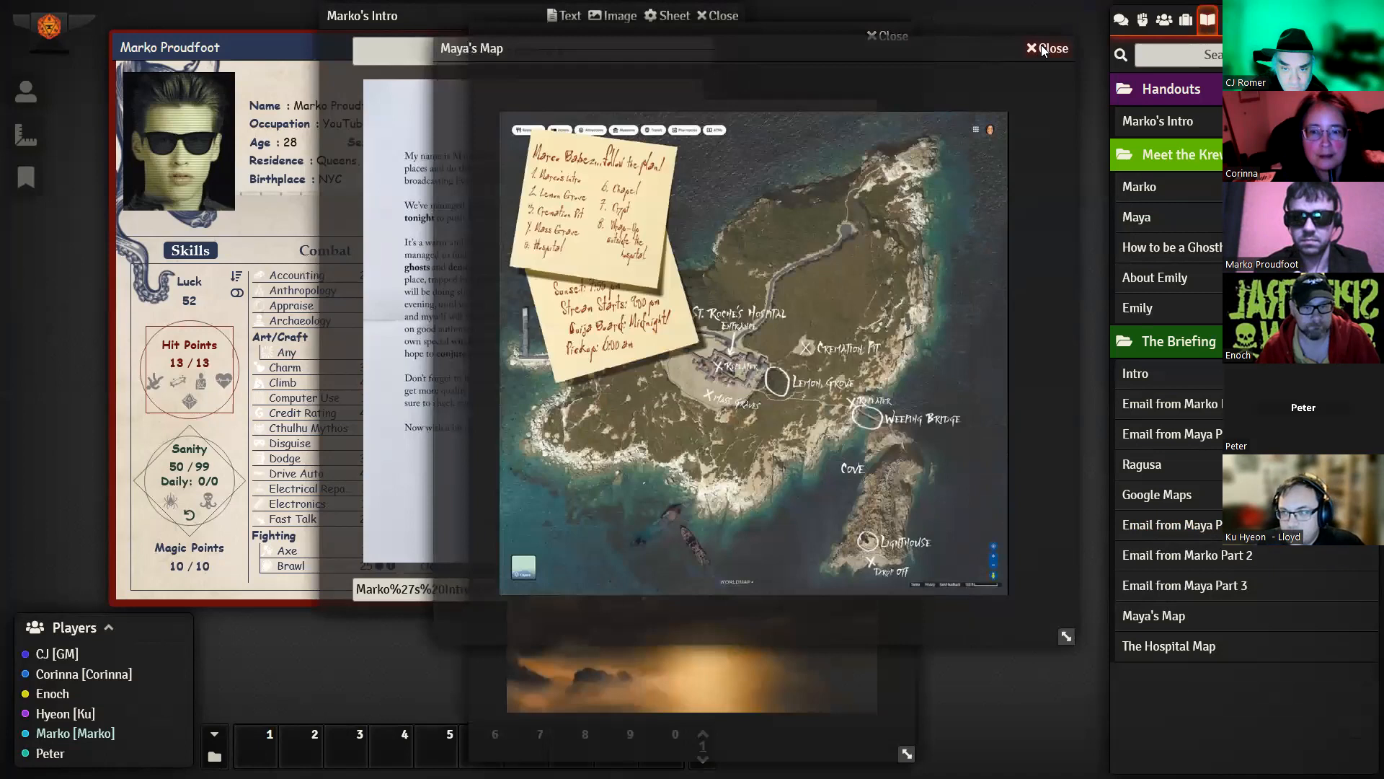
Step: Close the Maya's Map popout window
left_click(1051, 49)
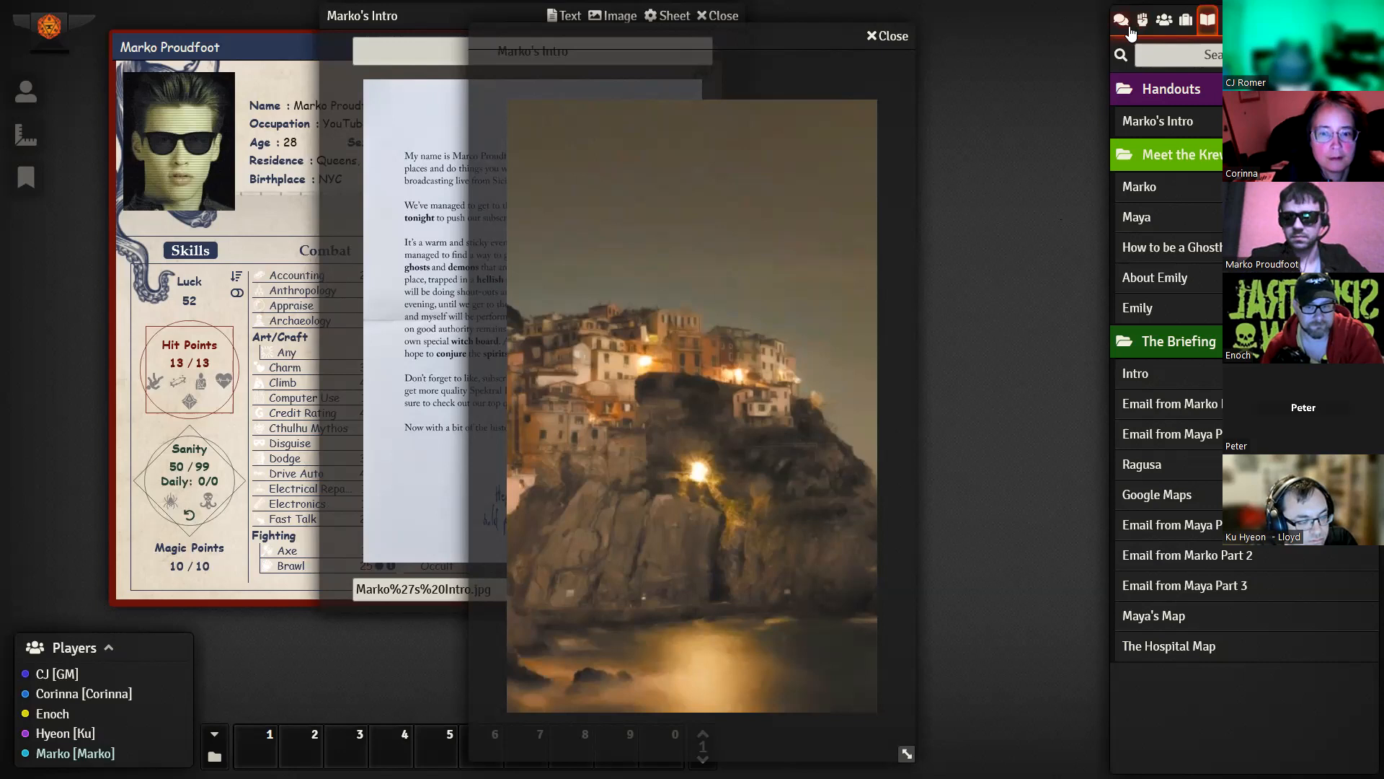
Step: Switch the sidebar to the chat log, then back to the journal list
left_click(1121, 20)
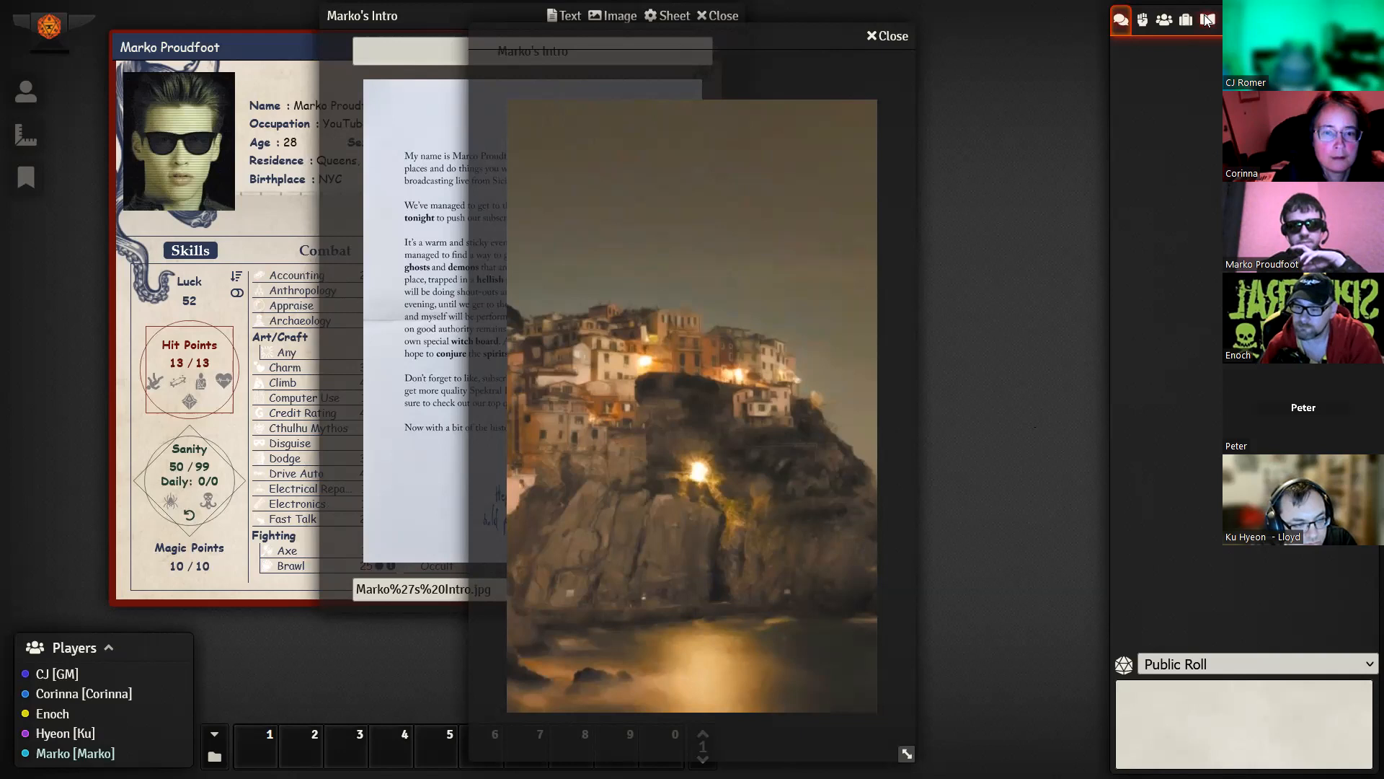
left_click(1185, 20)
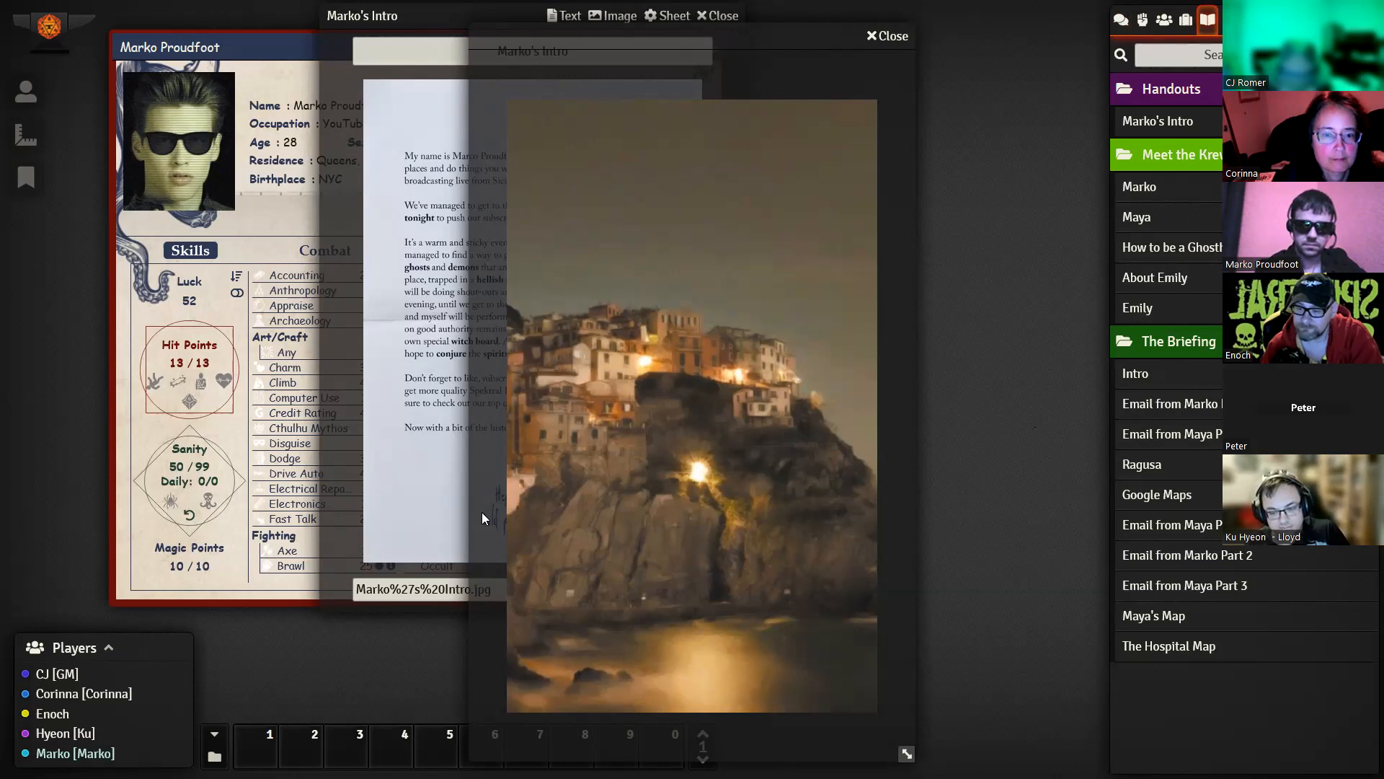
mouse_move(1066, 614)
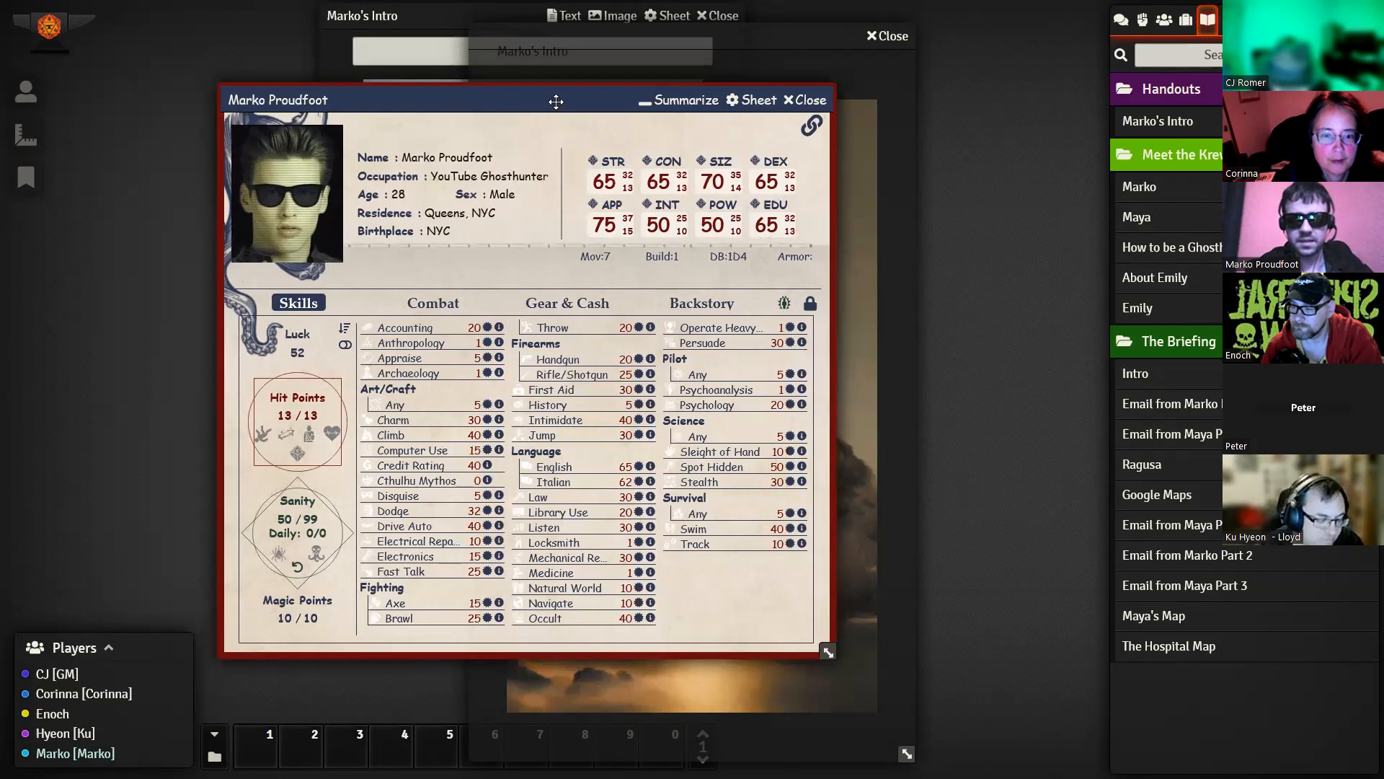
Step: Drag Marko Proudfoot's character sheet toward the upper left of the canvas
left_click_drag(556, 98, 416, 56)
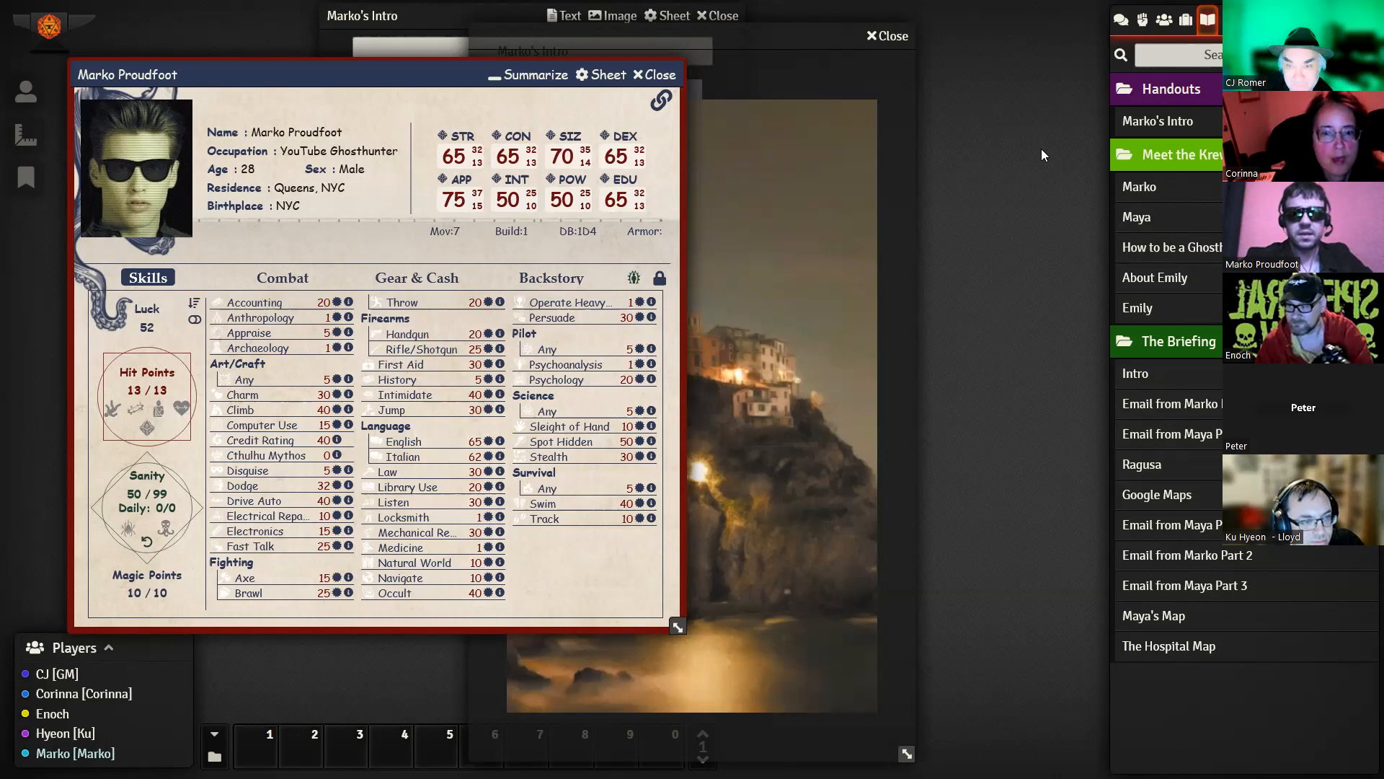
mouse_move(1104, 154)
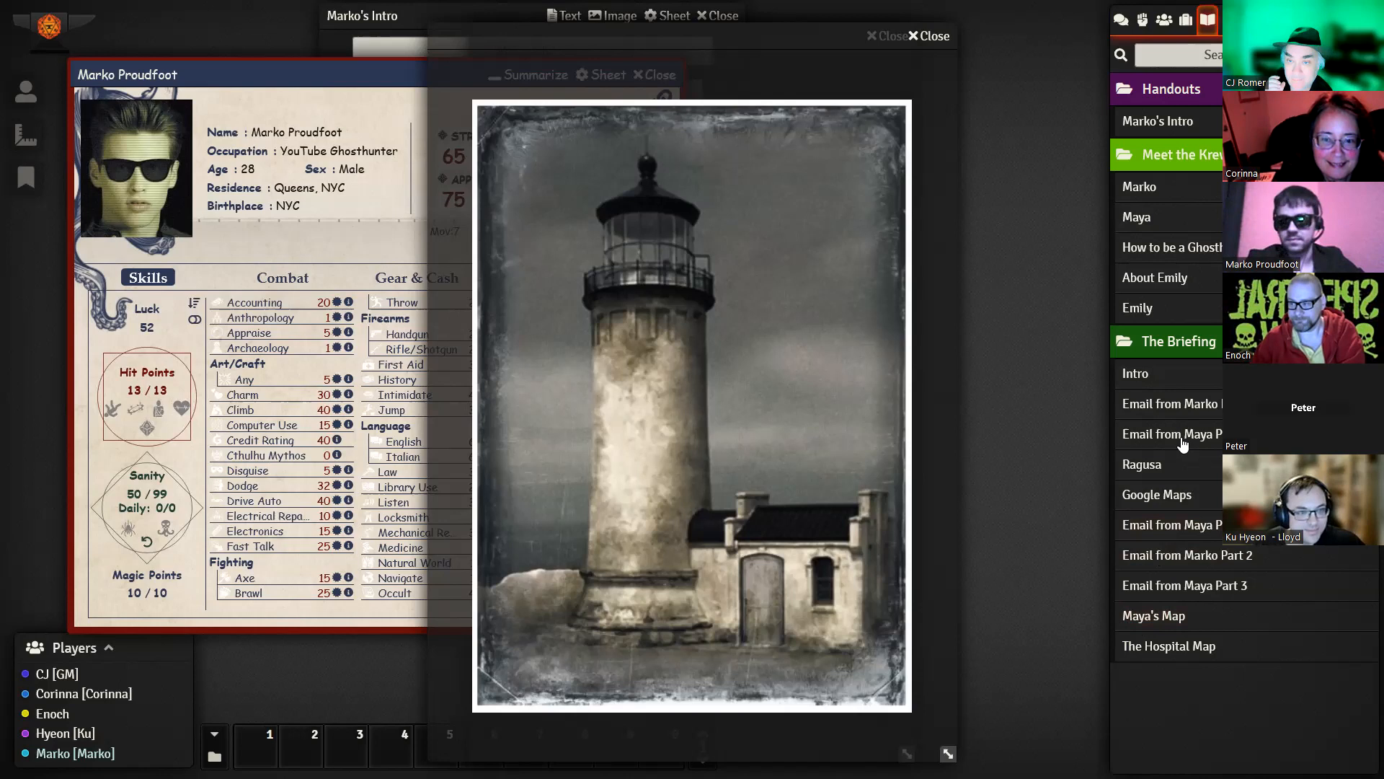
Step: Raise the Marko's Intro journal window to view its intro script page
left_click(563, 16)
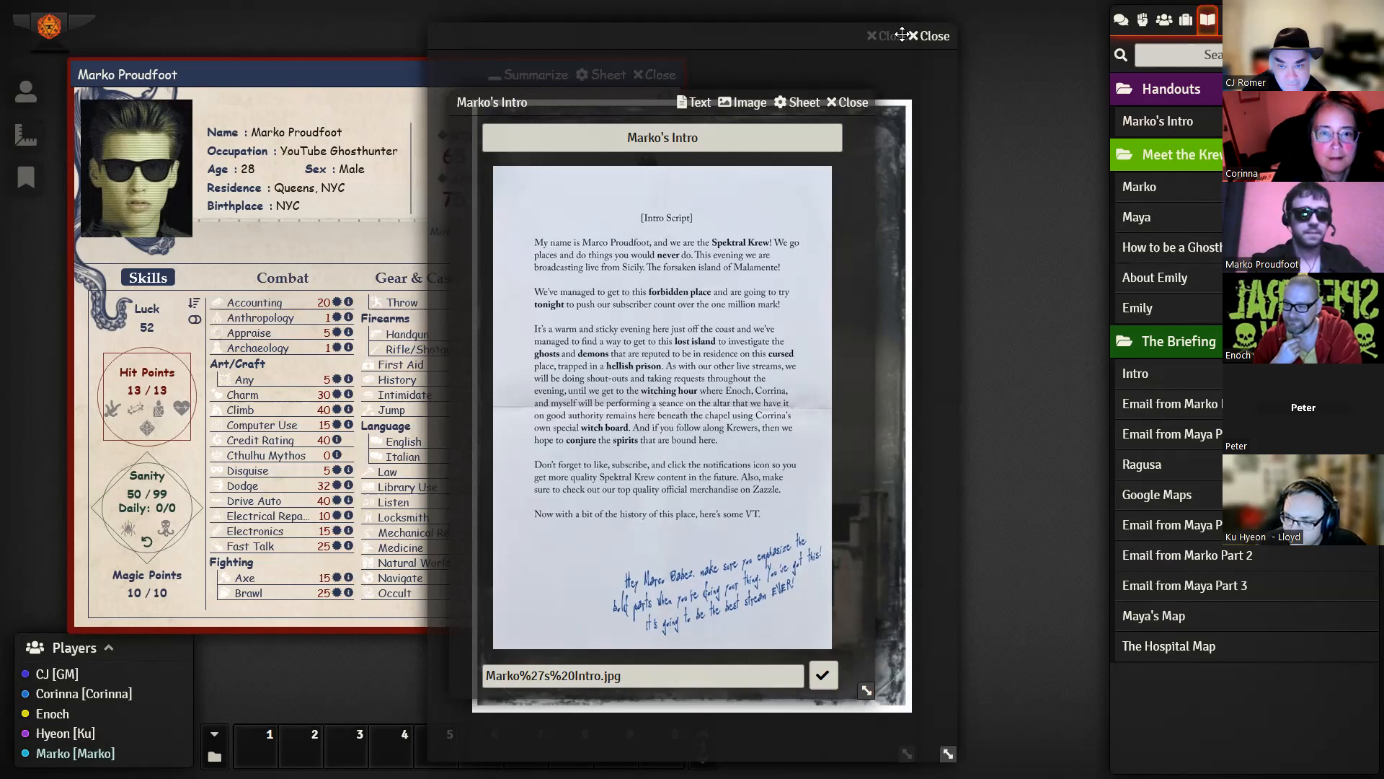
Step: Raise the lighthouse picture popout above Marko's Intro journal
left_click(748, 102)
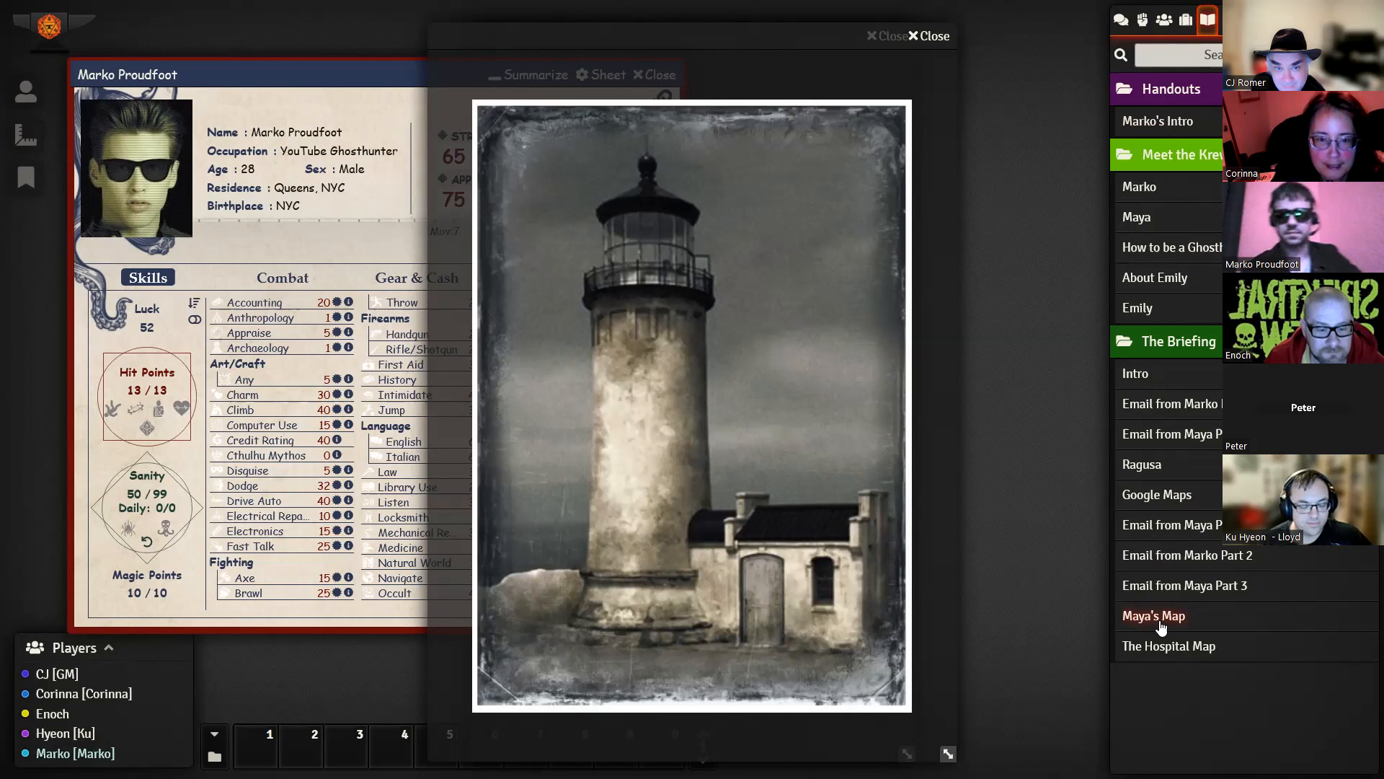
left_click(1153, 615)
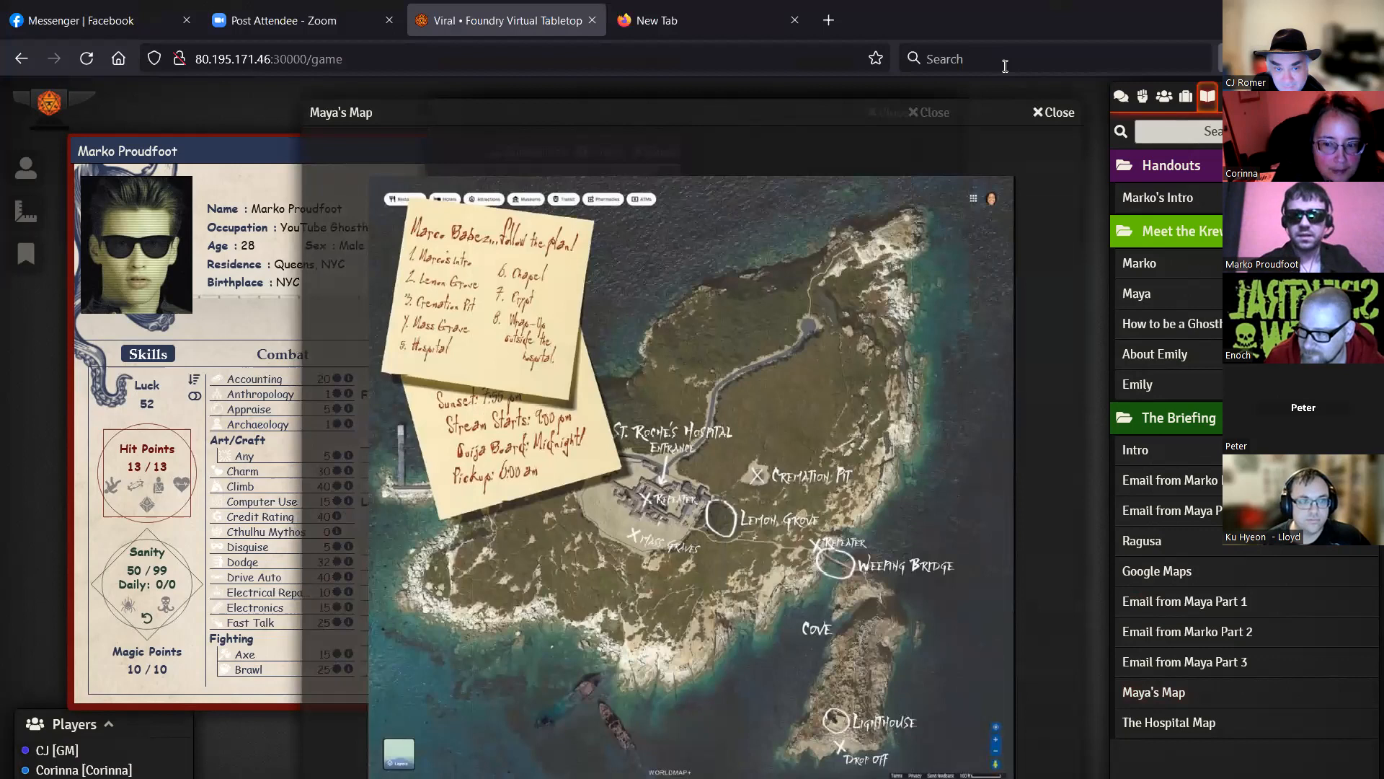
left_click(1053, 113)
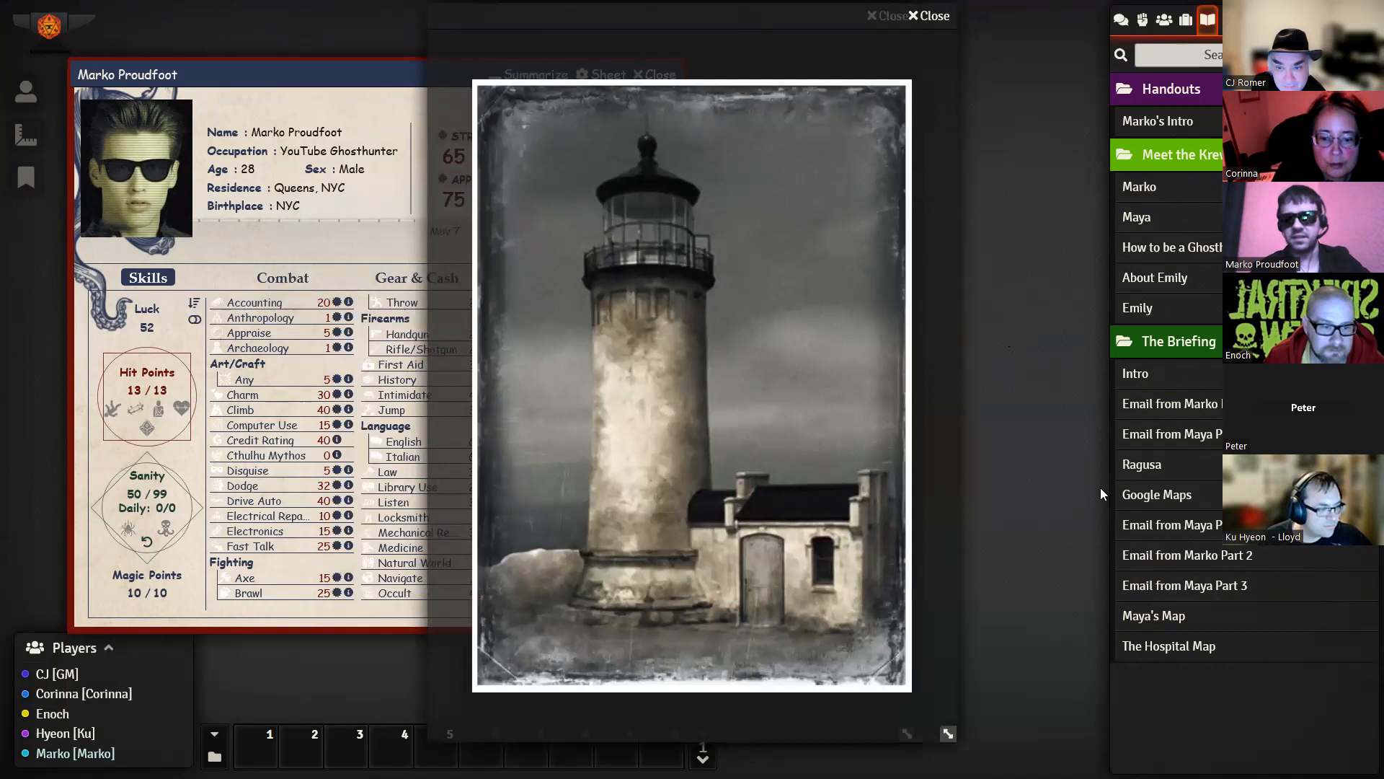
Step: Click the same spot at the bottom right of the screen three times
left_click(1152, 615)
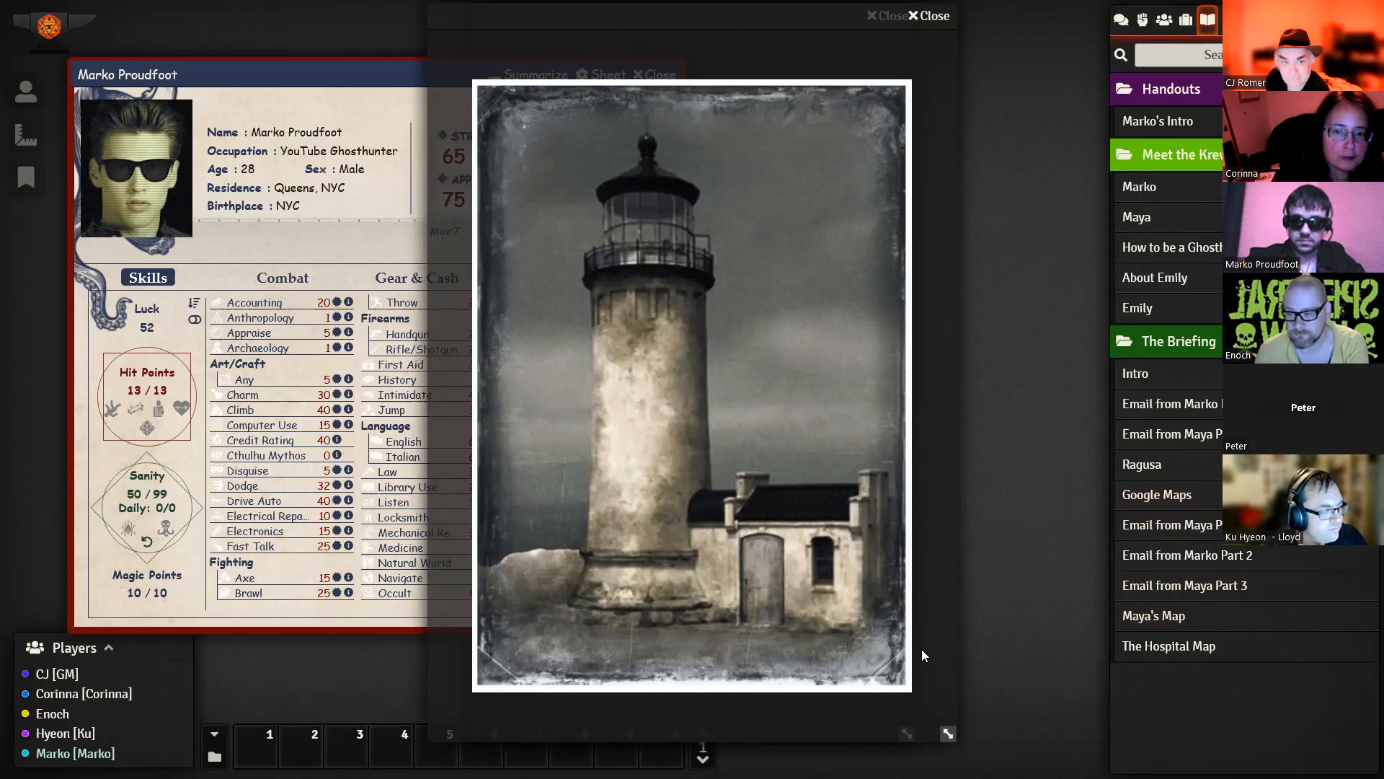
left_click(1153, 615)
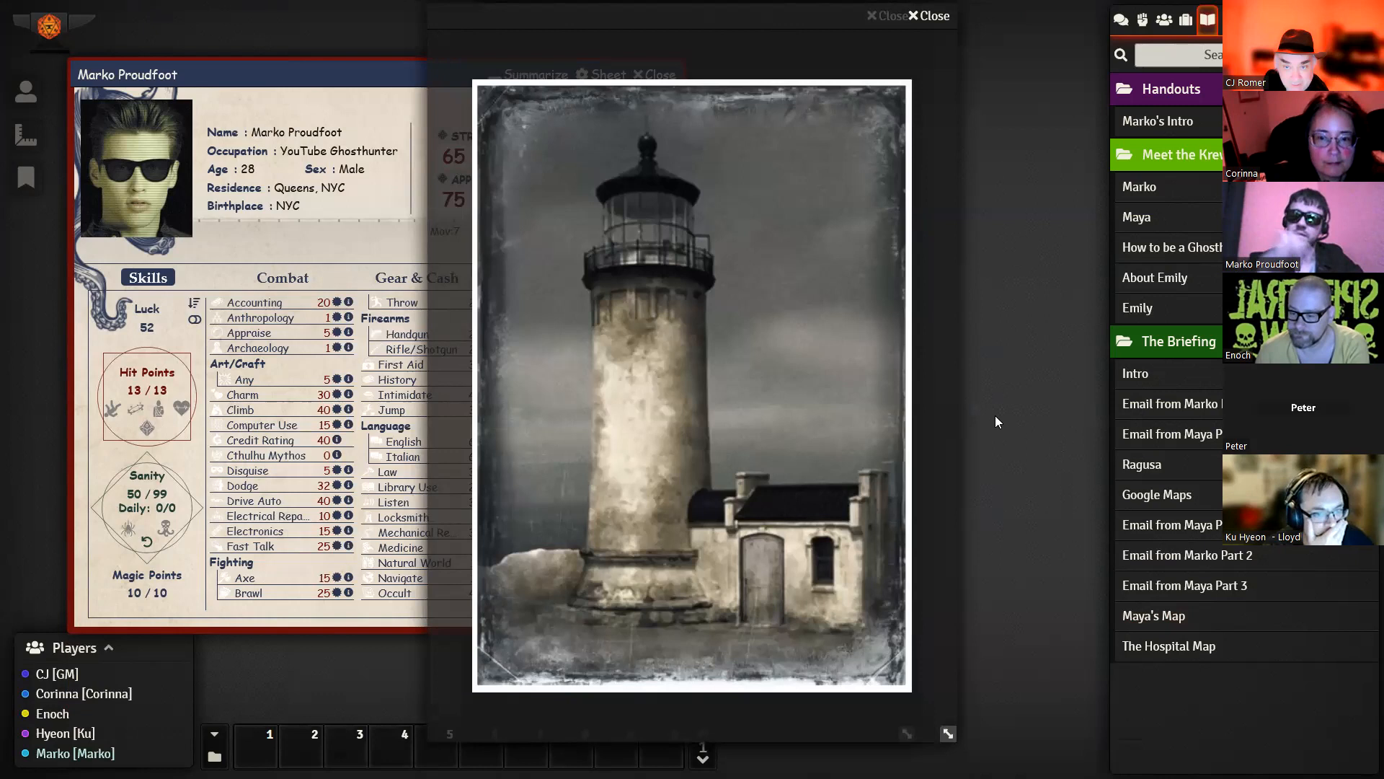
left_click(1152, 615)
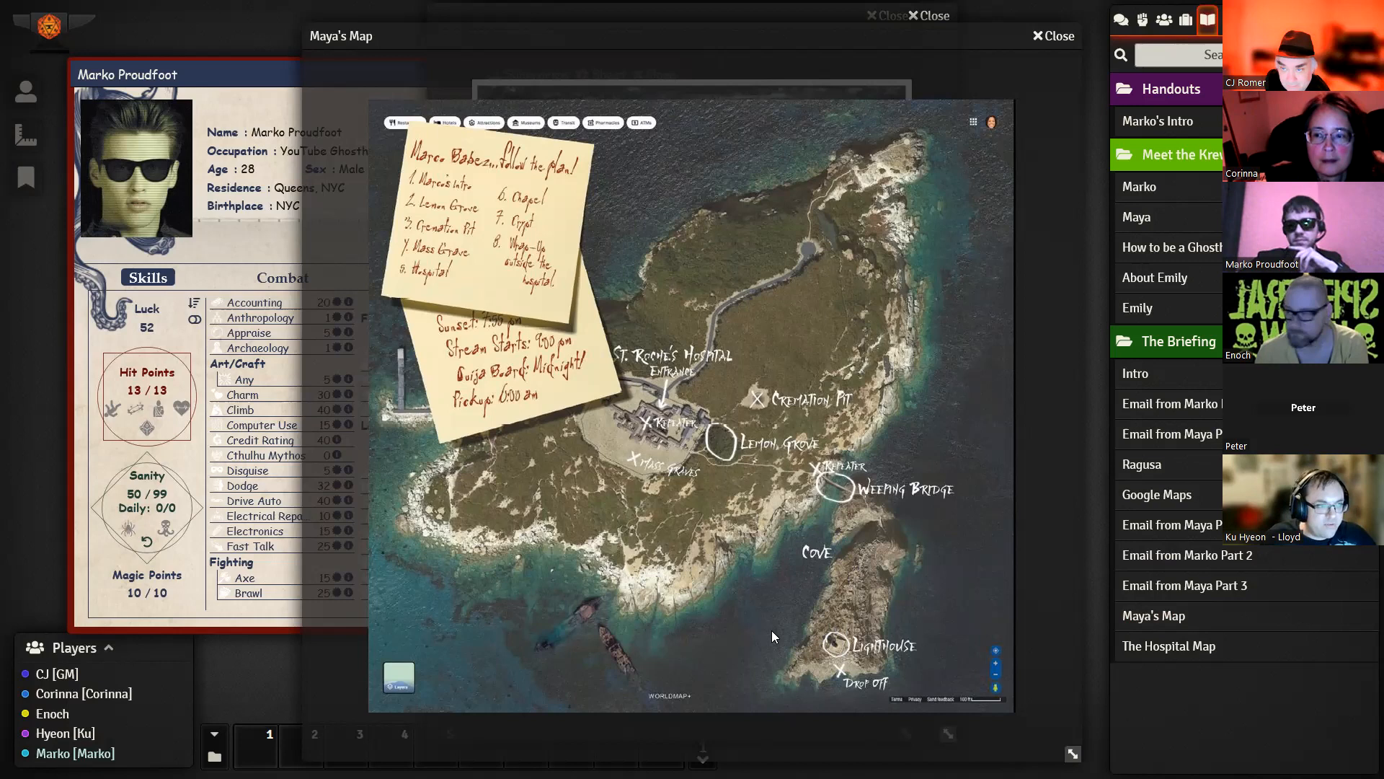
mouse_move(828, 526)
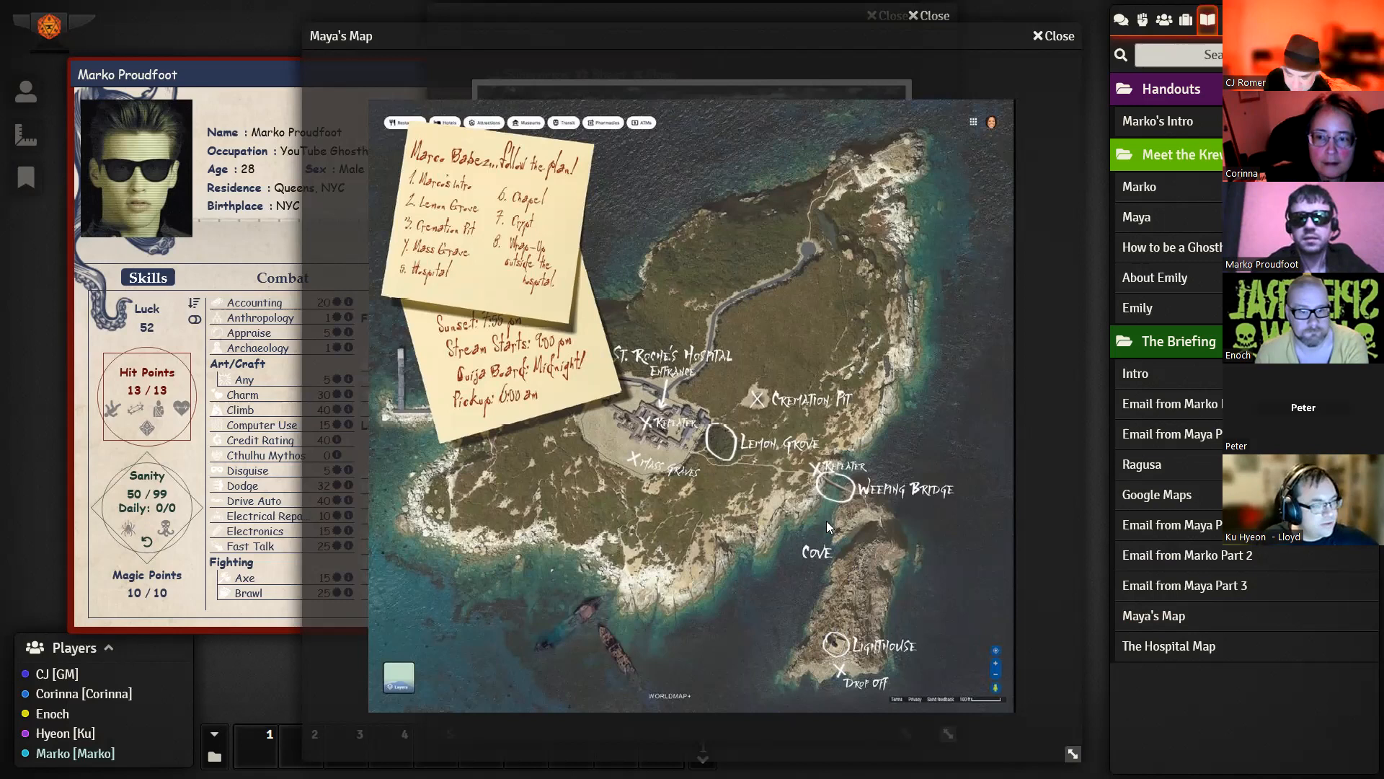
mouse_move(673, 559)
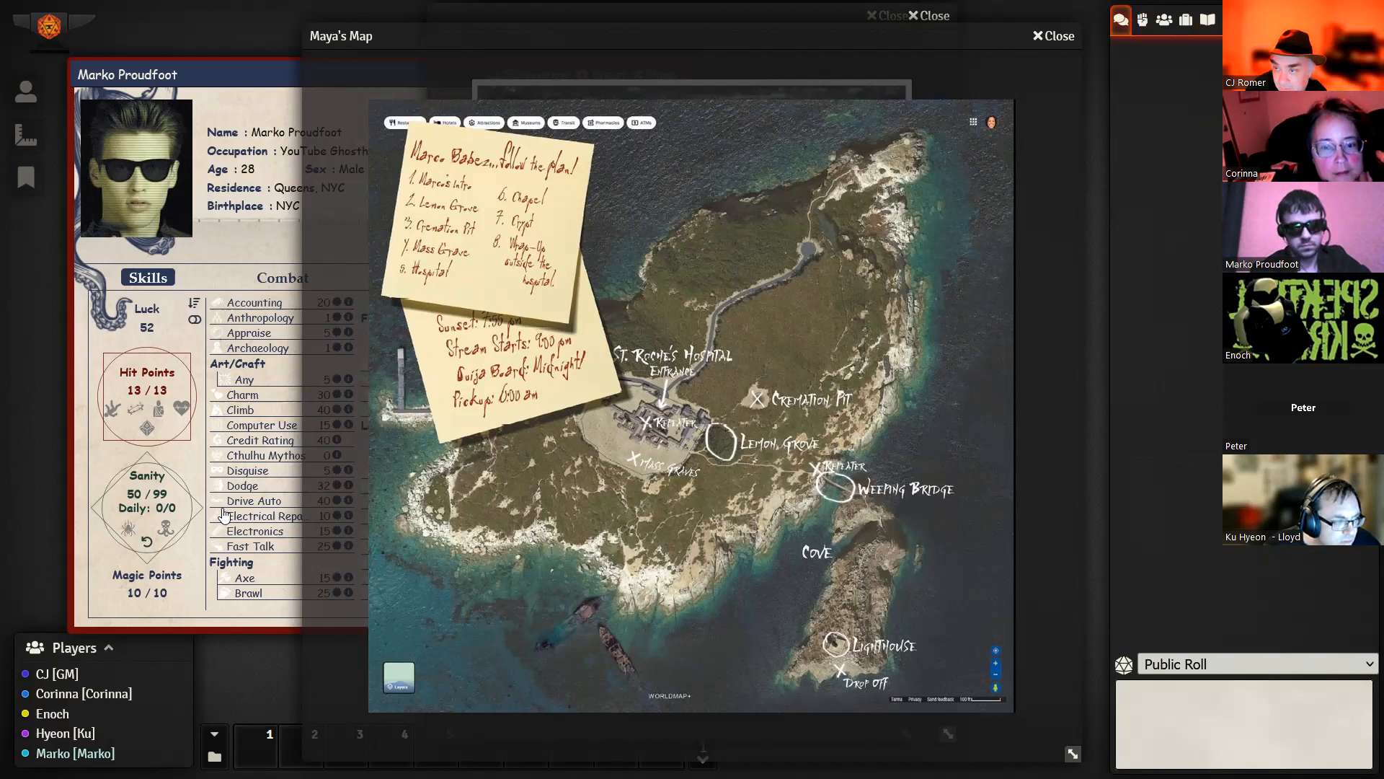
Step: Roll an opposed Electrical Repair check from Marko's sheet
left_click(264, 515)
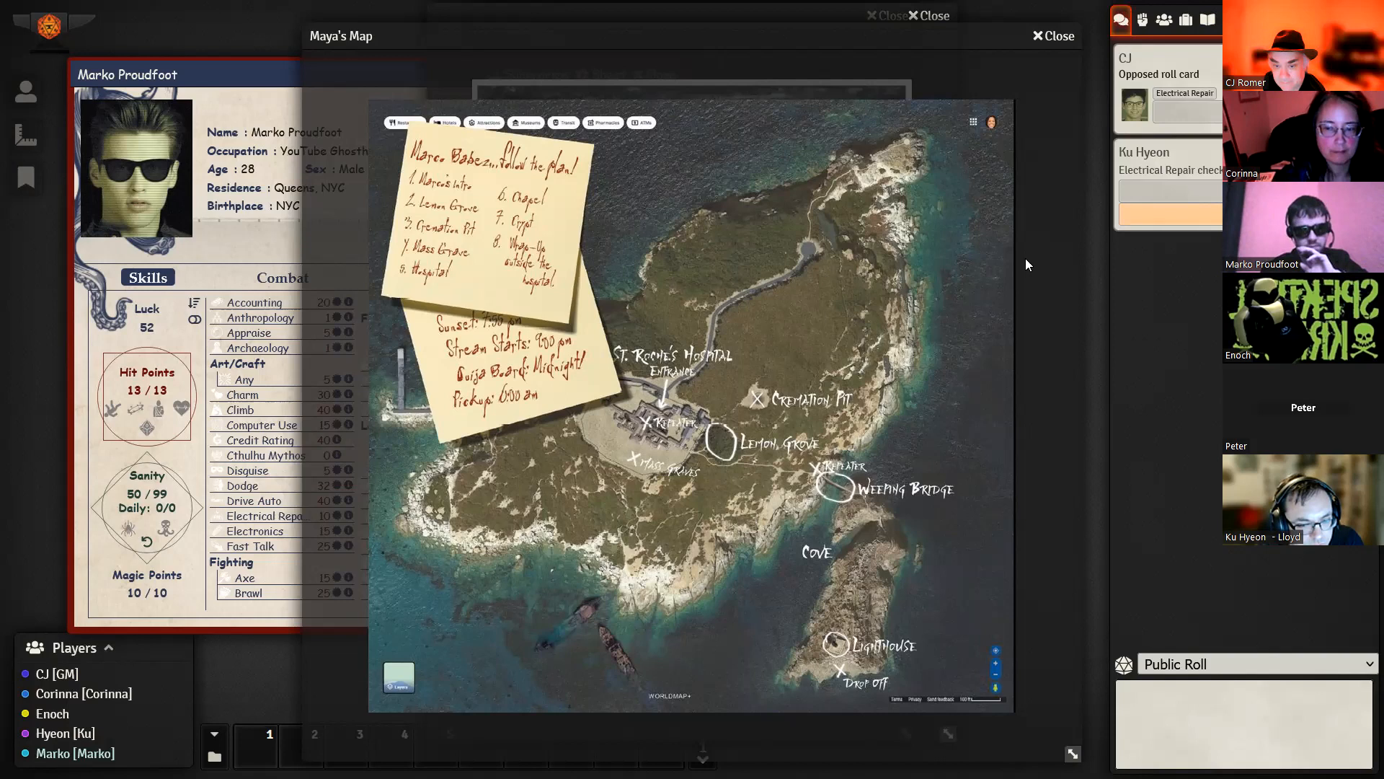
mouse_move(235, 243)
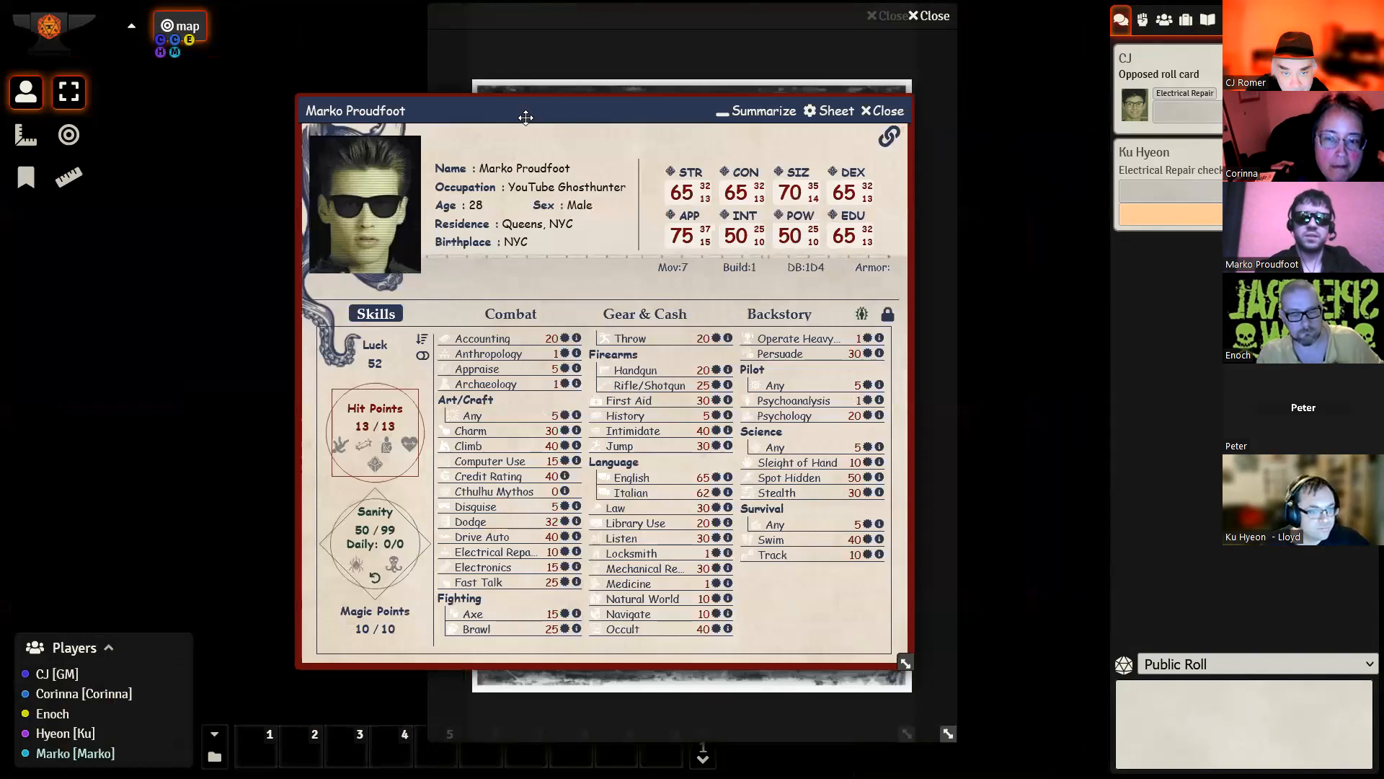
left_click_drag(527, 110, 235, 115)
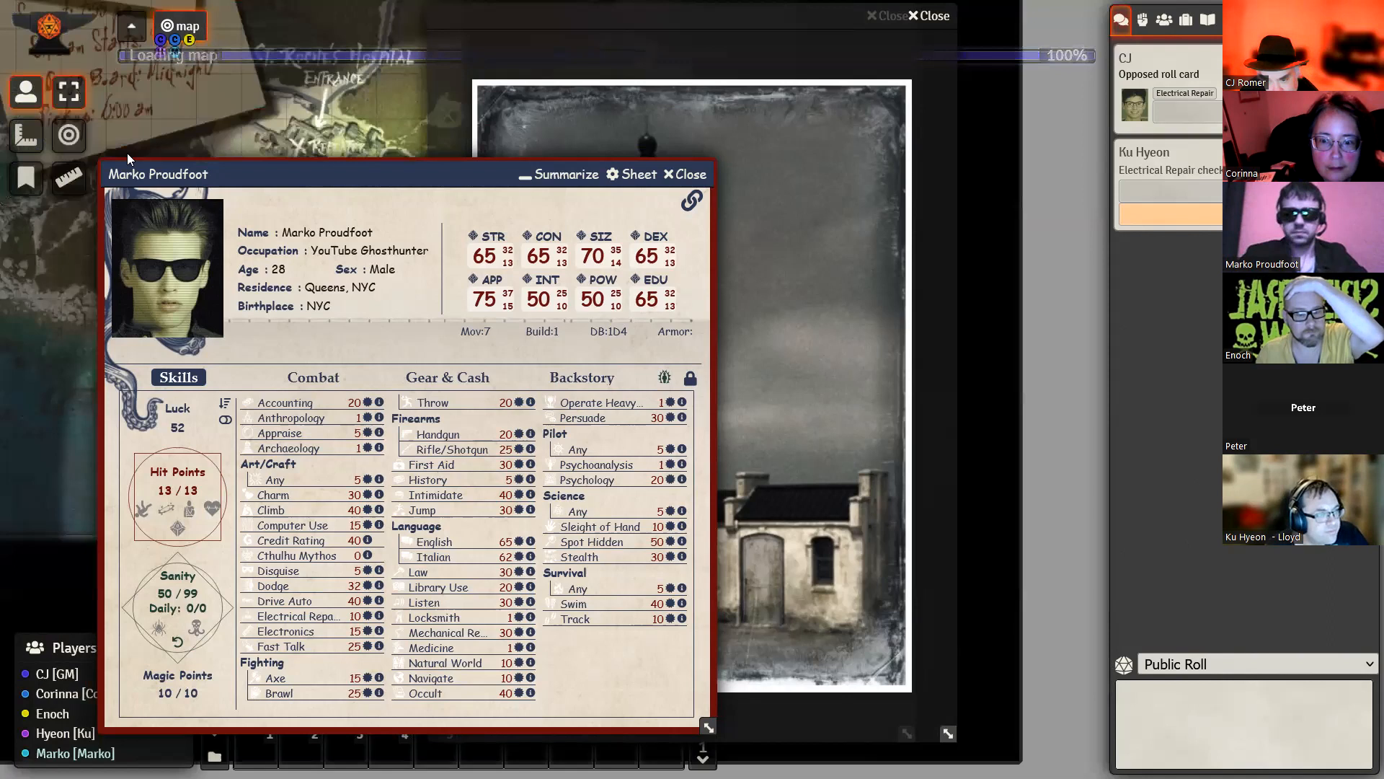
Step: Summarize Marko Proudfoot's sheet into its minimized view
left_click(563, 174)
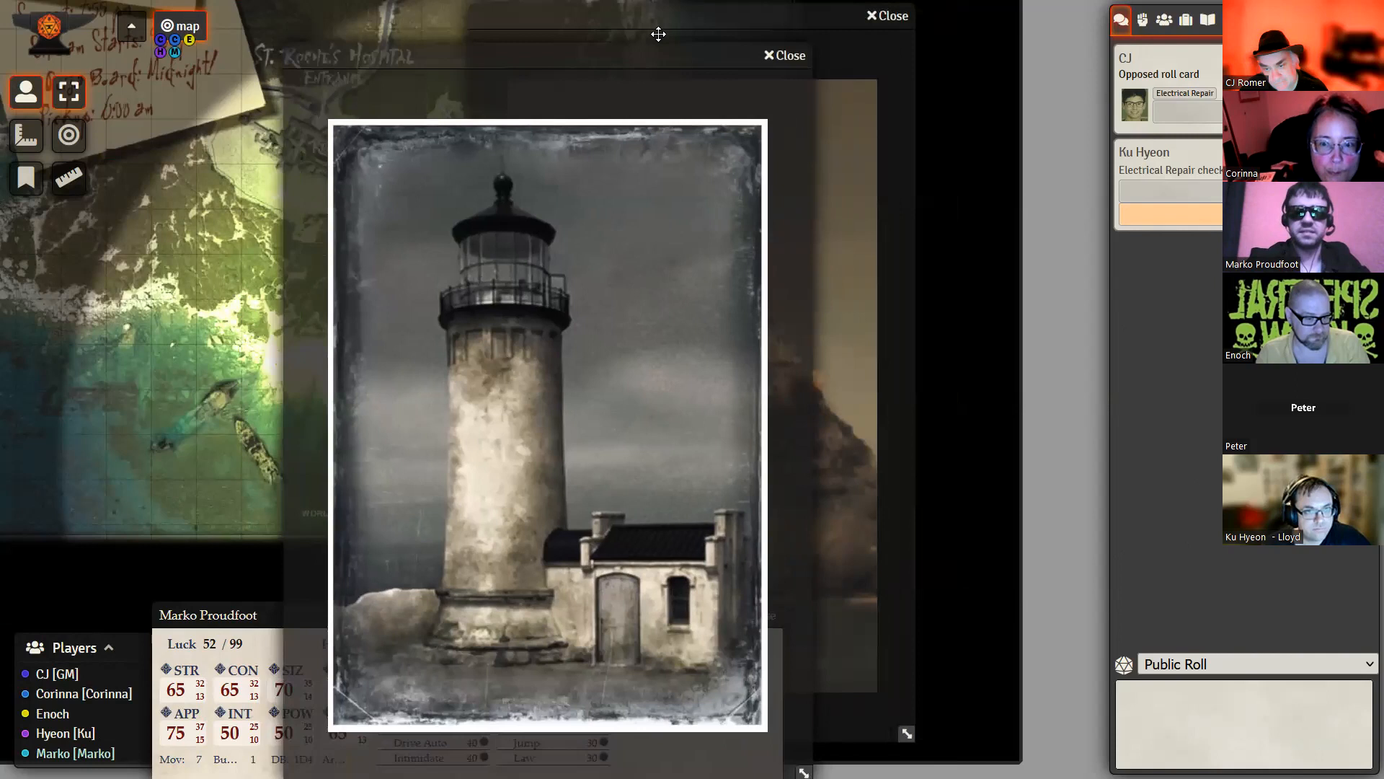
Step: Close the lighthouse image popout to reveal the island map with Ku Hyeon's token
left_click(782, 55)
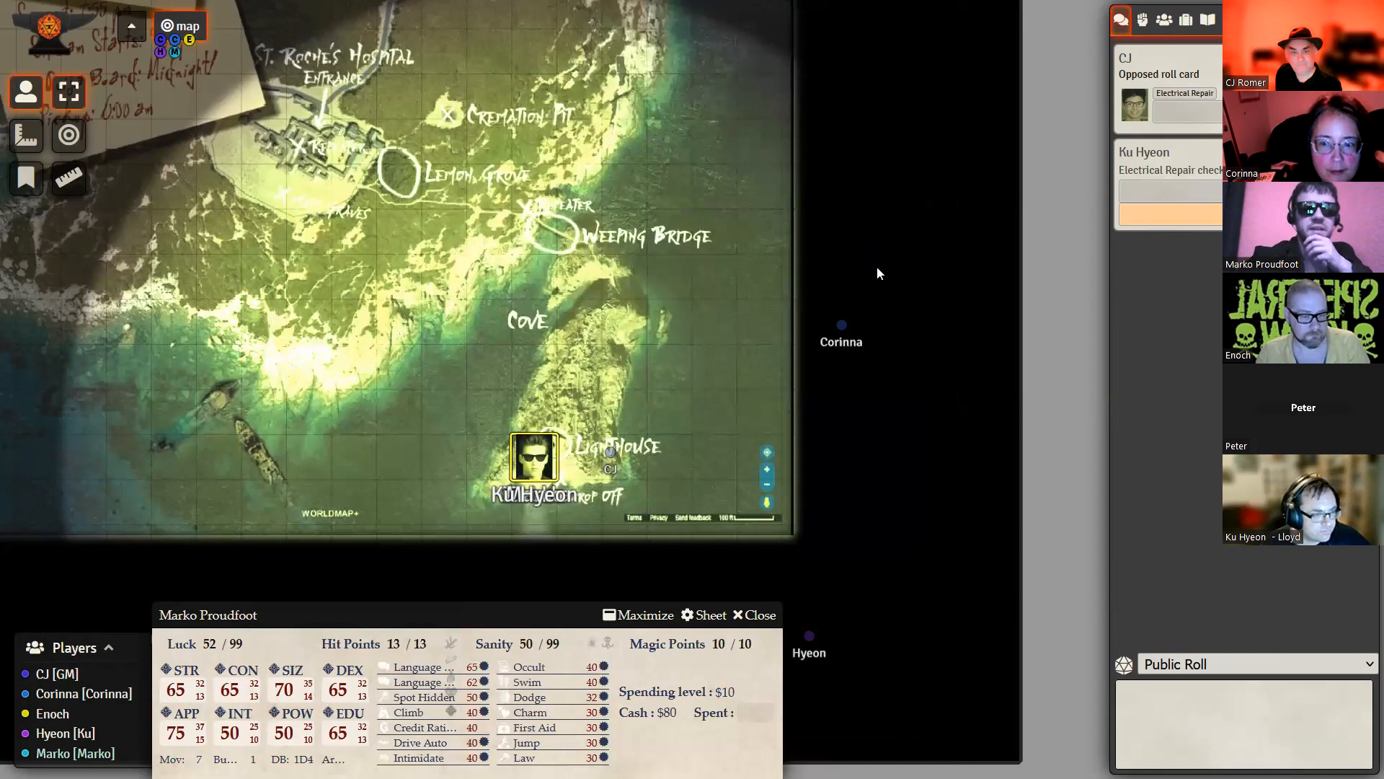
mouse_move(469, 329)
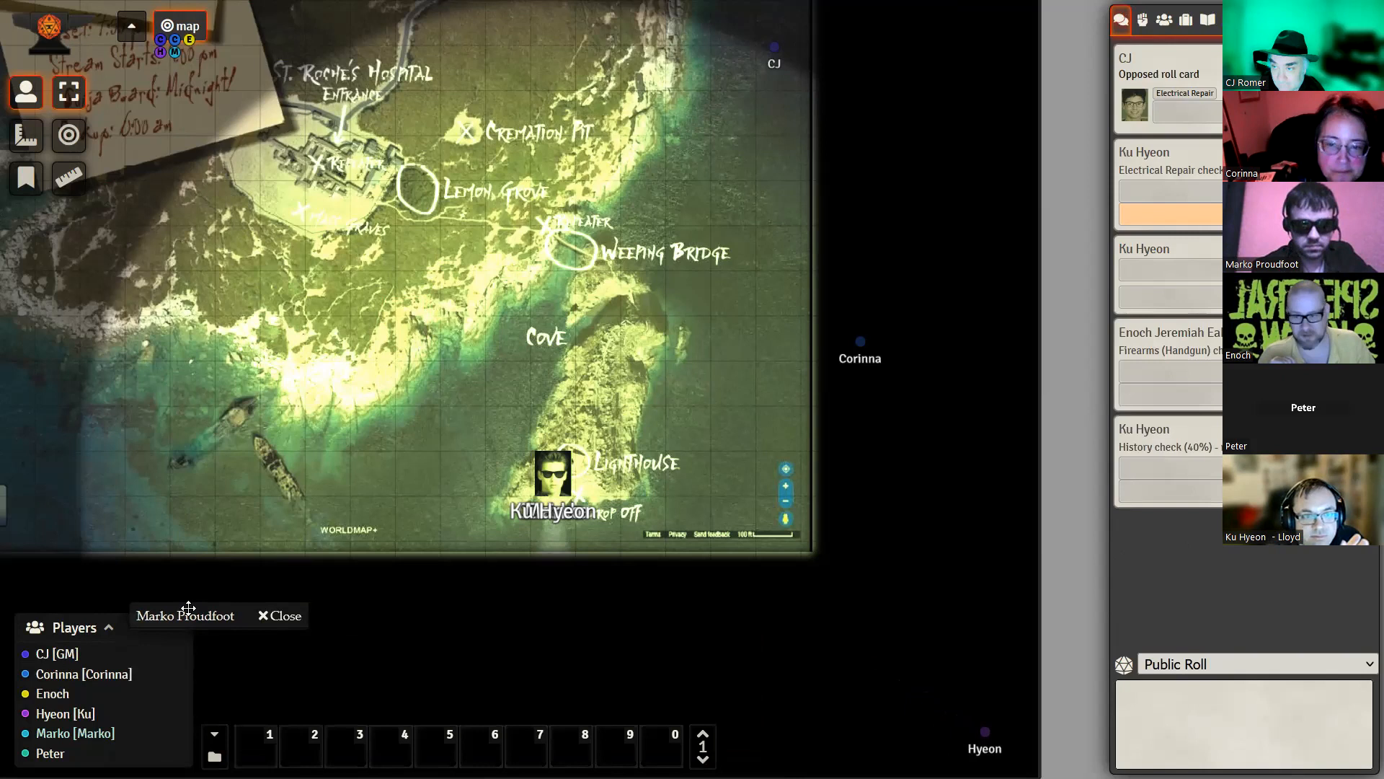
left_click(184, 615)
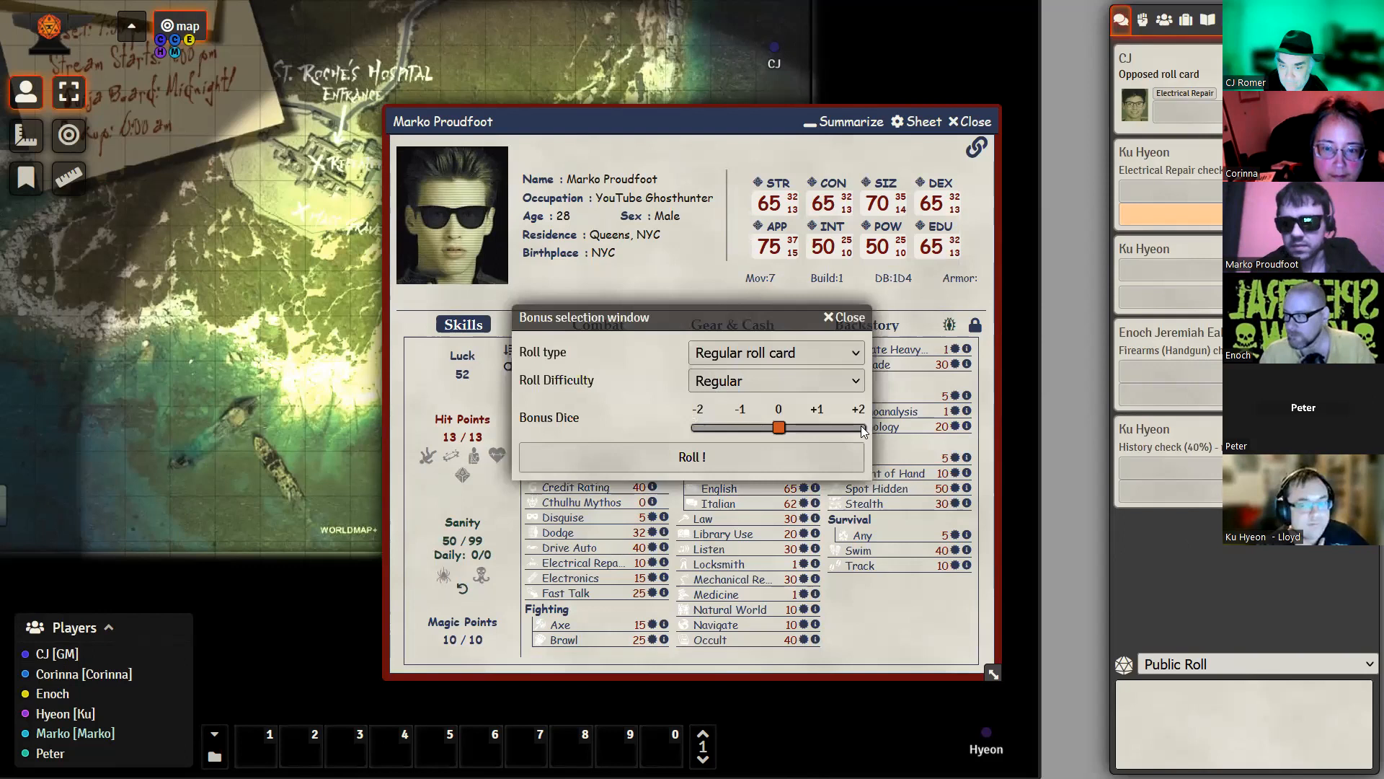
Step: Roll Marko's Firearms (Handgun) check at Regular difficulty and close the bonus window
left_click(843, 317)
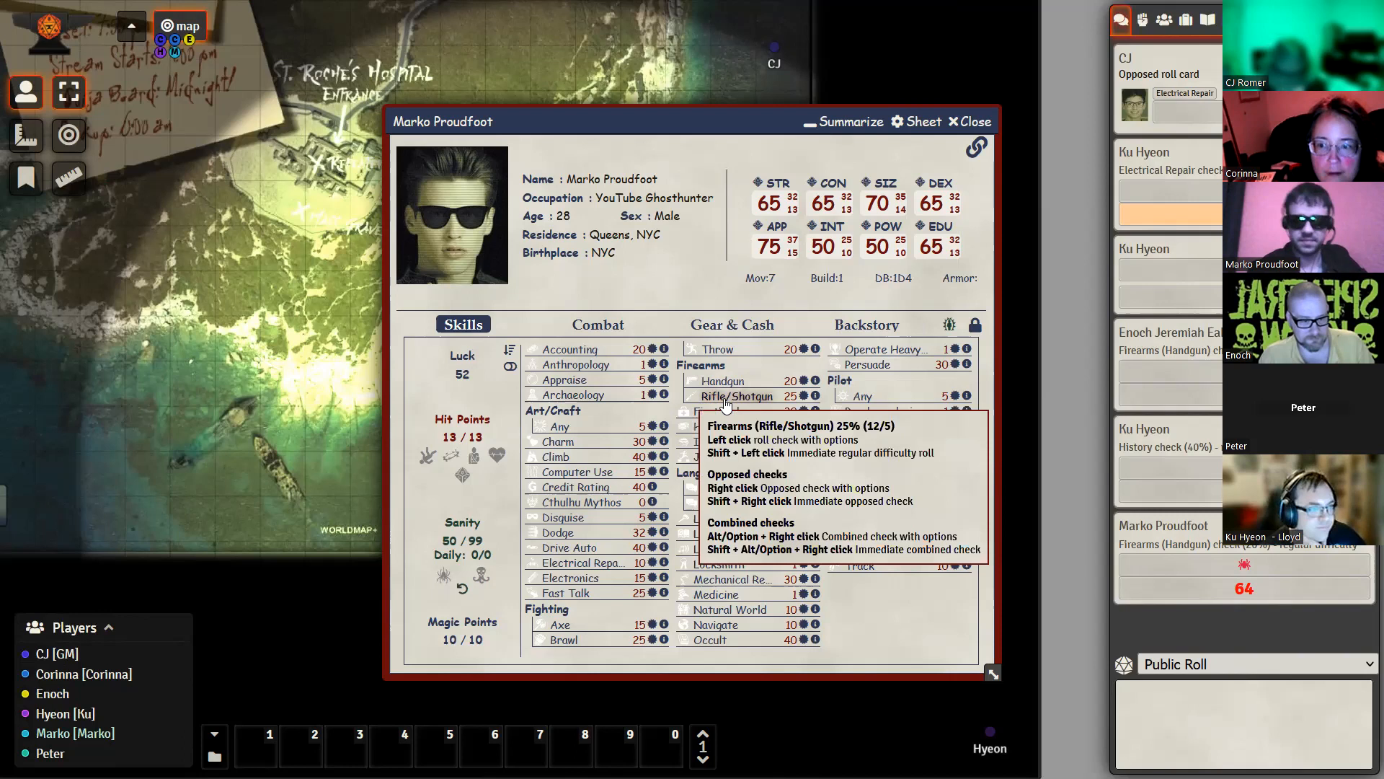
mouse_move(437, 344)
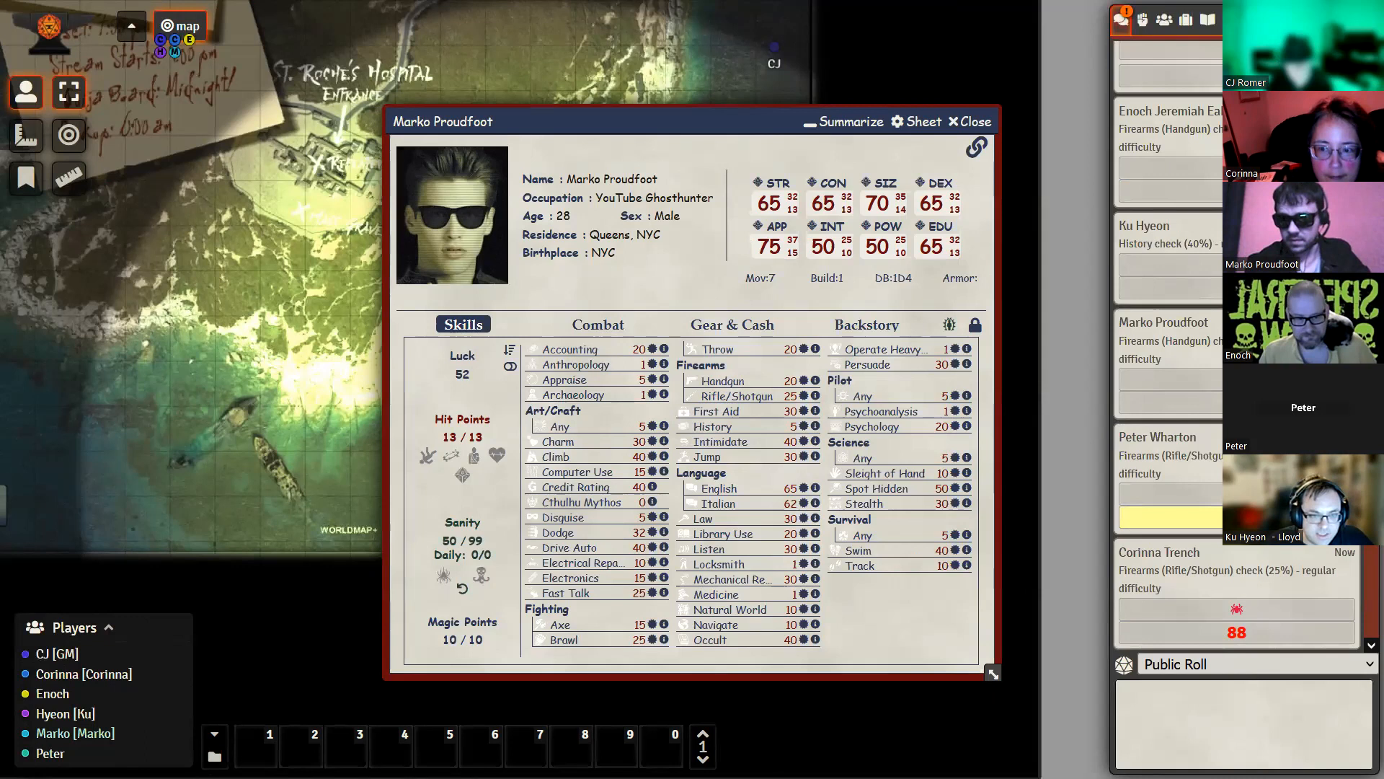
mouse_move(1027, 546)
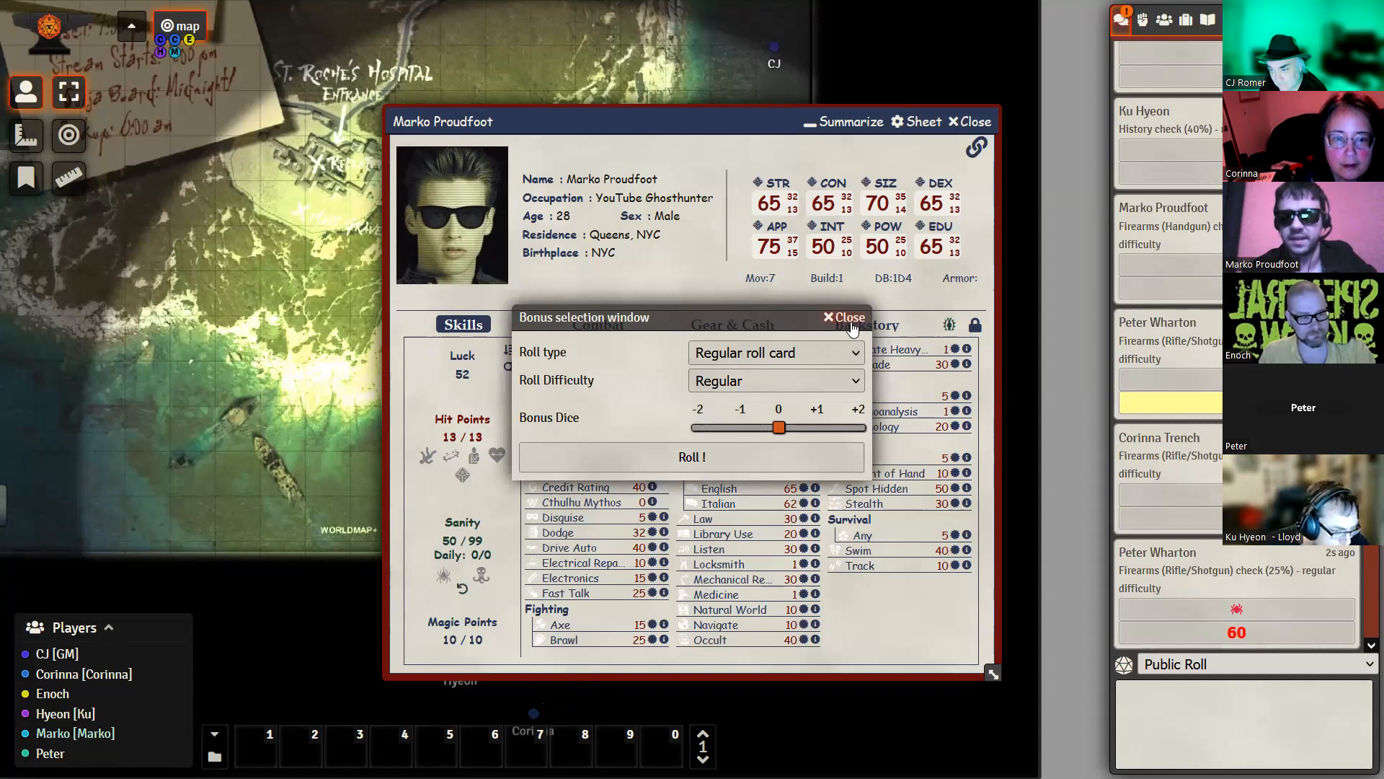
left_click(844, 317)
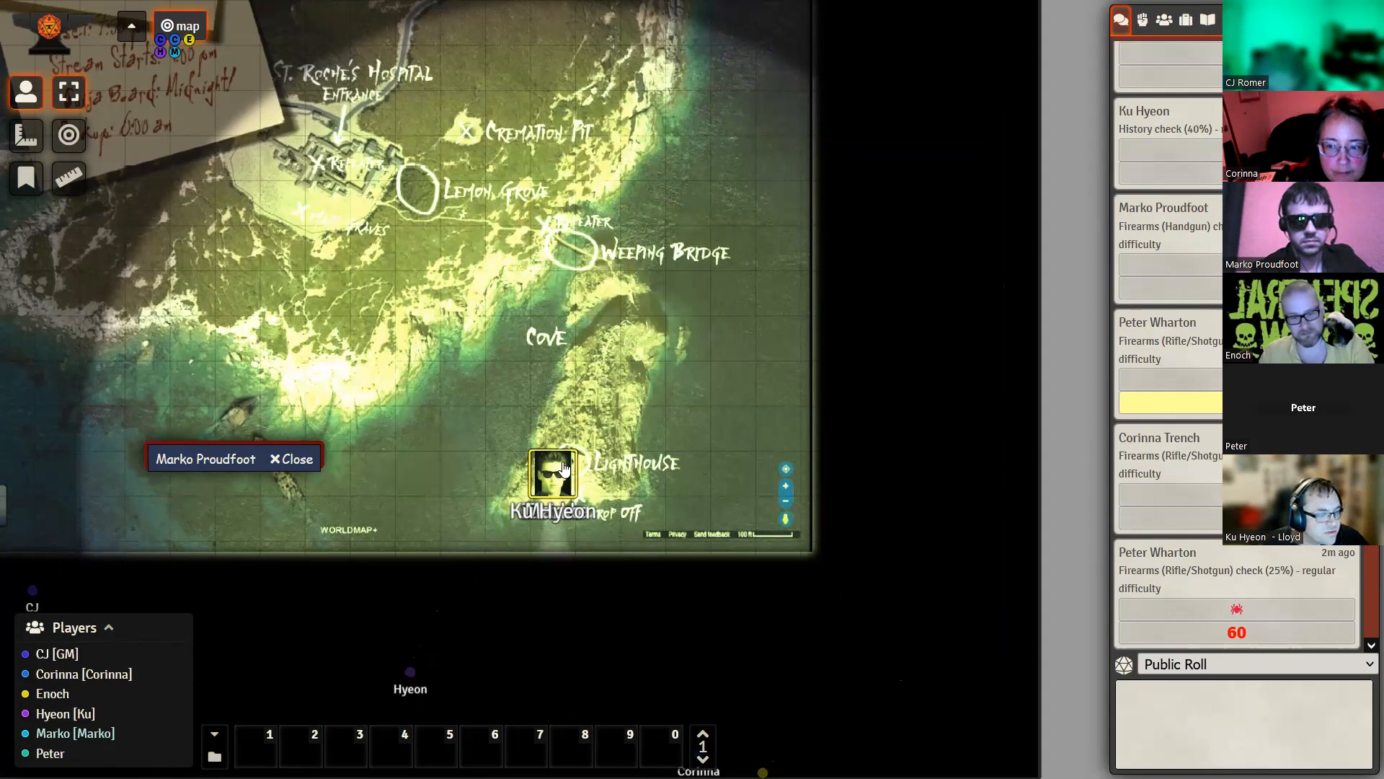
Step: Restore Marko Proudfoot's minimized character sheet over the island map
left_click(553, 471)
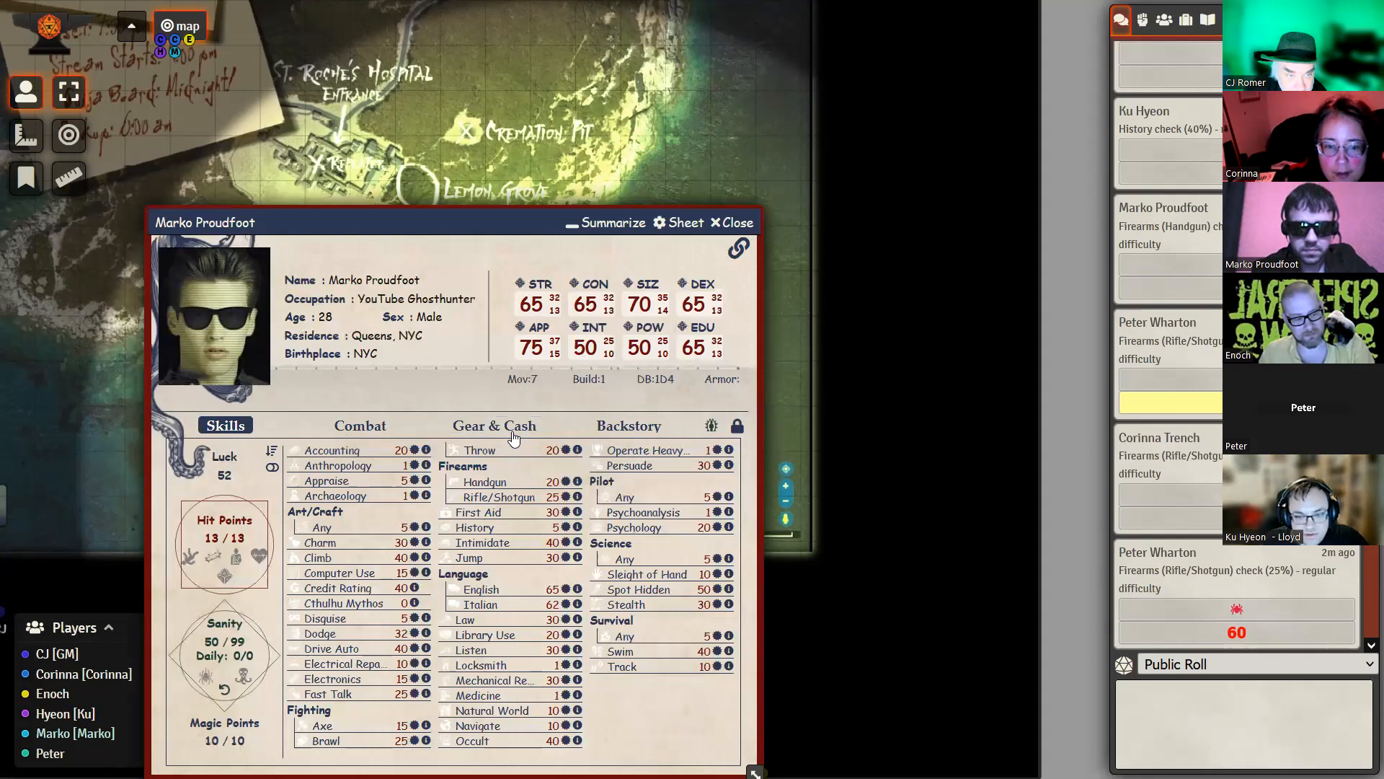
Step: Minimize Marko's sheet and open the 'How to be a Ghosthunter' journal handout
left_click(493, 425)
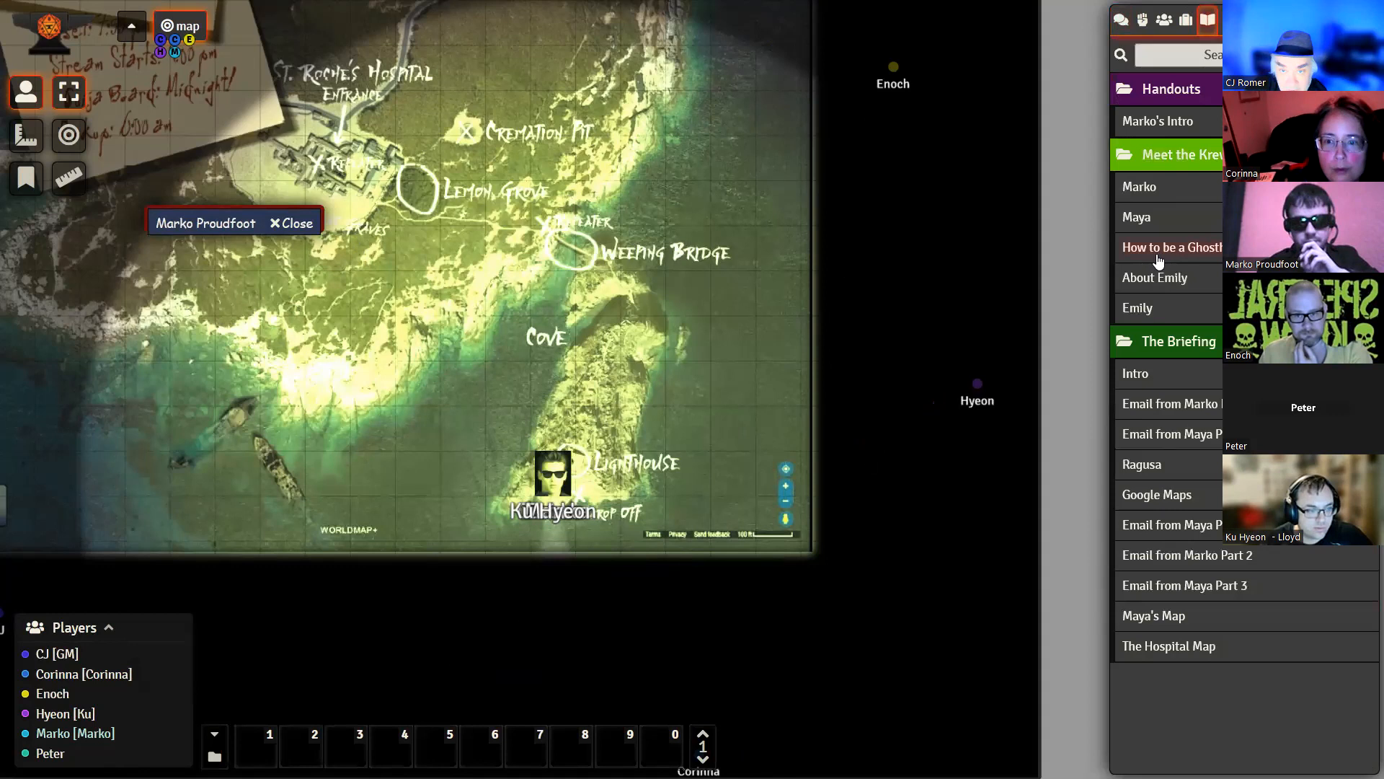
left_click(1172, 247)
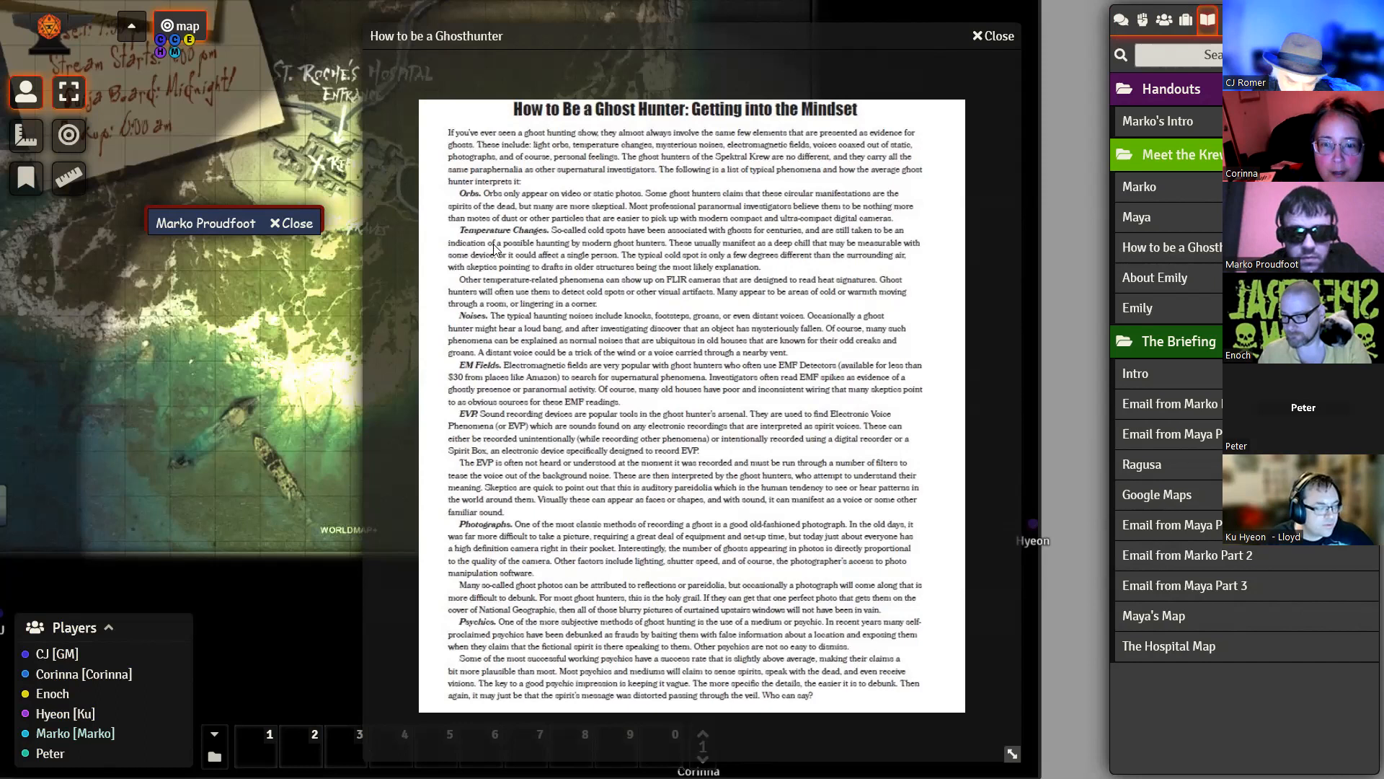
Step: Close the 'How to be a Ghosthunter' handout, leaving the island map and chat log showing
left_click(205, 222)
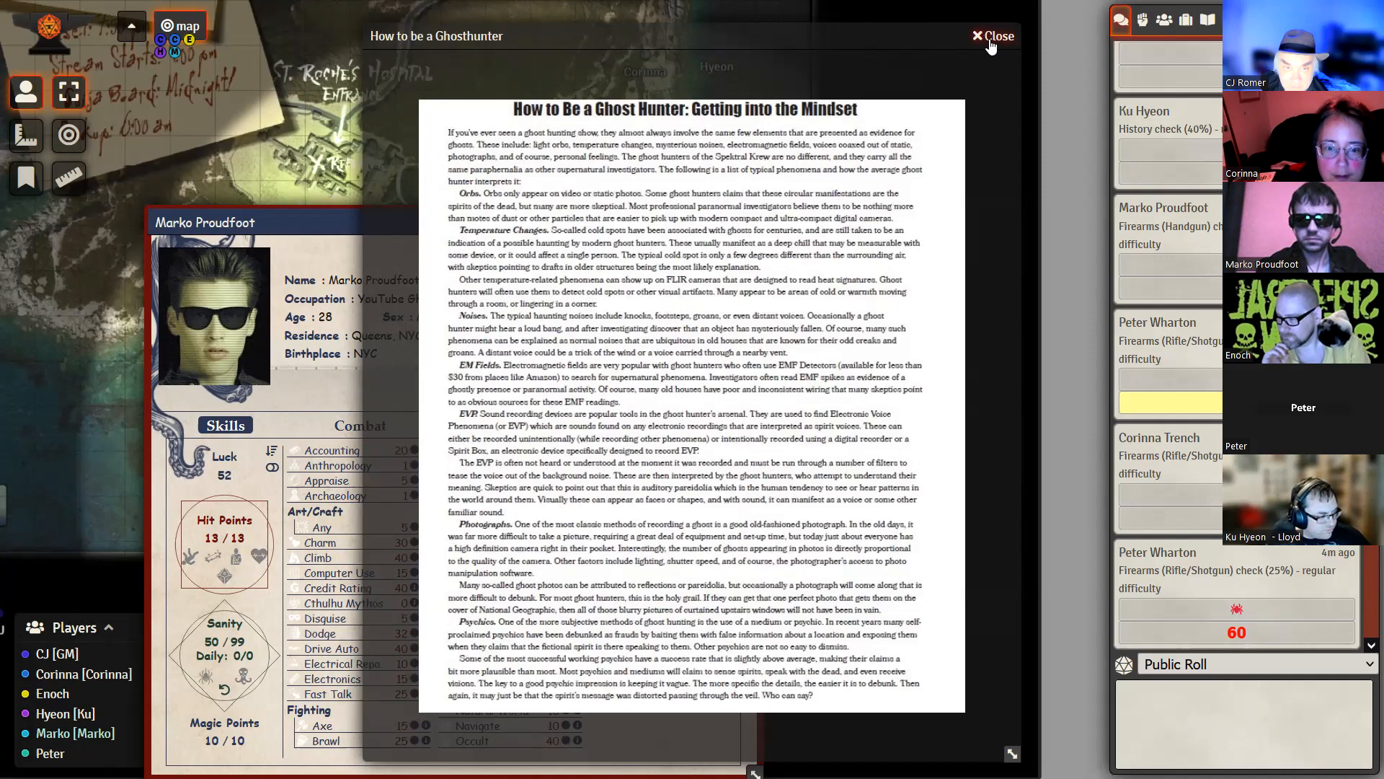
left_click(994, 36)
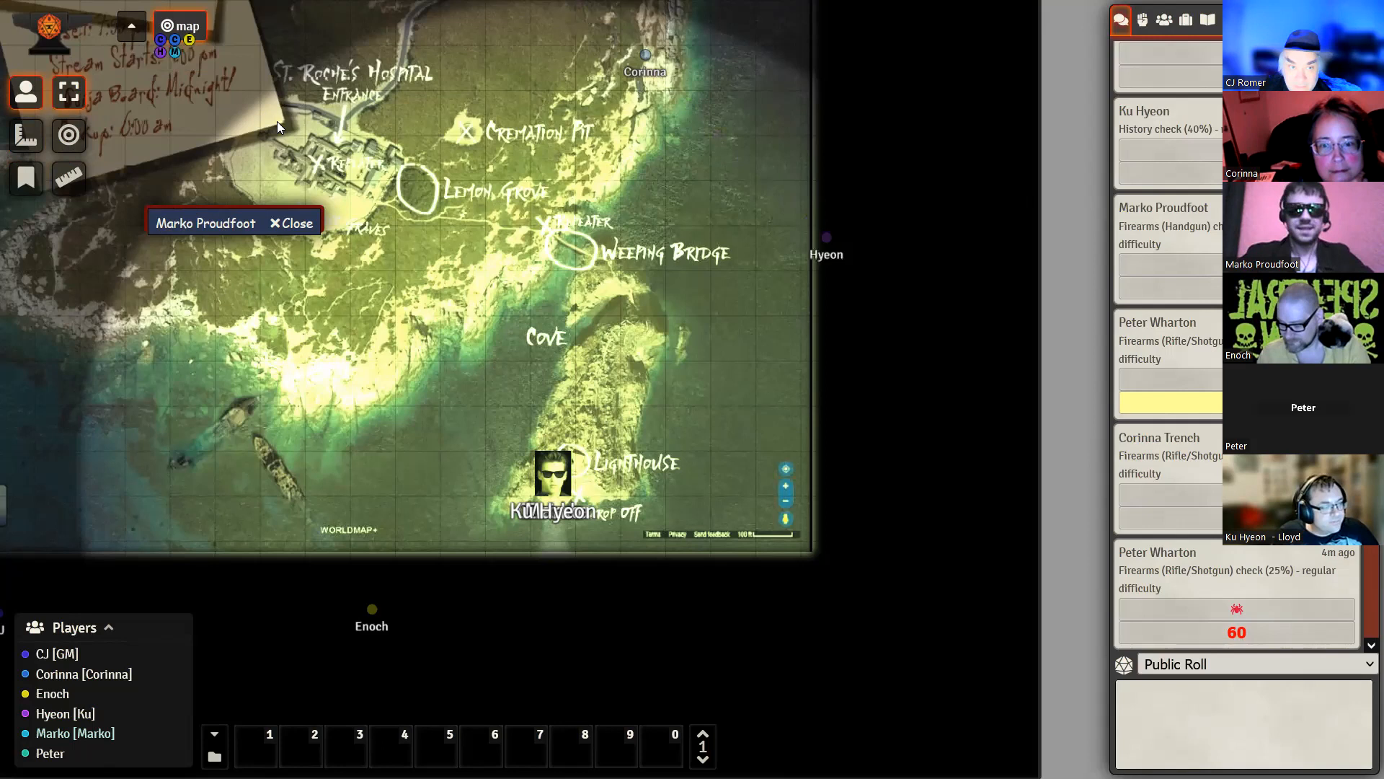
Step: Expand Marko Proudfoot's collapsed sheet so its skills list shows again
left_click_drag(826, 240, 971, 377)
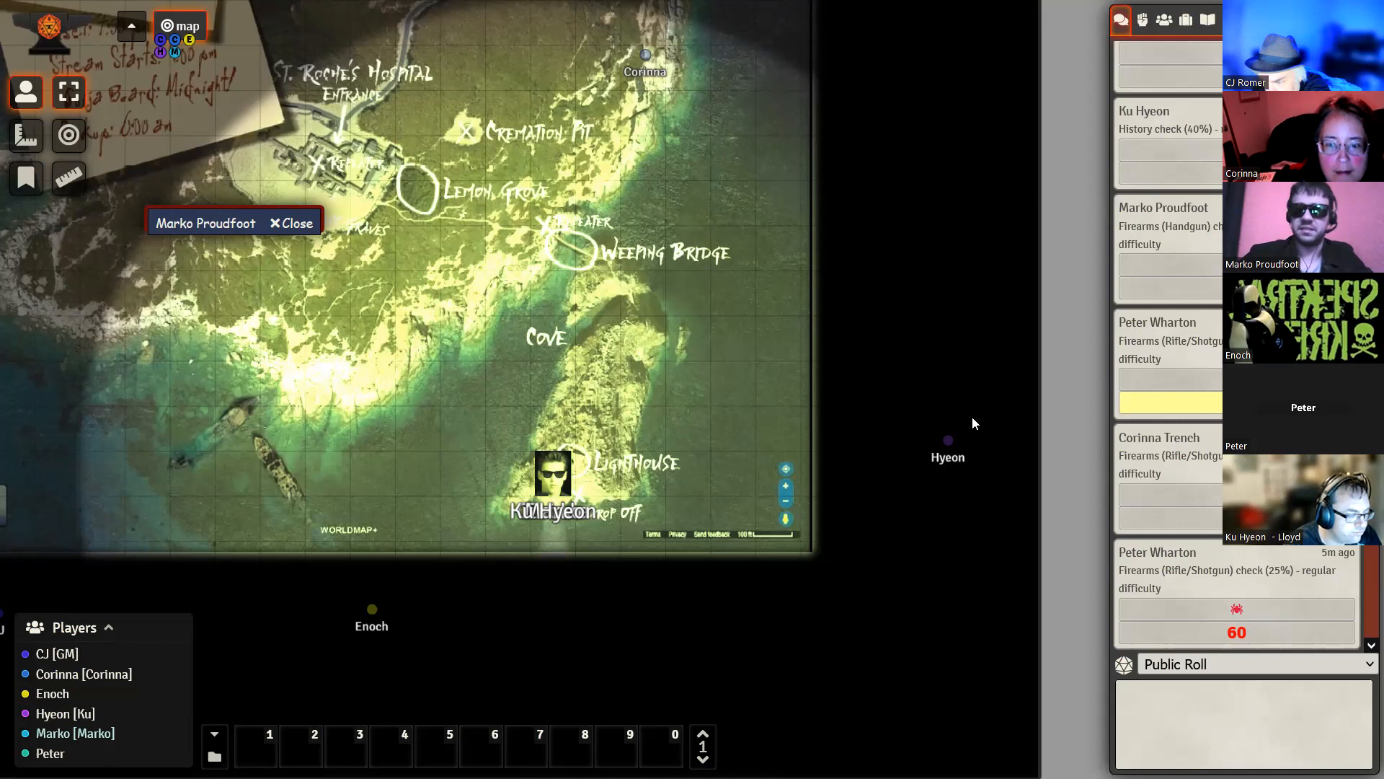
mouse_move(1014, 432)
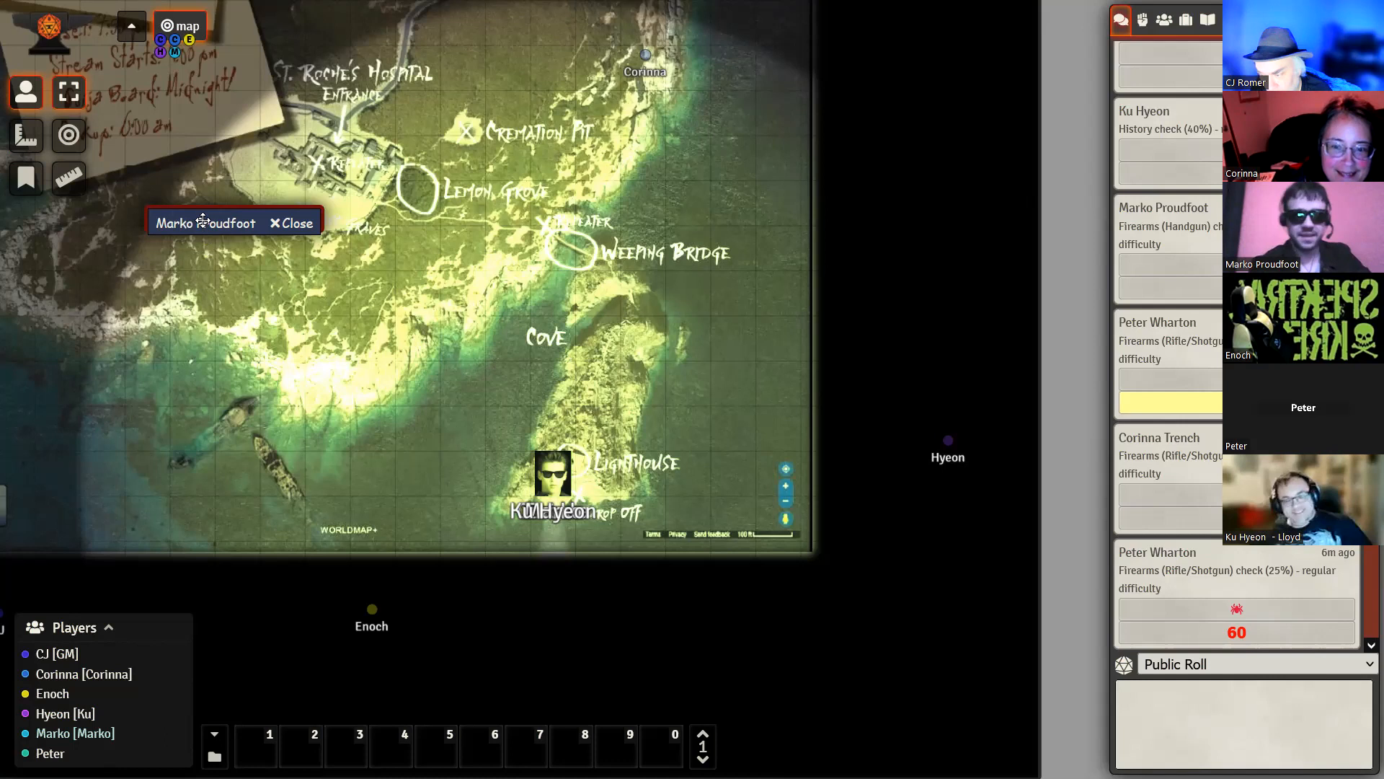
left_click(205, 223)
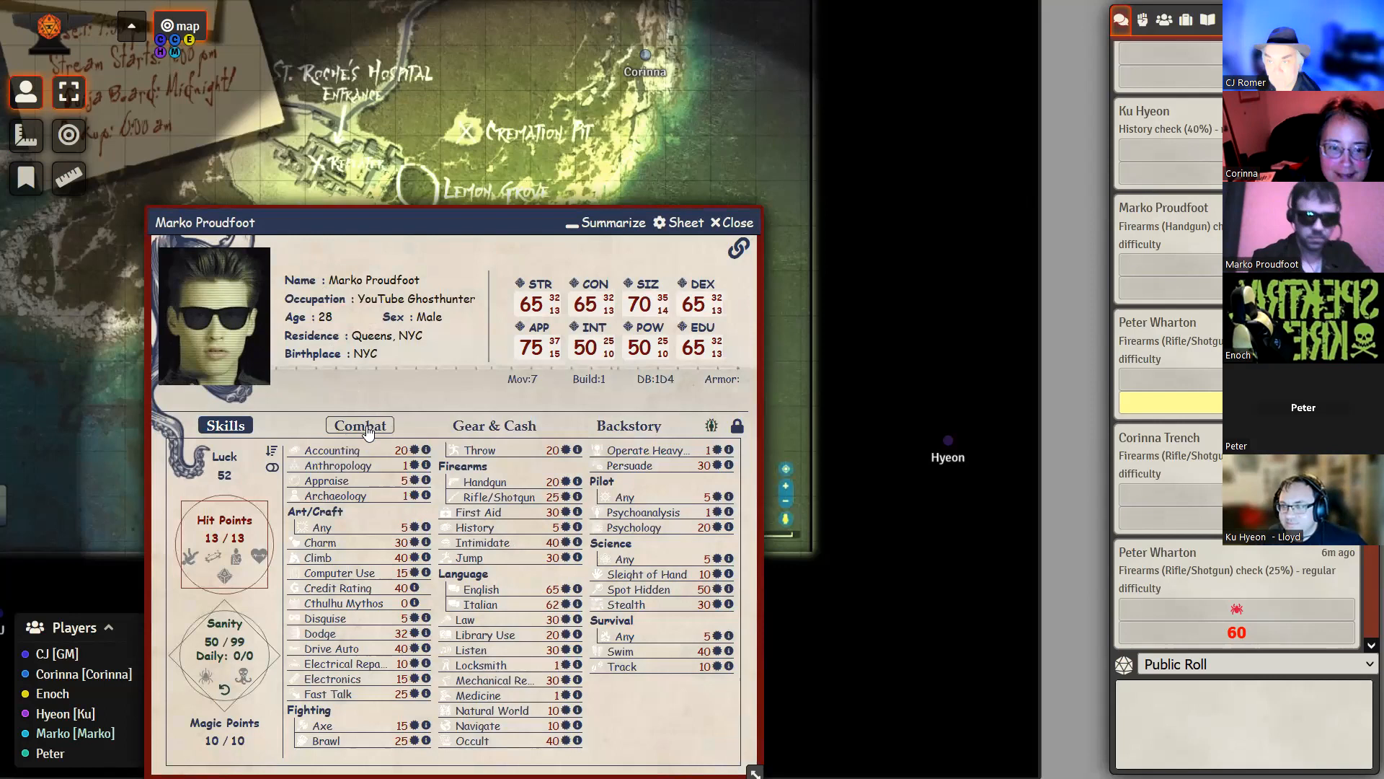
Step: Move Marko Proudfoot's character sheet up and to the right over the map
left_click(359, 425)
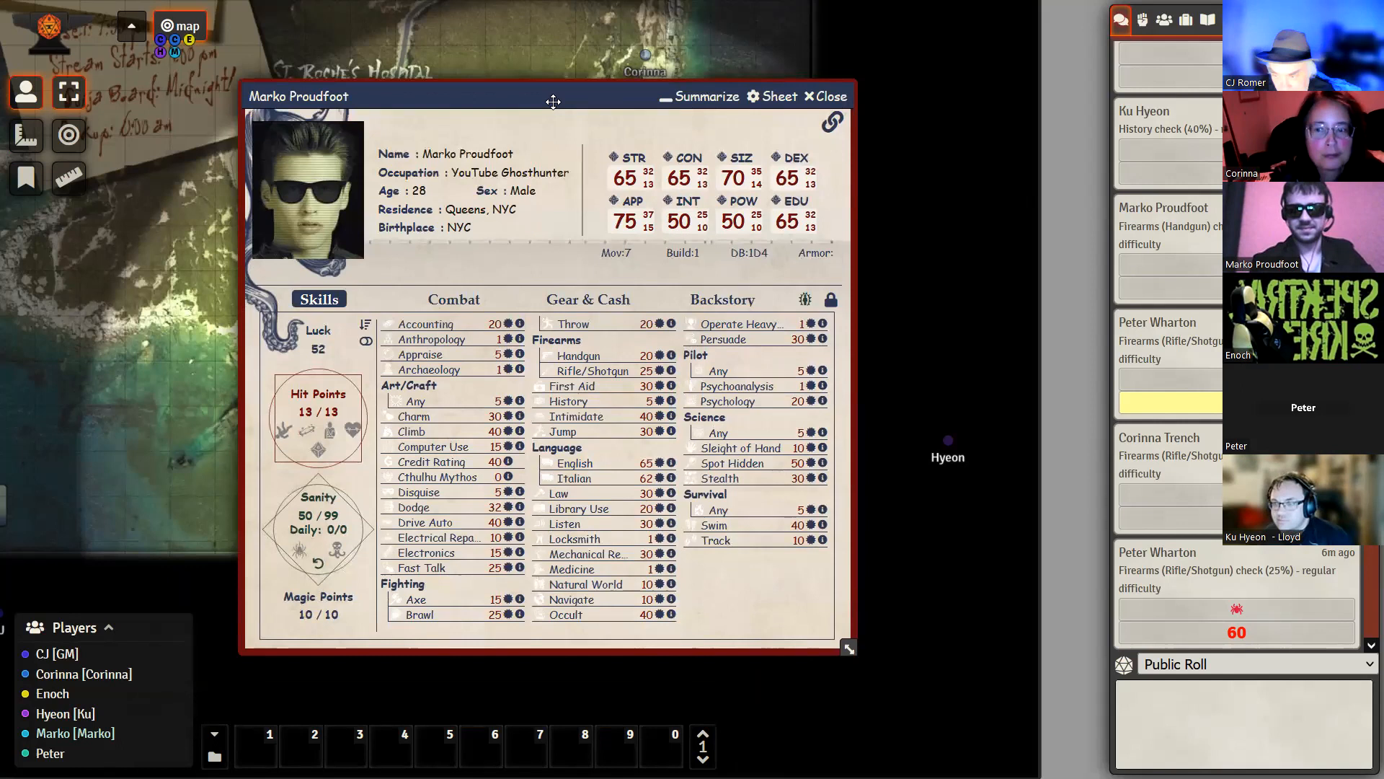
mouse_move(687, 238)
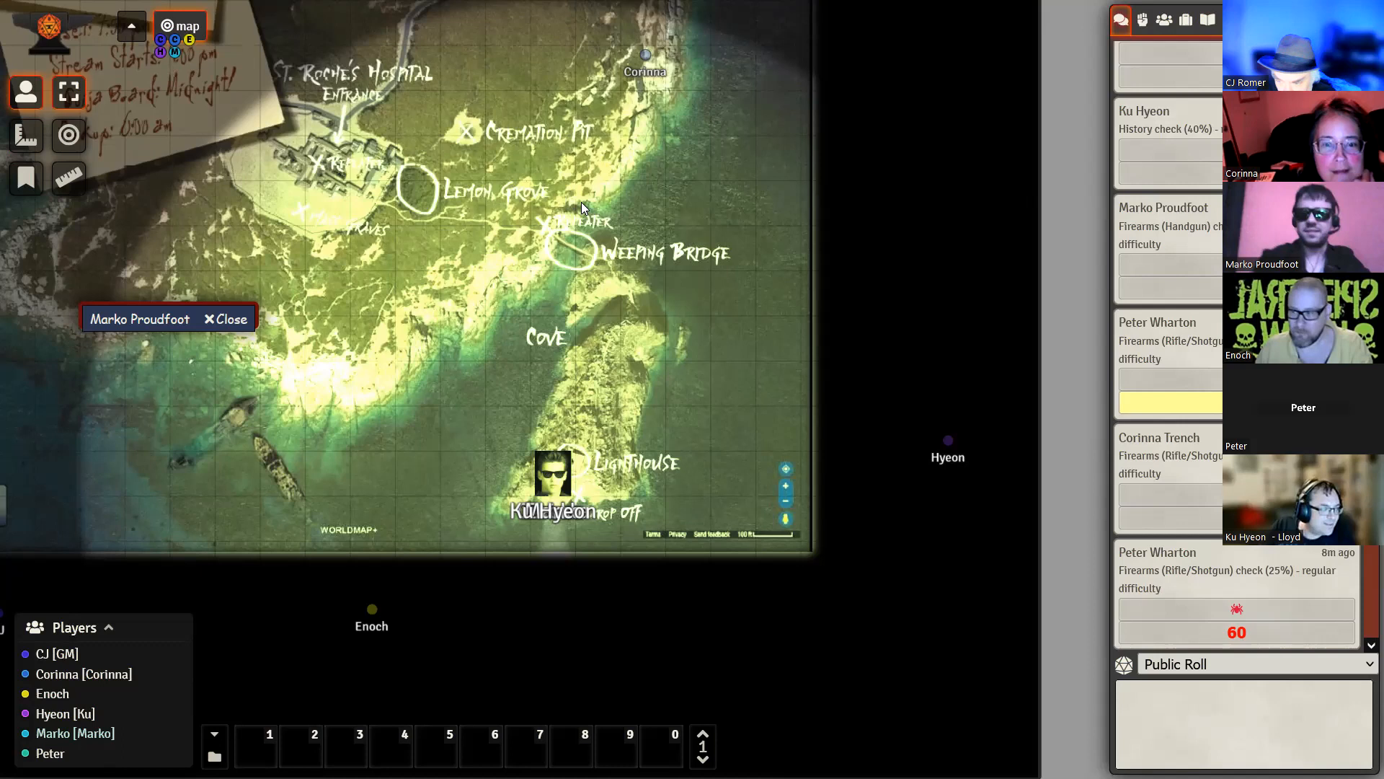
mouse_move(558, 542)
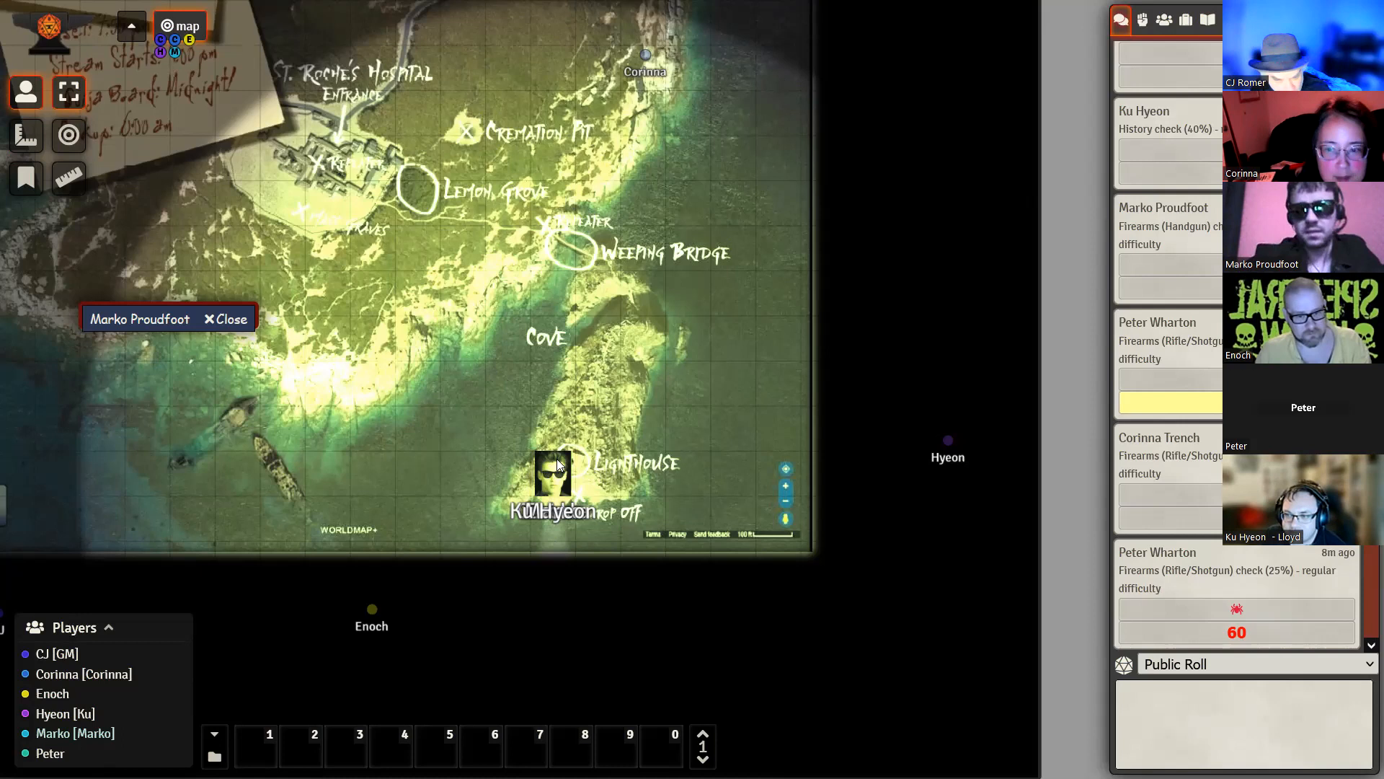
Step: Collapse Marko's sheet to its name bar and drag it to the map's left side
left_click_drag(370, 615, 523, 388)
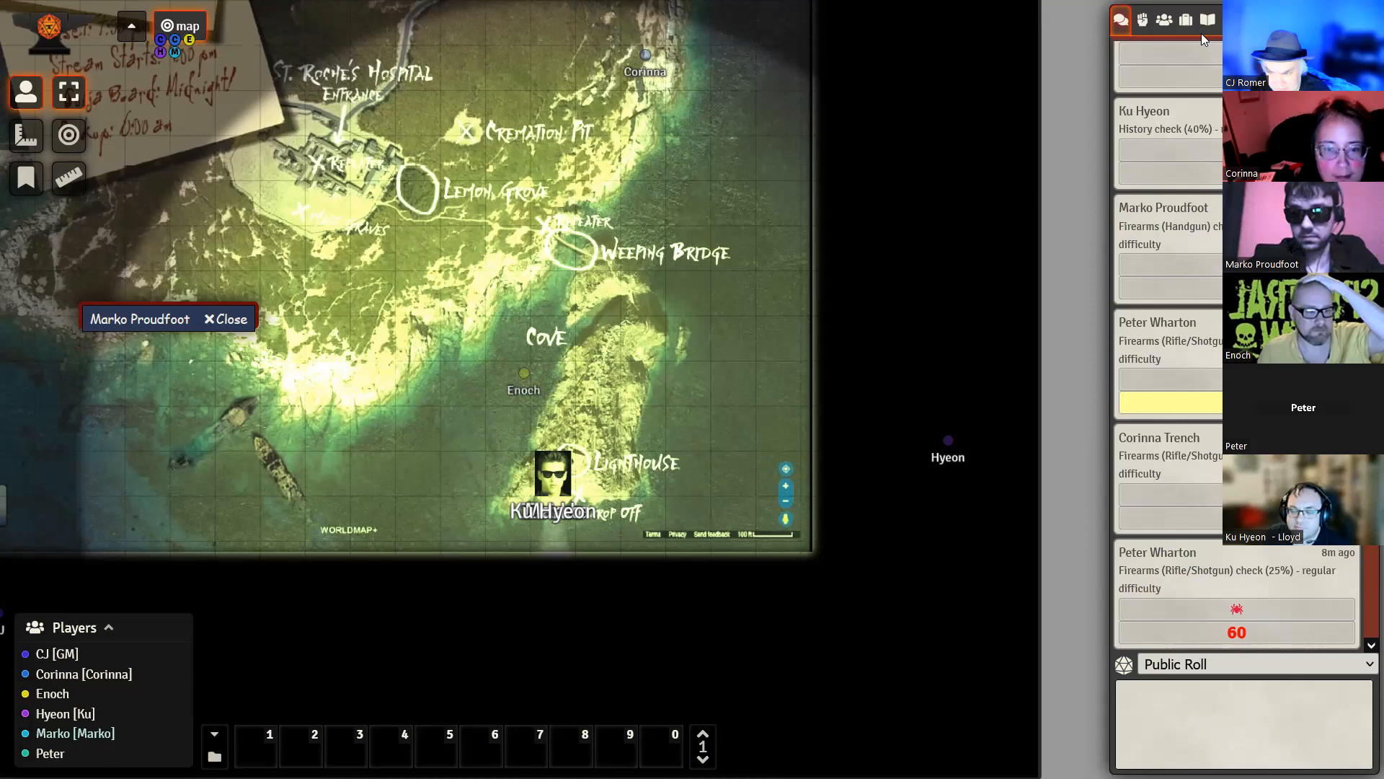
Step: Open the Journal Entries list, then show and close 'How to be a Ghosthunter'
left_click(1207, 20)
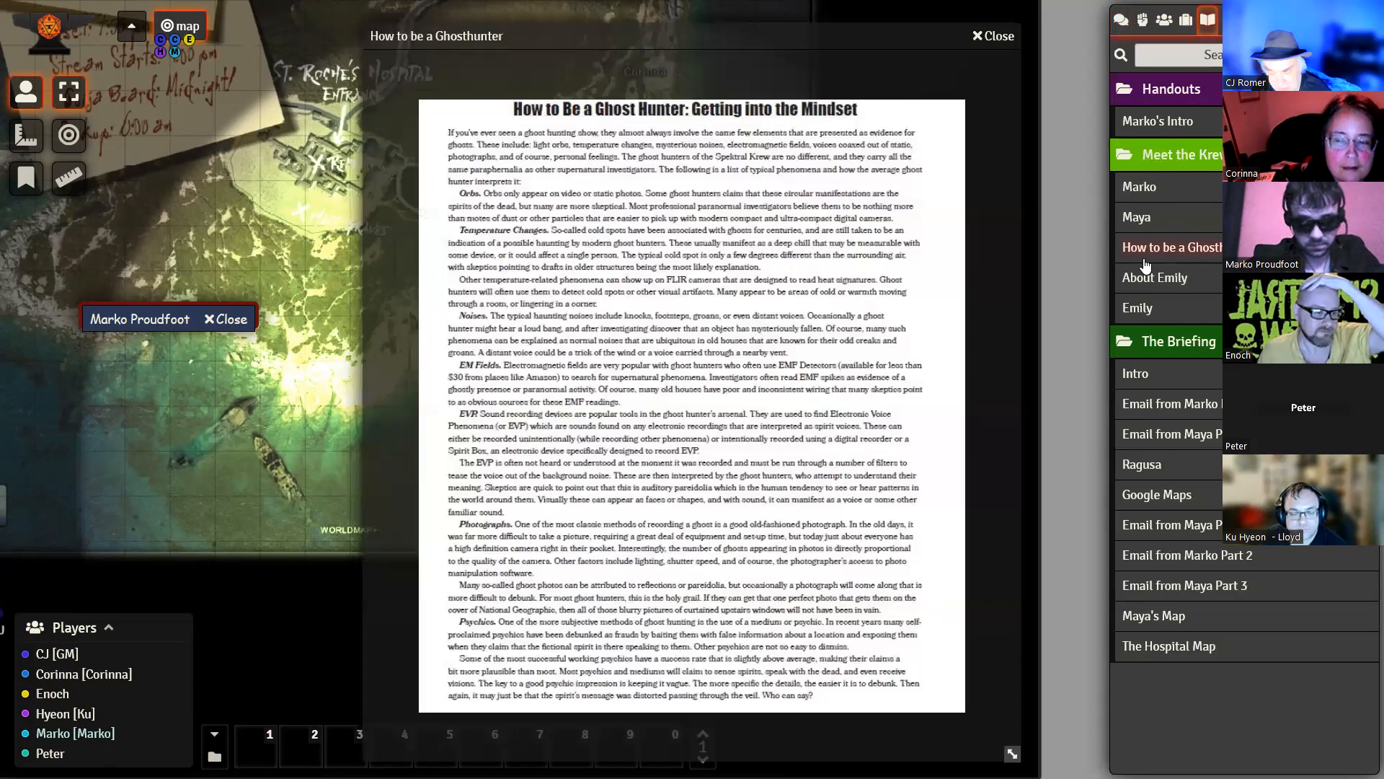
mouse_move(839, 500)
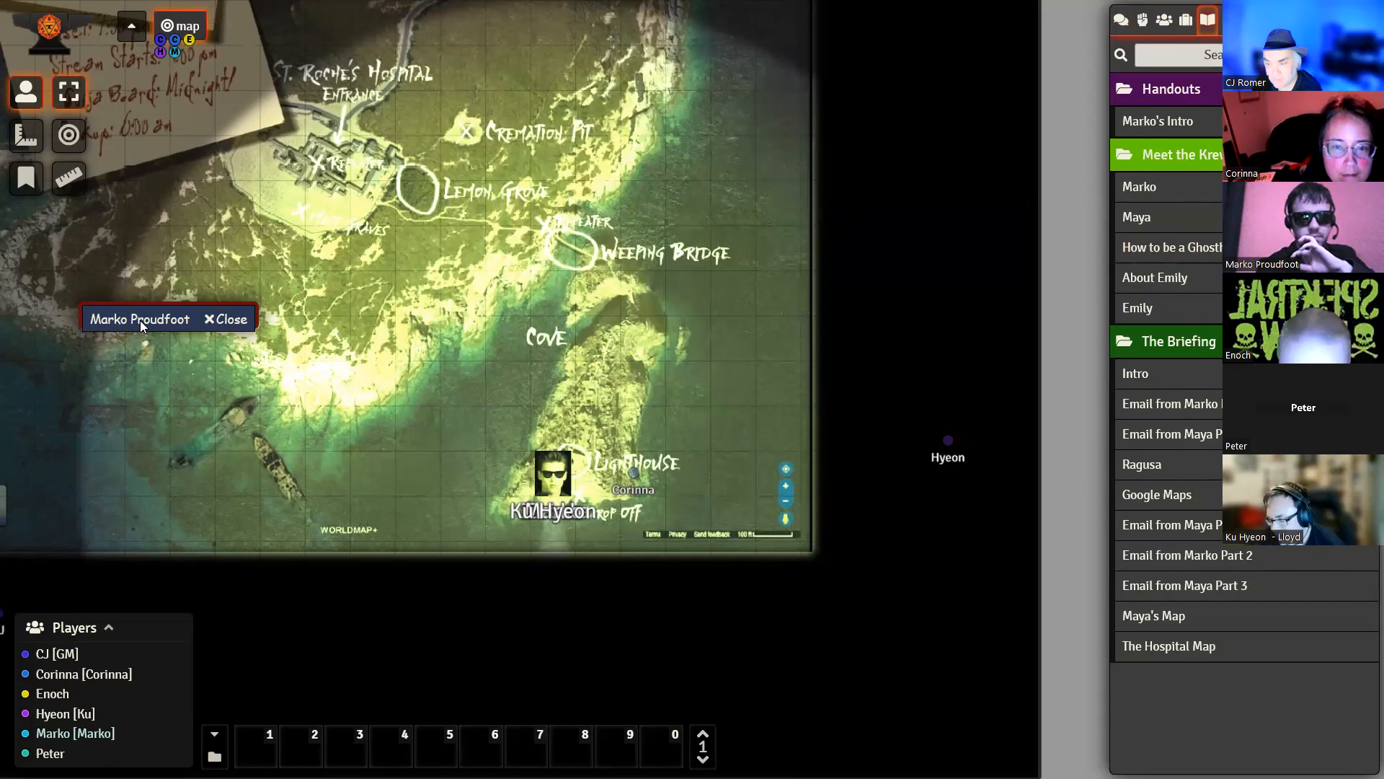
left_click(139, 318)
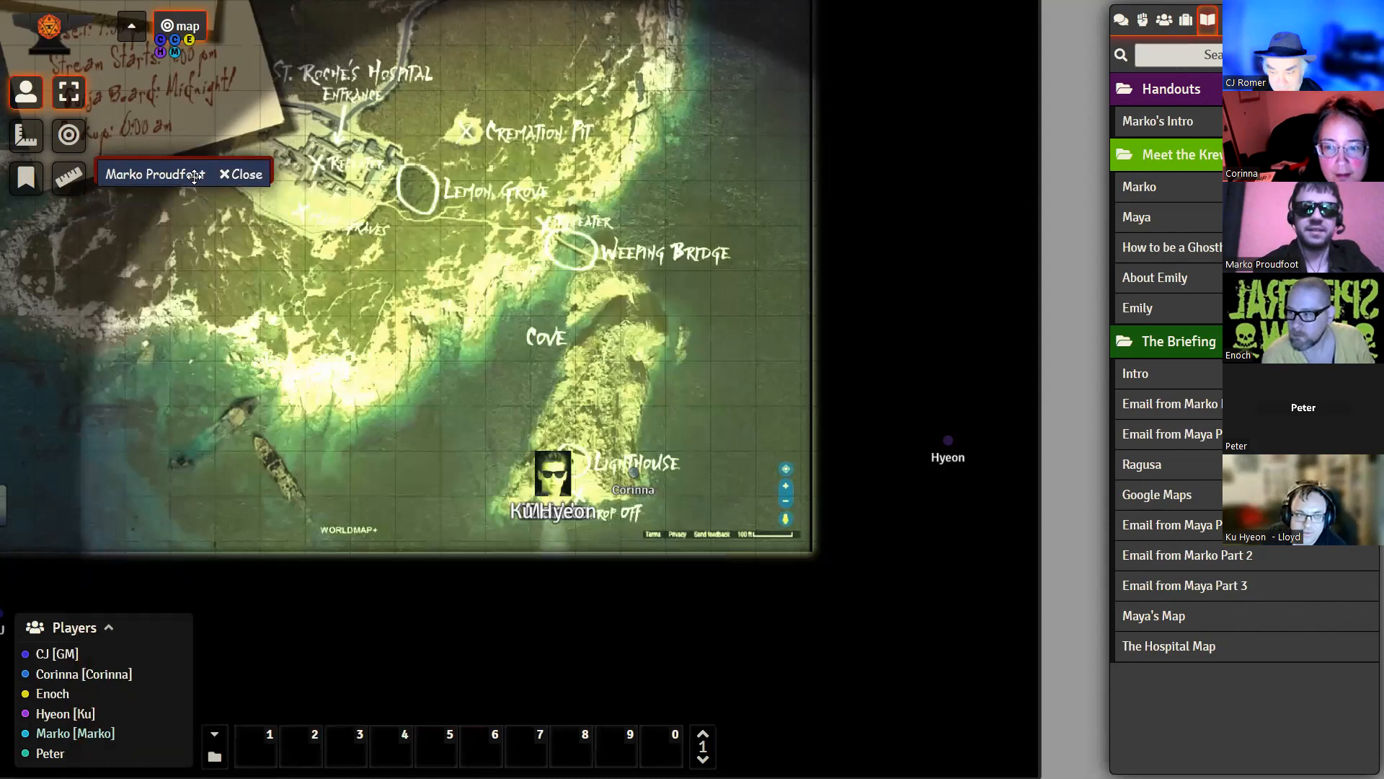
mouse_move(449, 396)
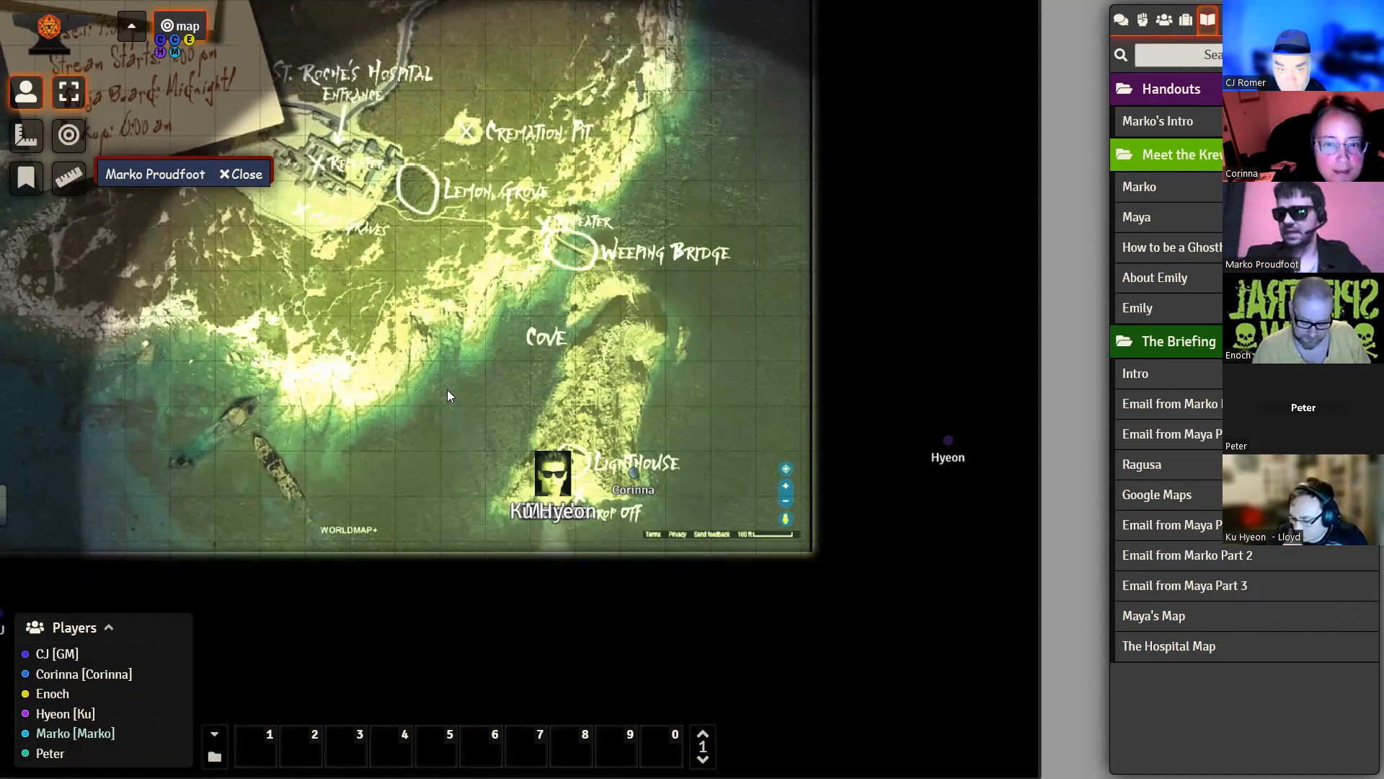
mouse_move(499, 309)
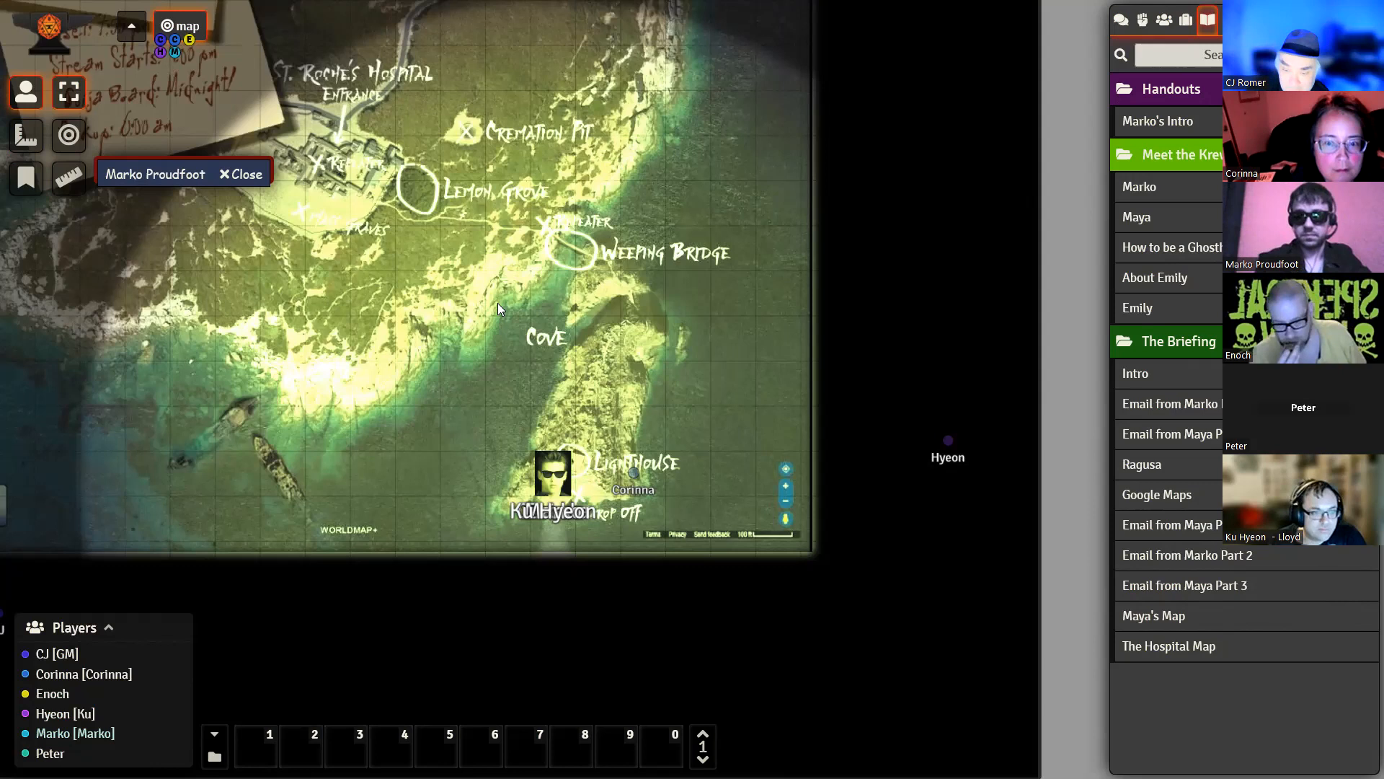
Step: Move the Marko Proudfoot bar upward and return the sidebar to the chat log
left_click(1121, 20)
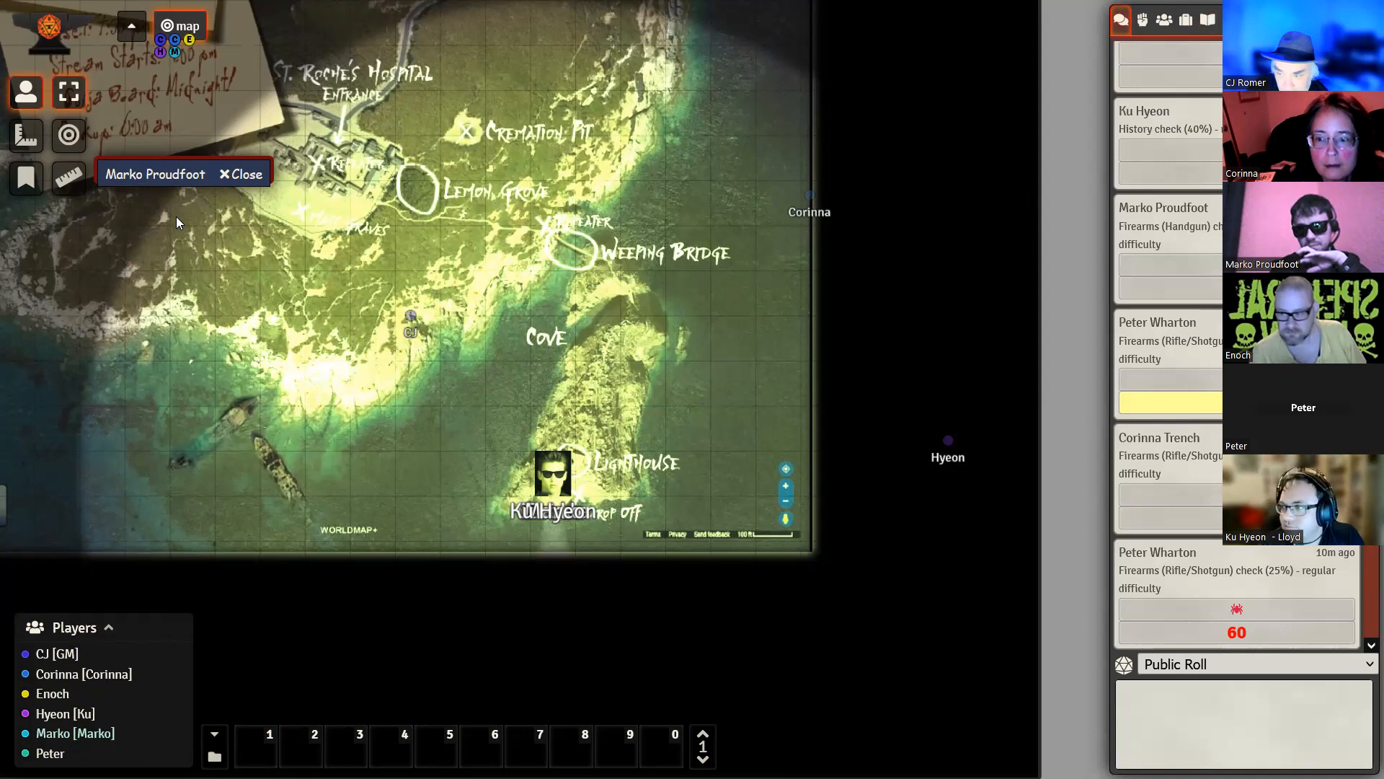
left_click(155, 173)
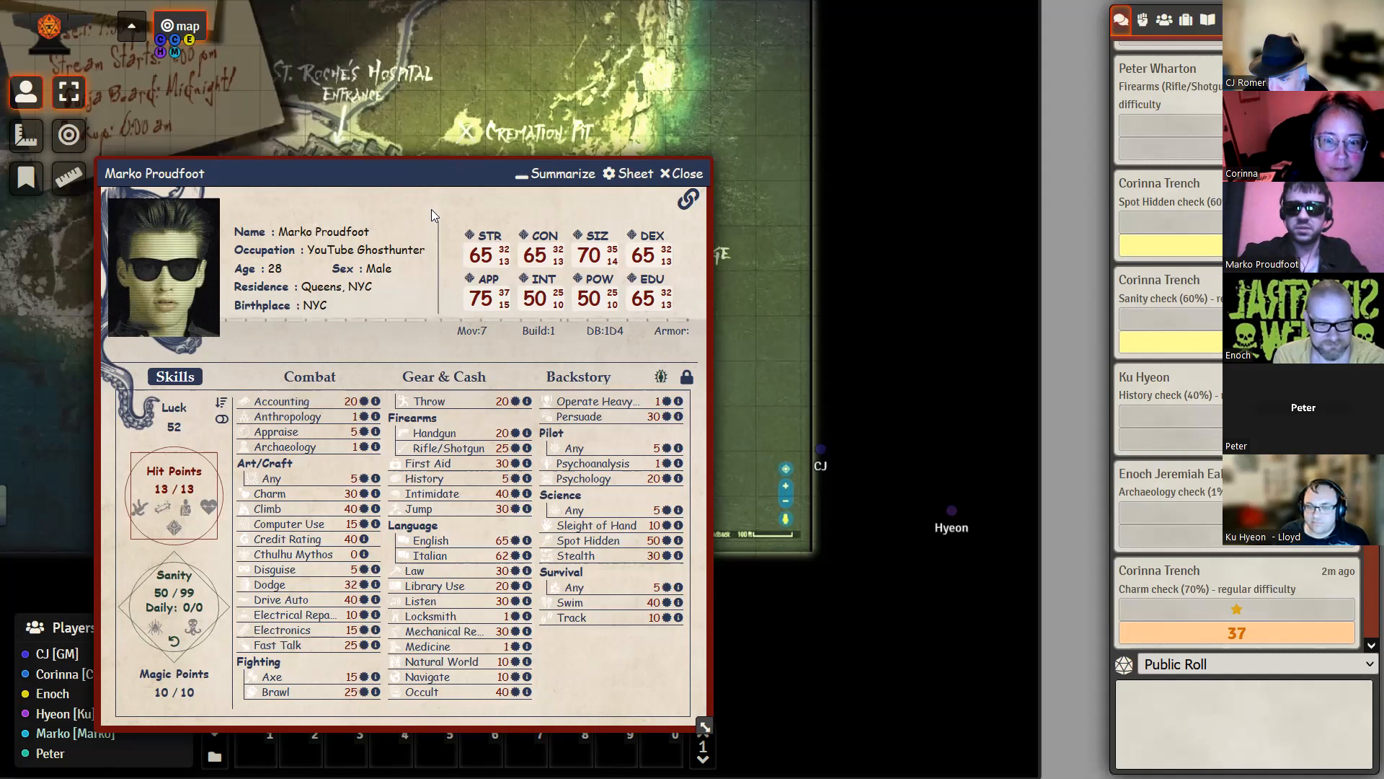
mouse_move(489, 216)
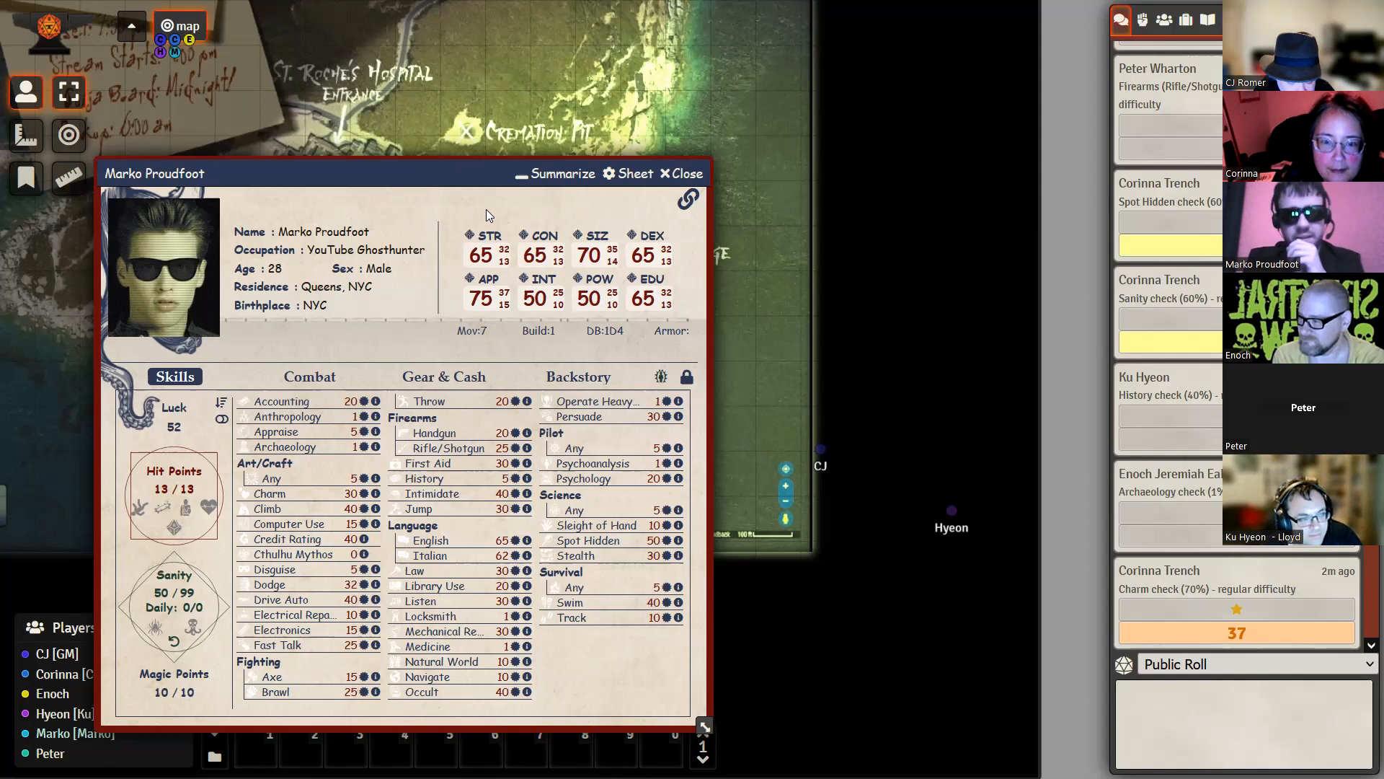
mouse_move(419, 179)
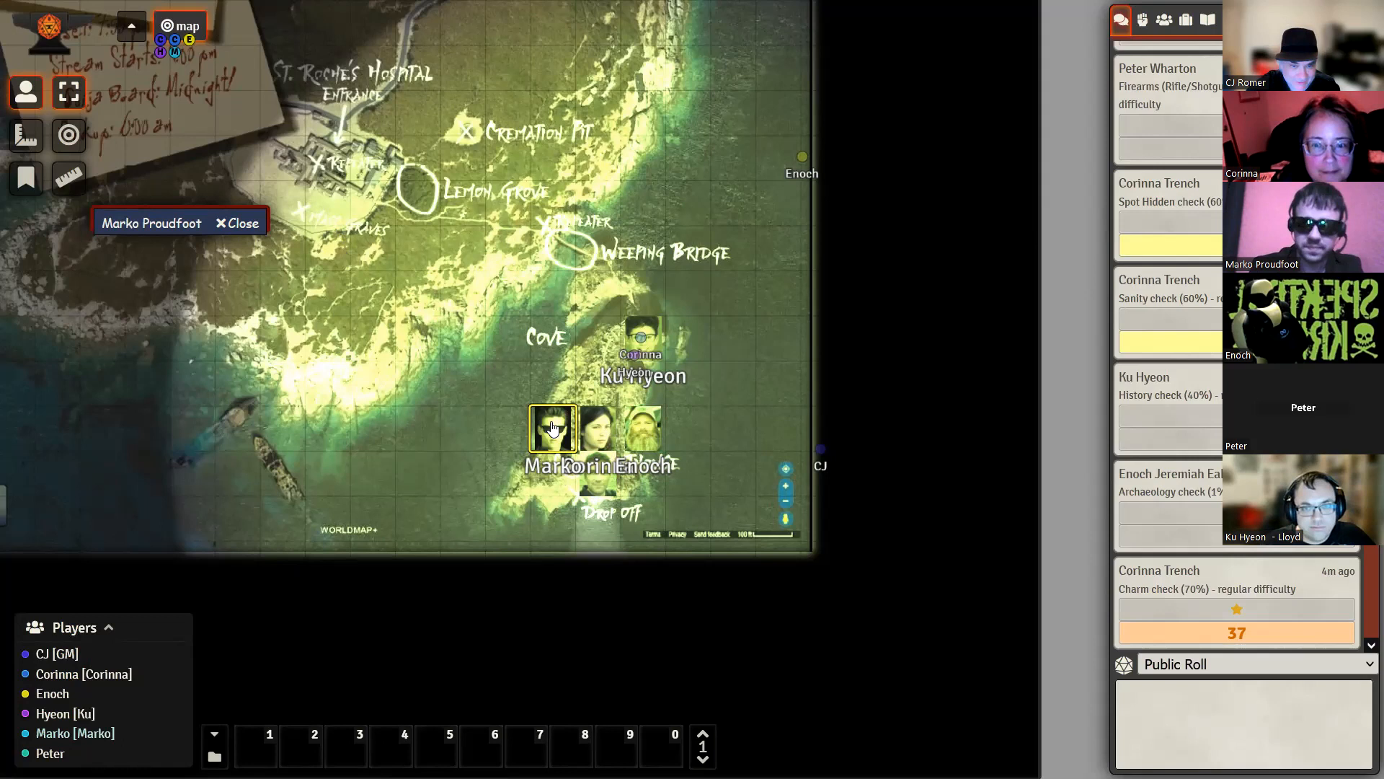
Step: Drag Marko's token out of the group and drop it at the Cove beside Ku Hyeon's token
left_click_drag(552, 429, 602, 281)
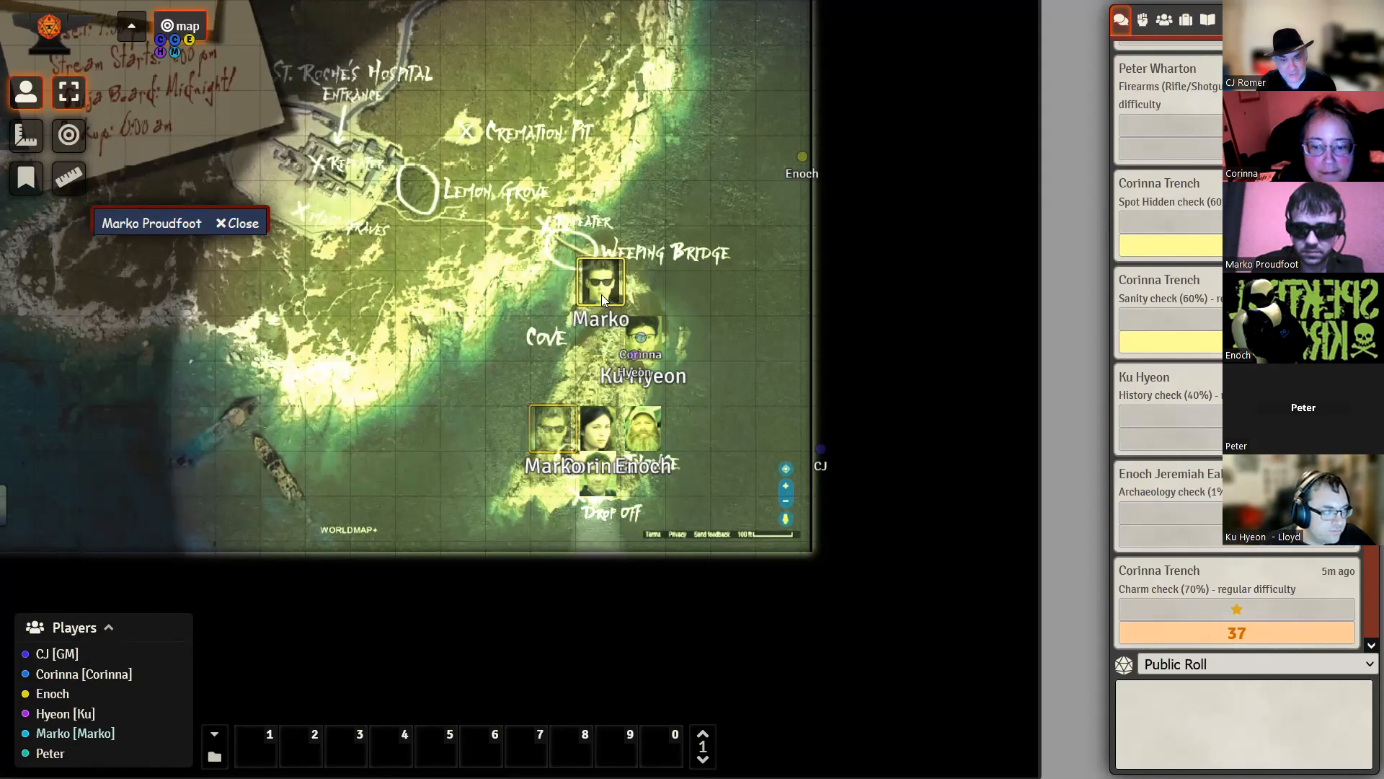
left_click_drag(601, 280, 555, 381)
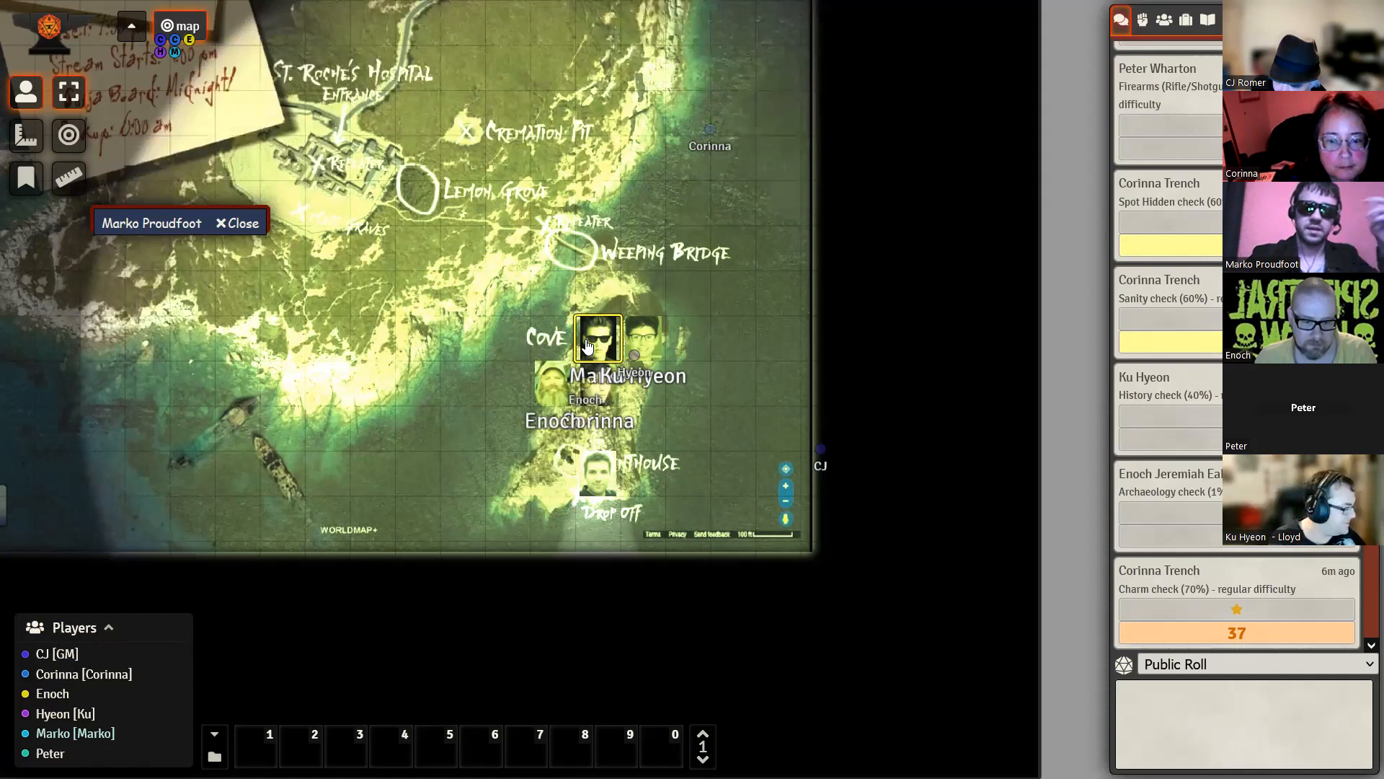
Step: Drag Marko's token from the Cove onto the Weeping Bridge and nudge it into place
left_click_drag(598, 340, 600, 278)
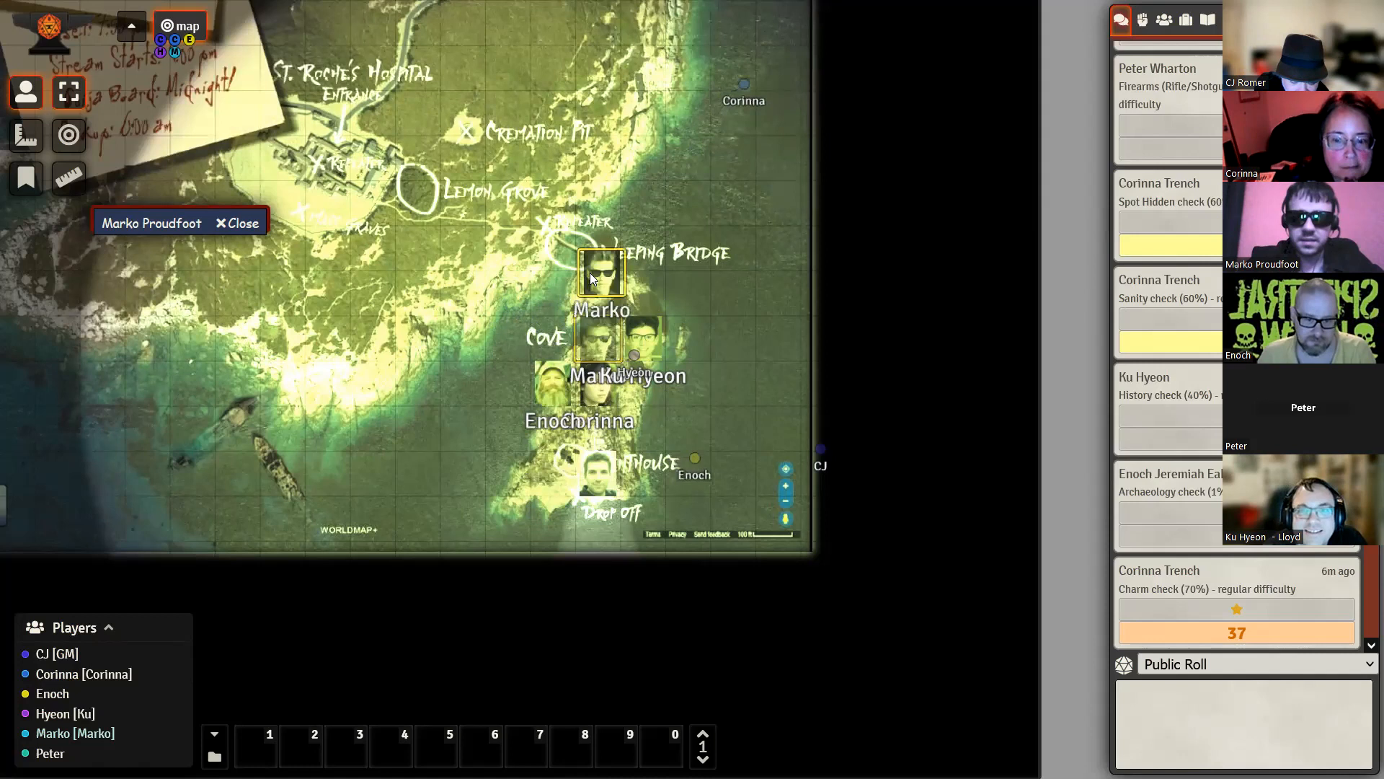
left_click_drag(601, 274, 598, 291)
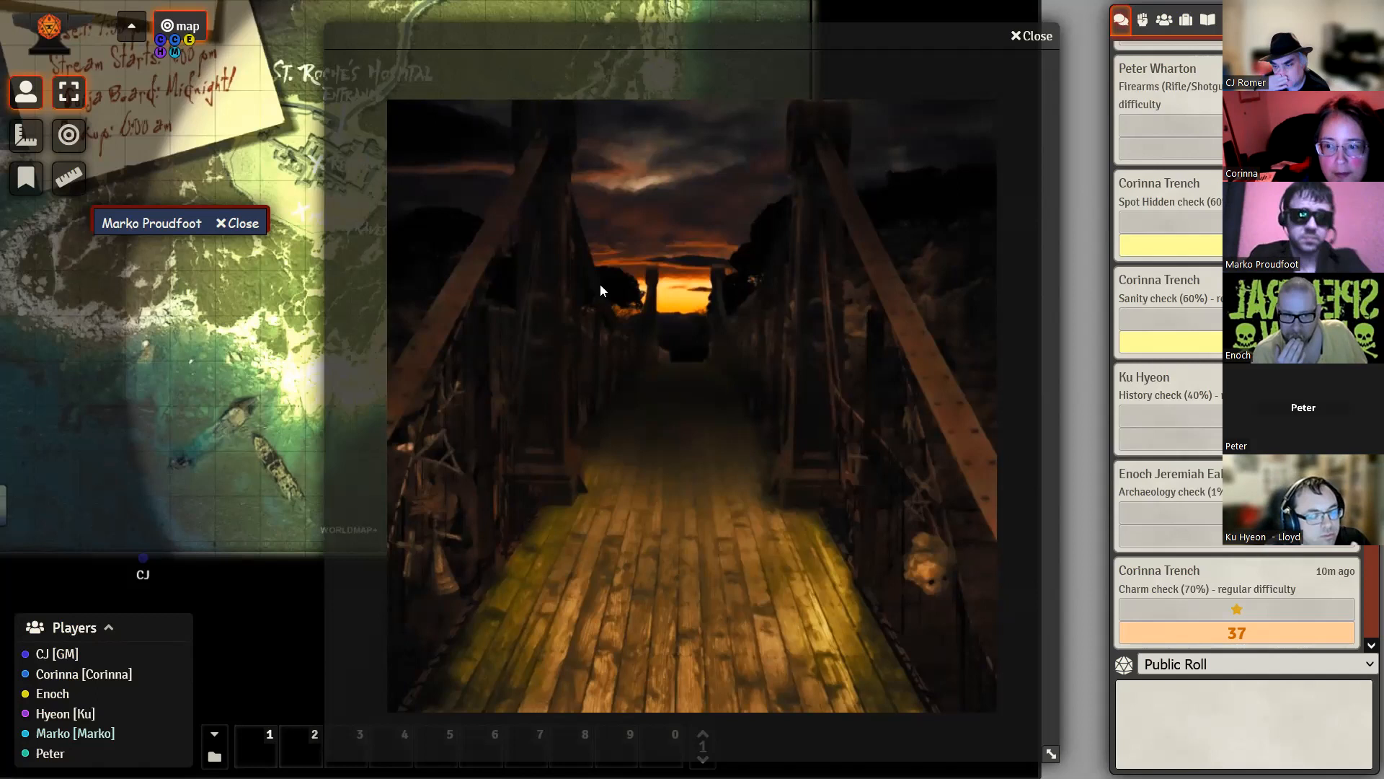
Step: Restore Marko Proudfoot's sheet and bring up roll options for his Occult check
left_click(151, 221)
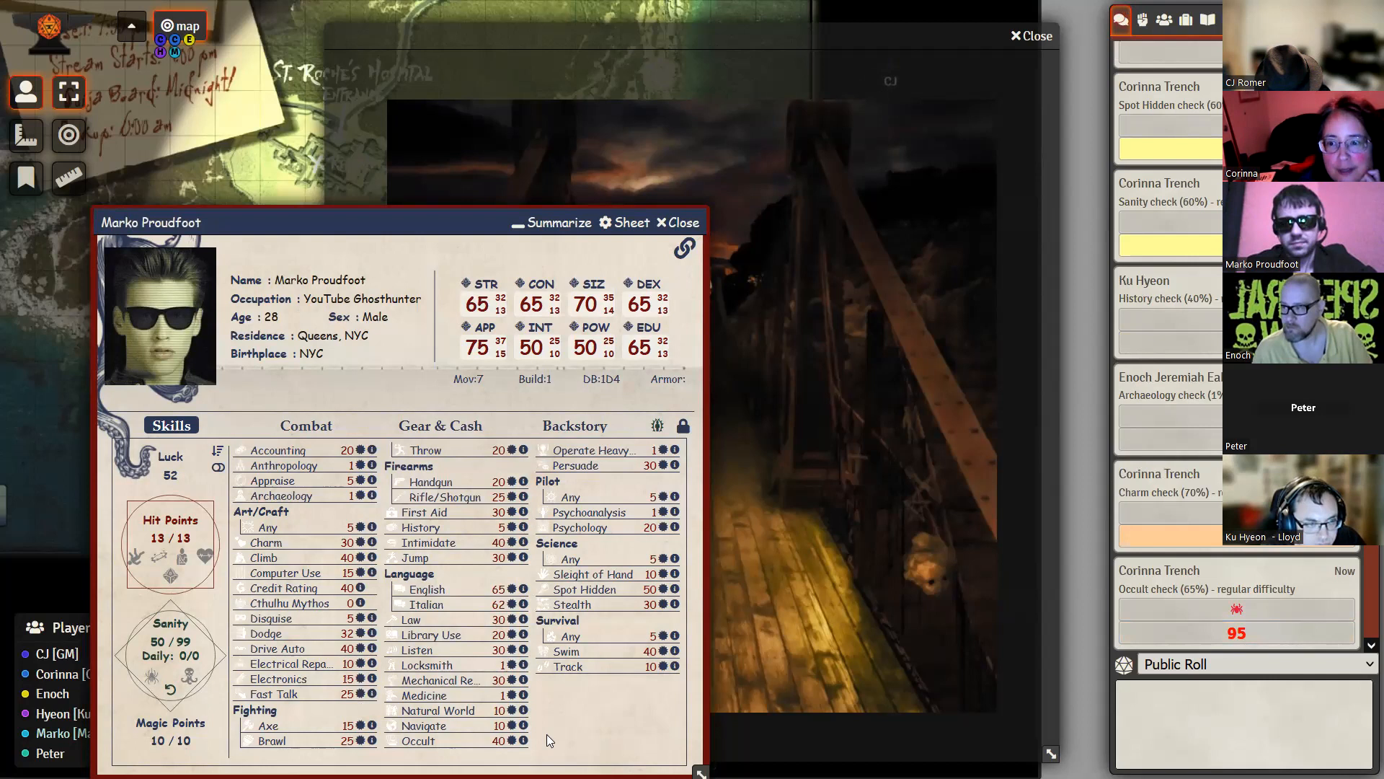
mouse_move(418, 741)
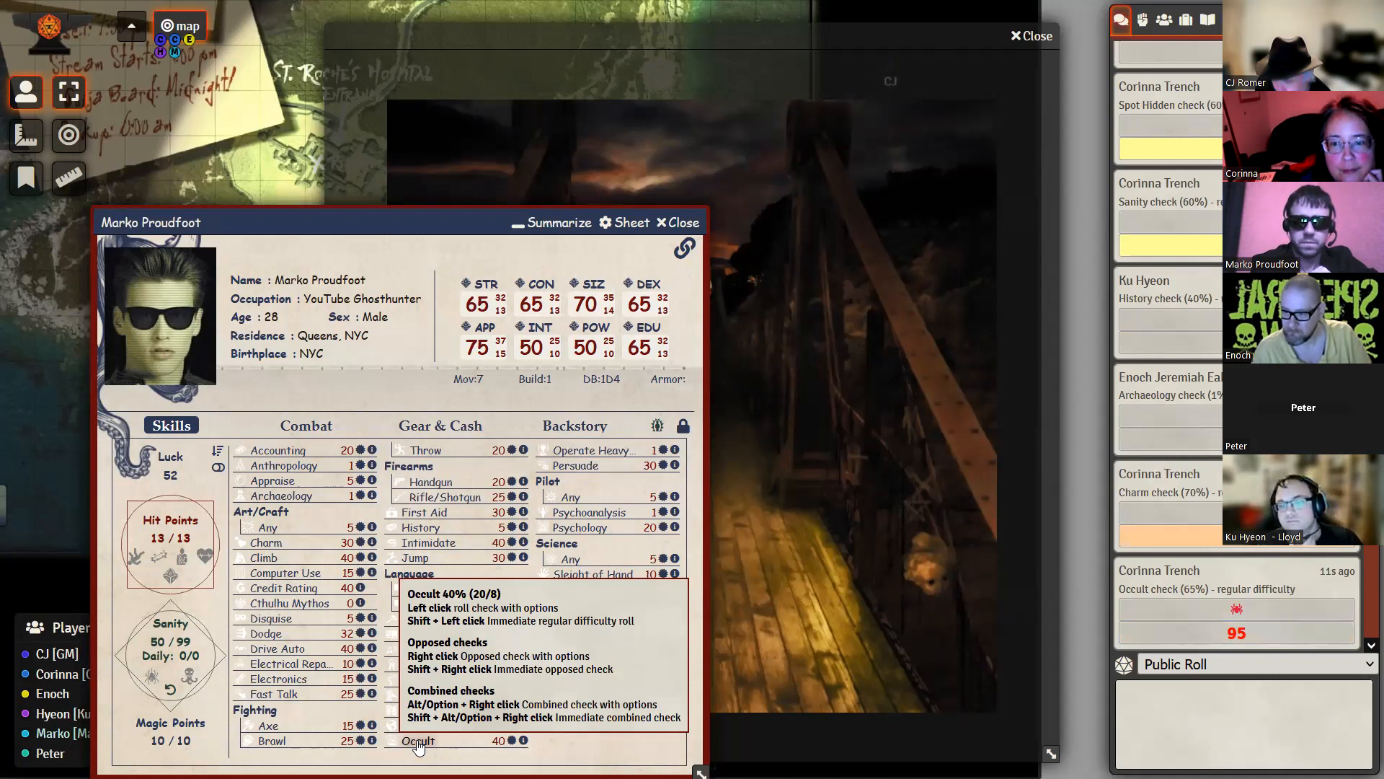
left_click(417, 740)
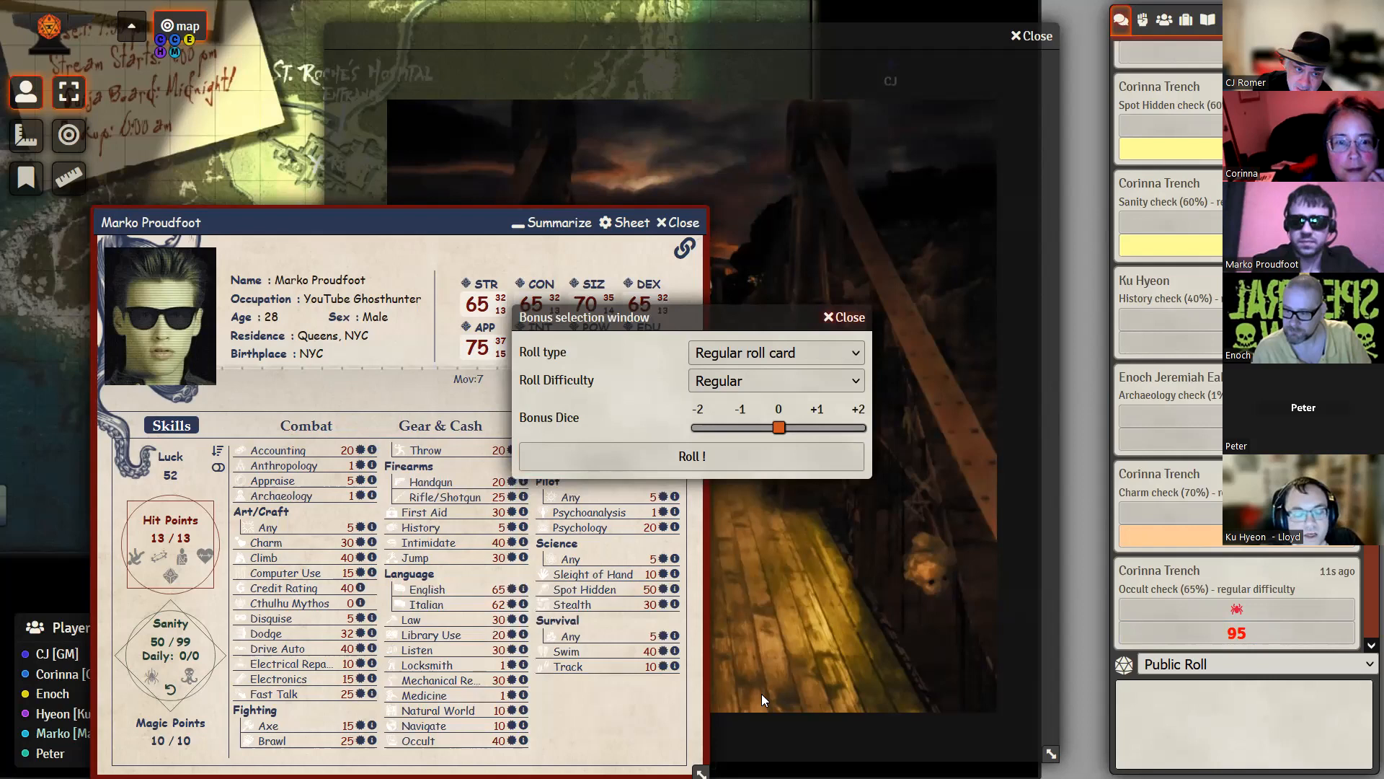
Step: Close the Bonus selection window for Marko's check without rolling
left_click(841, 317)
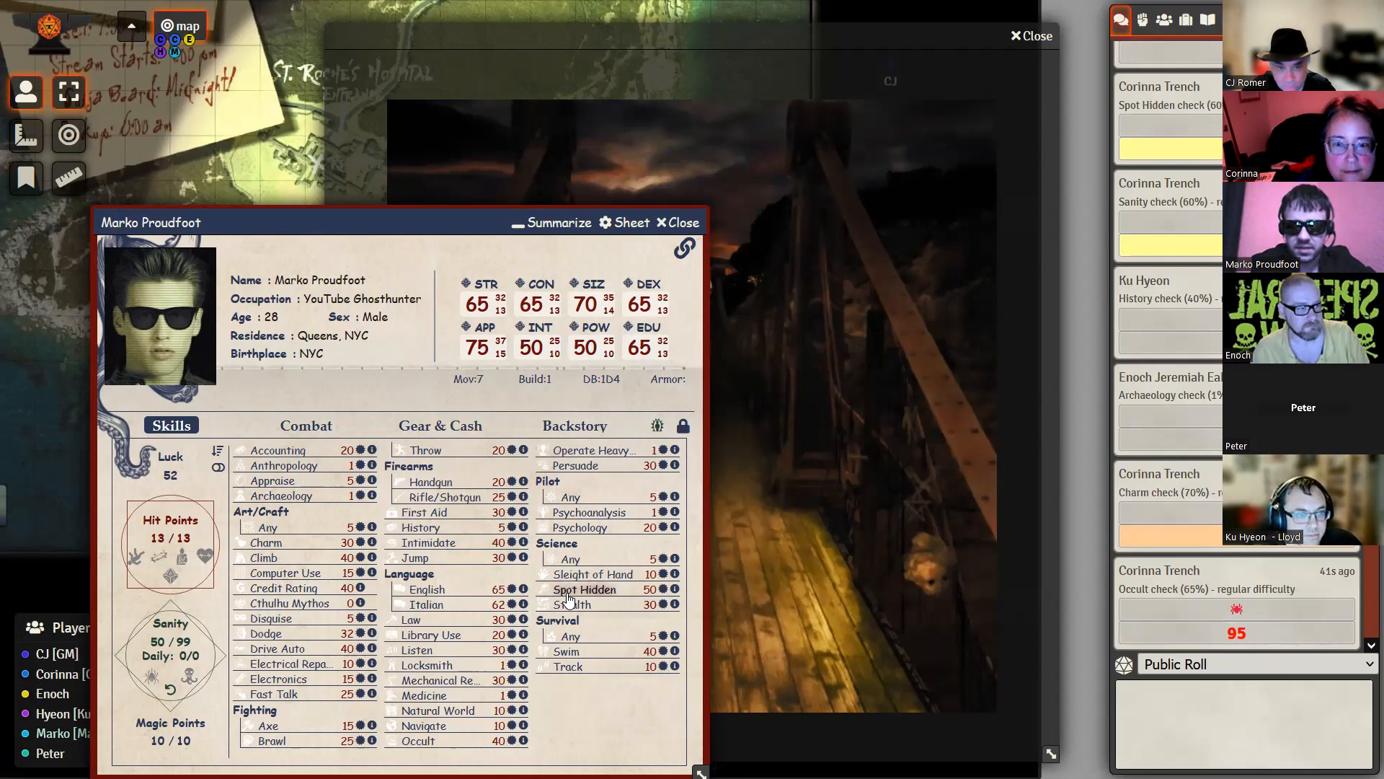
Step: Roll Marko's Spot Hidden at Regular difficulty and post it to chat
left_click(582, 589)
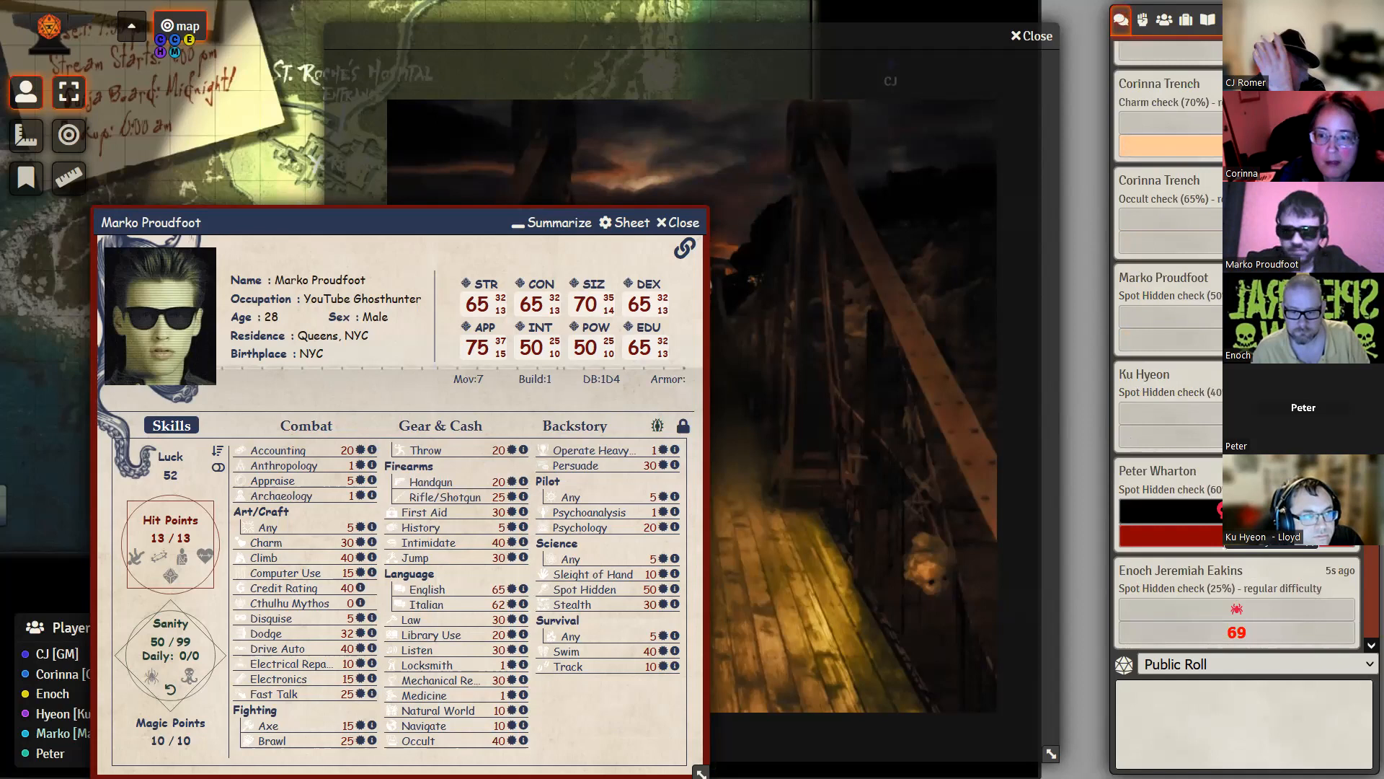
mouse_move(1234, 615)
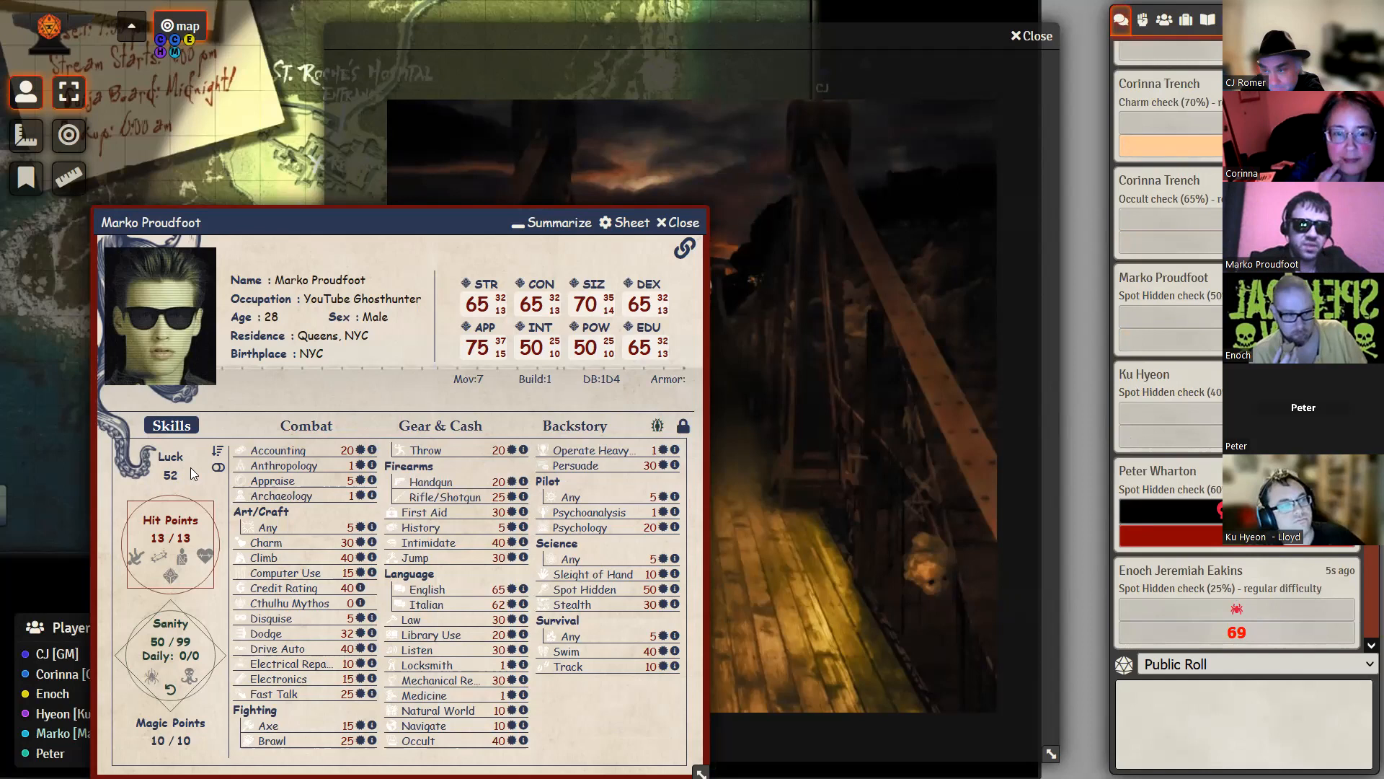
mouse_move(169, 457)
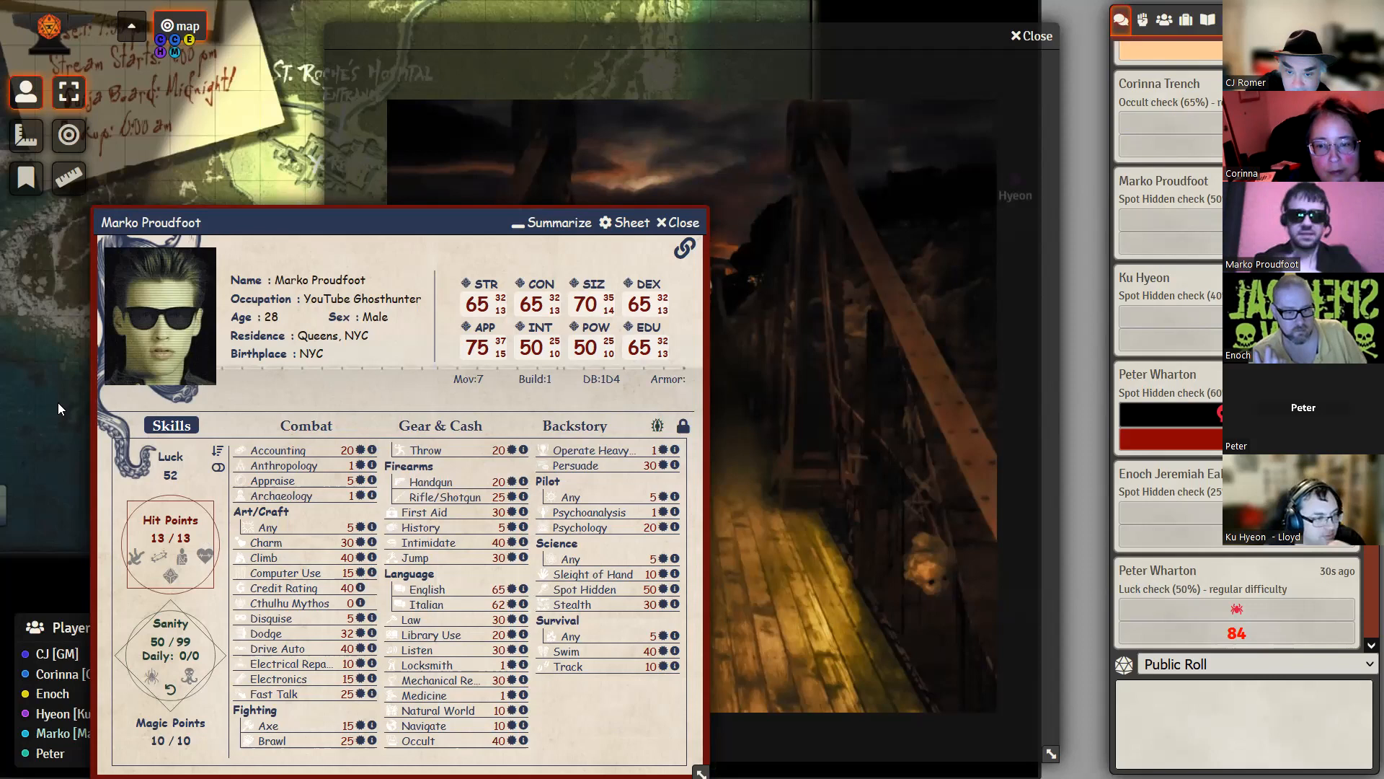
Step: Flip Marko's sheet between Gear & Cash and Skills several times, then fold it away
left_click(440, 425)
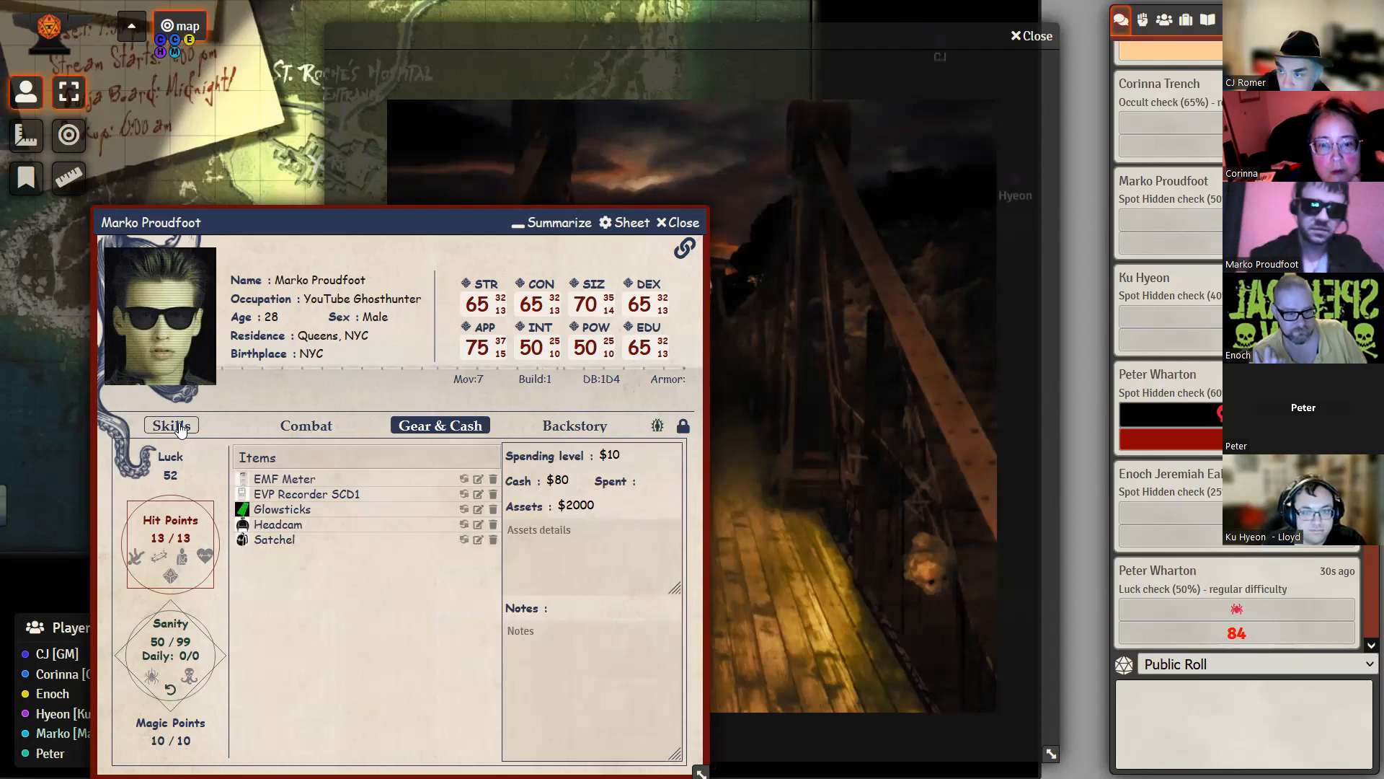
left_click(171, 424)
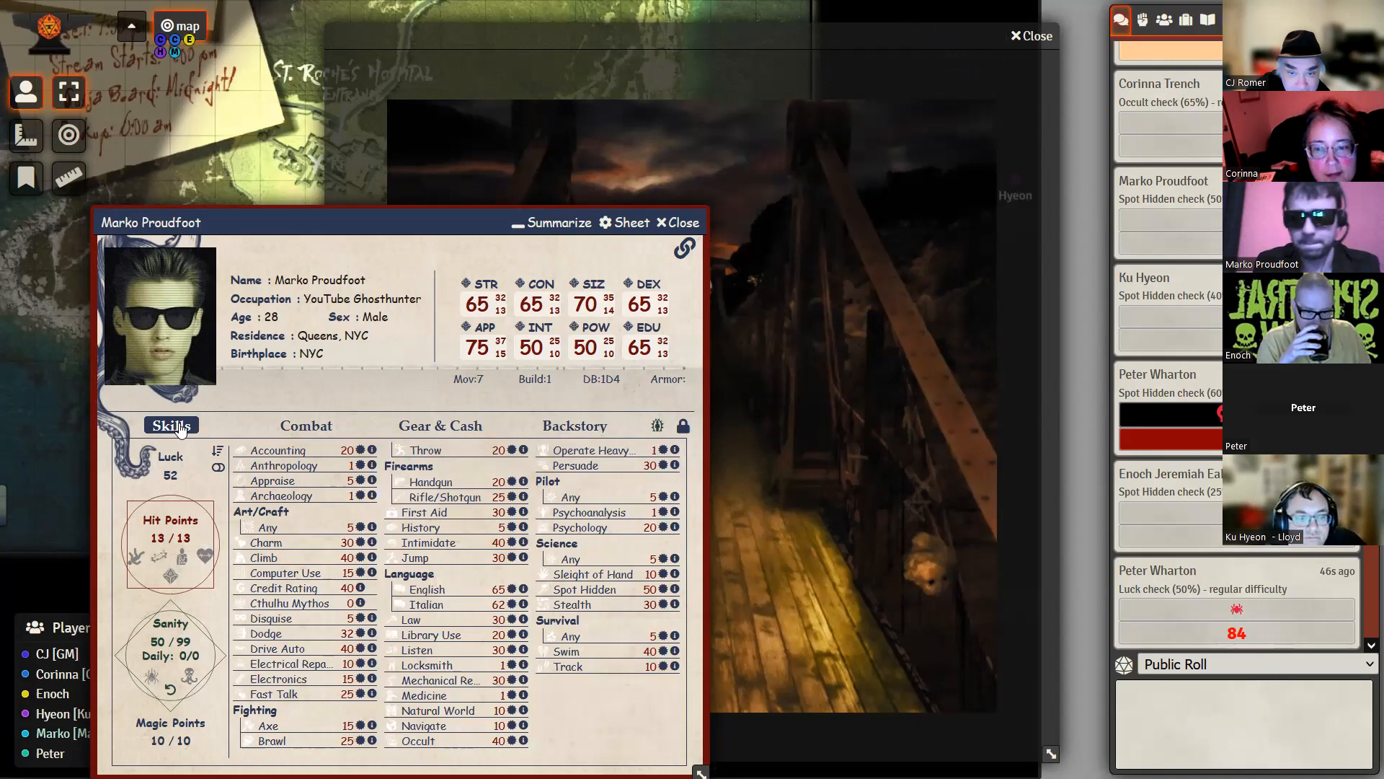
left_click(440, 424)
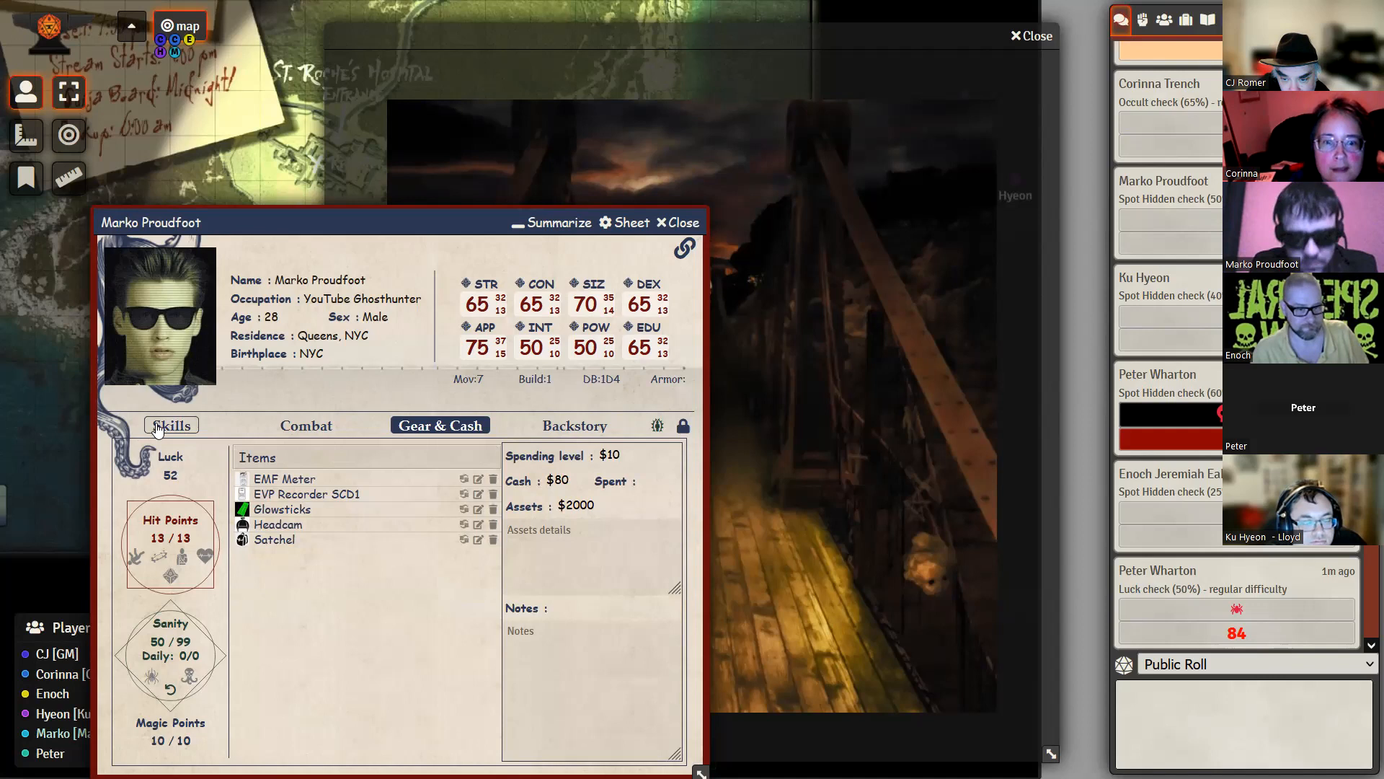
left_click(170, 425)
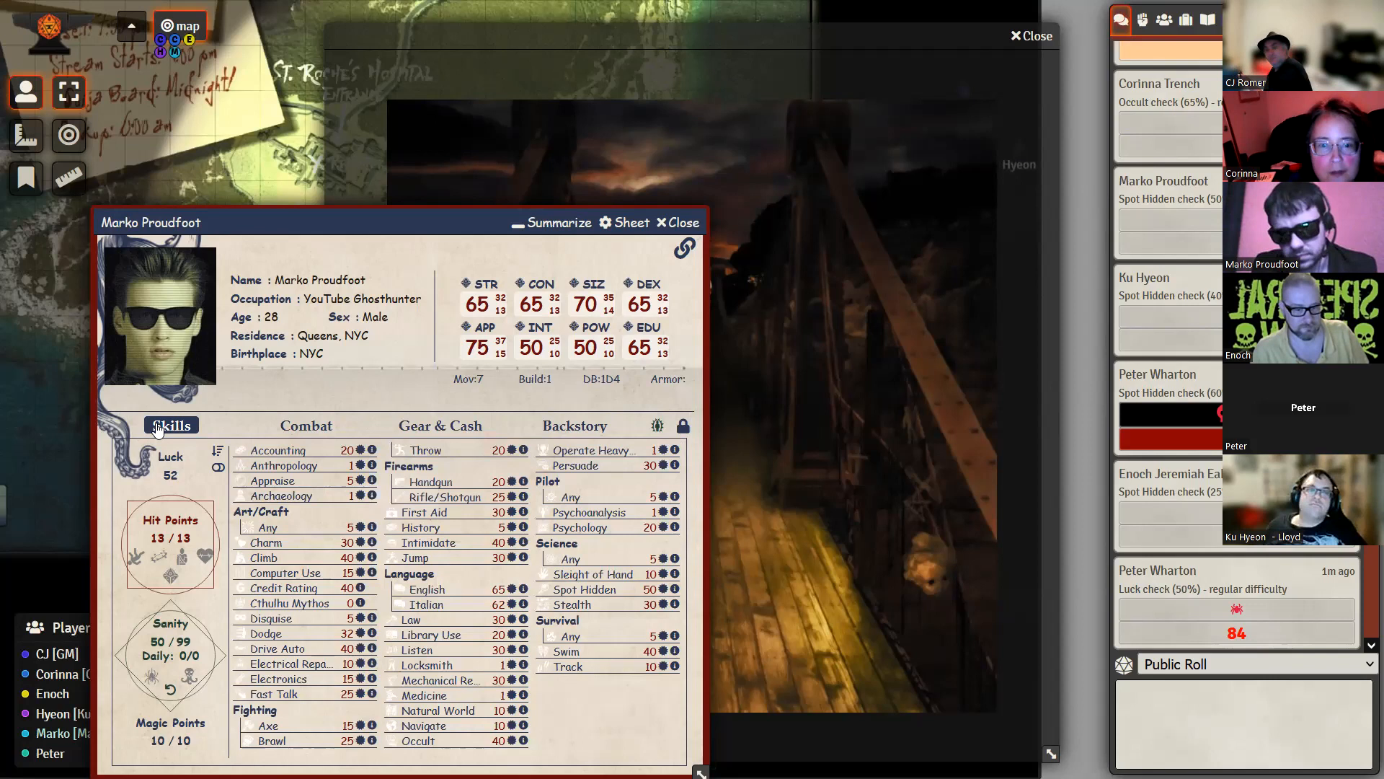
left_click(440, 425)
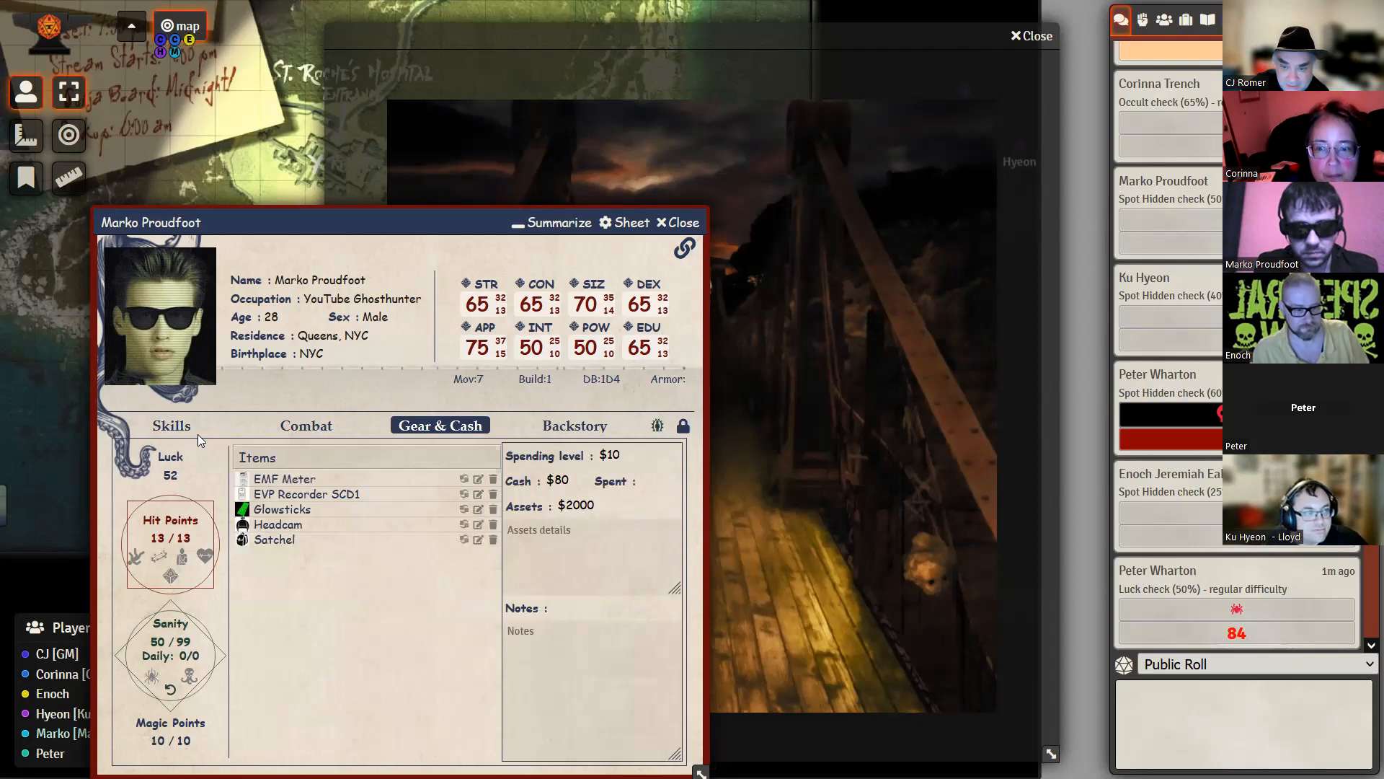
left_click(170, 425)
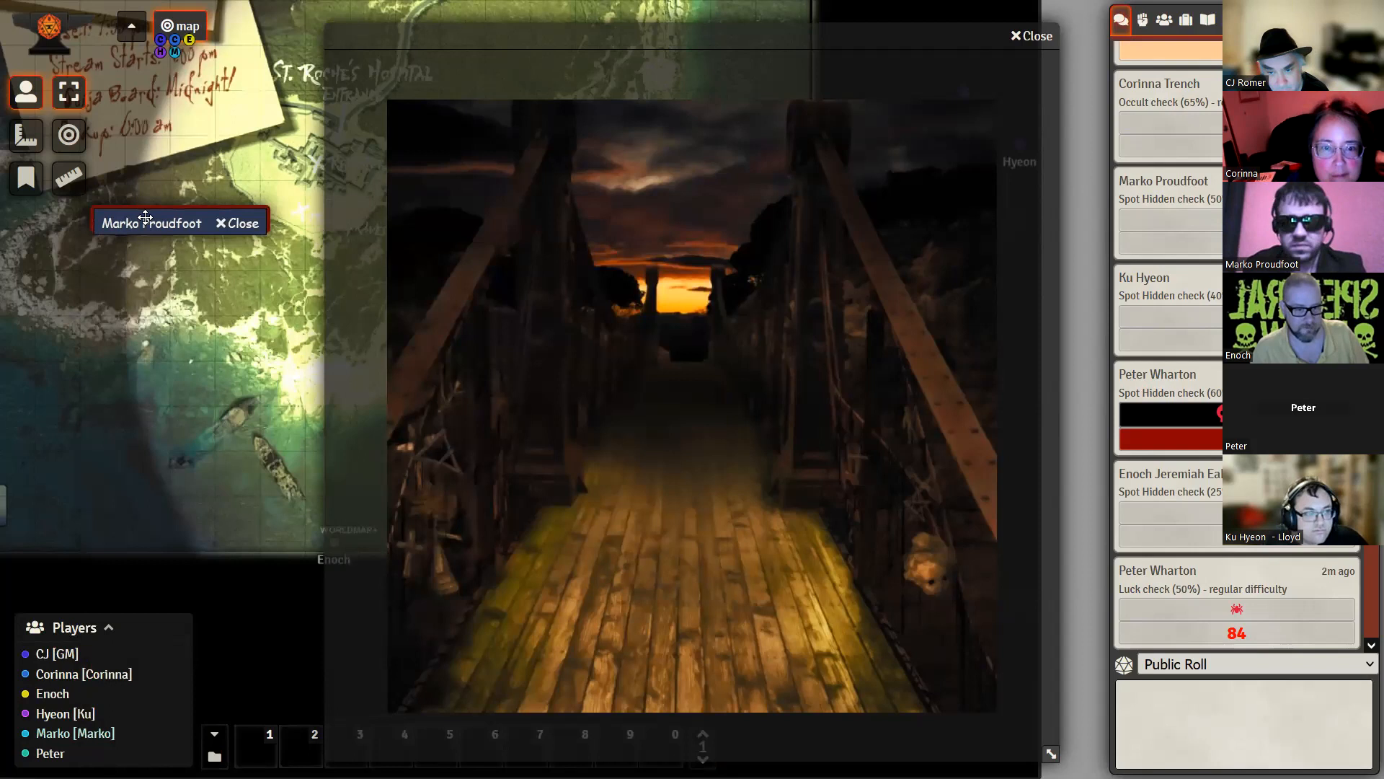
Step: Expand Marko's minimized sheet back to its full Skills view
left_click(150, 222)
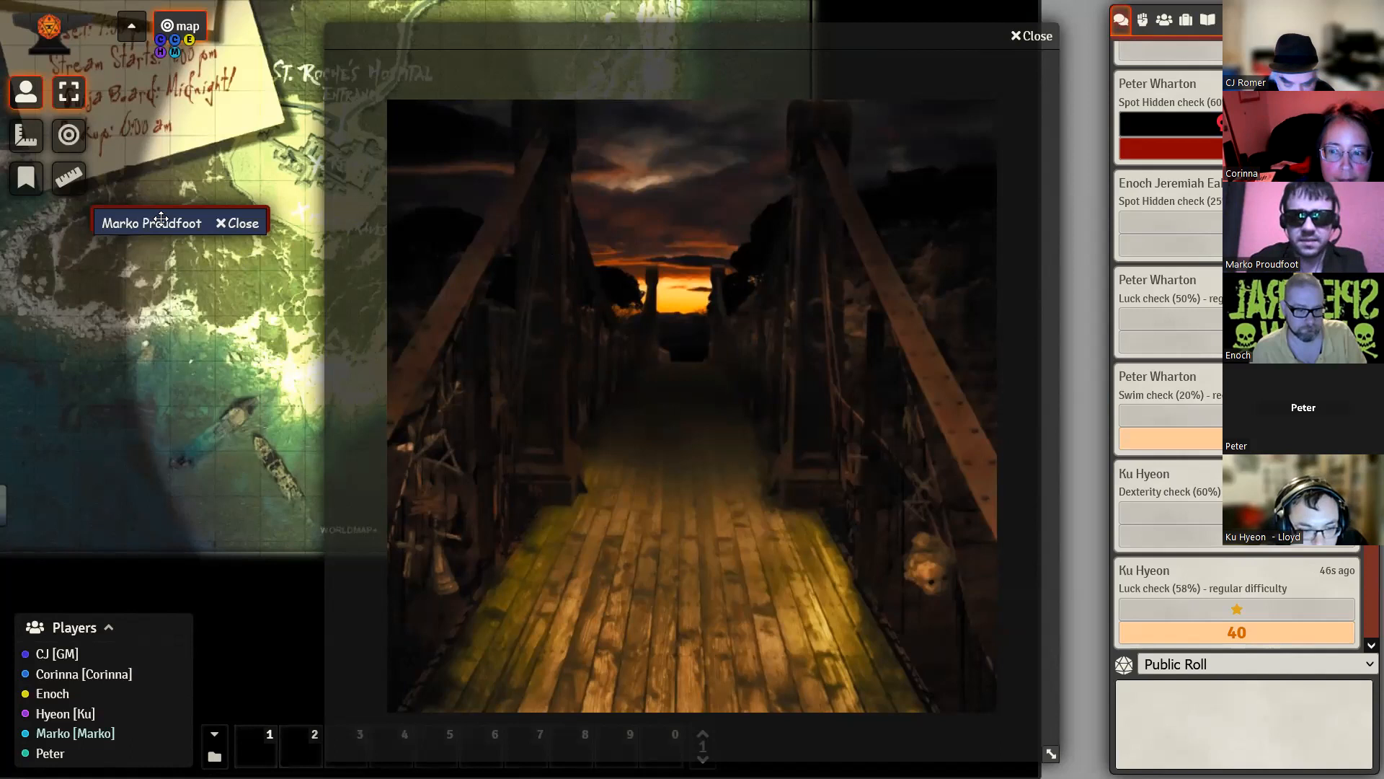
left_click(150, 221)
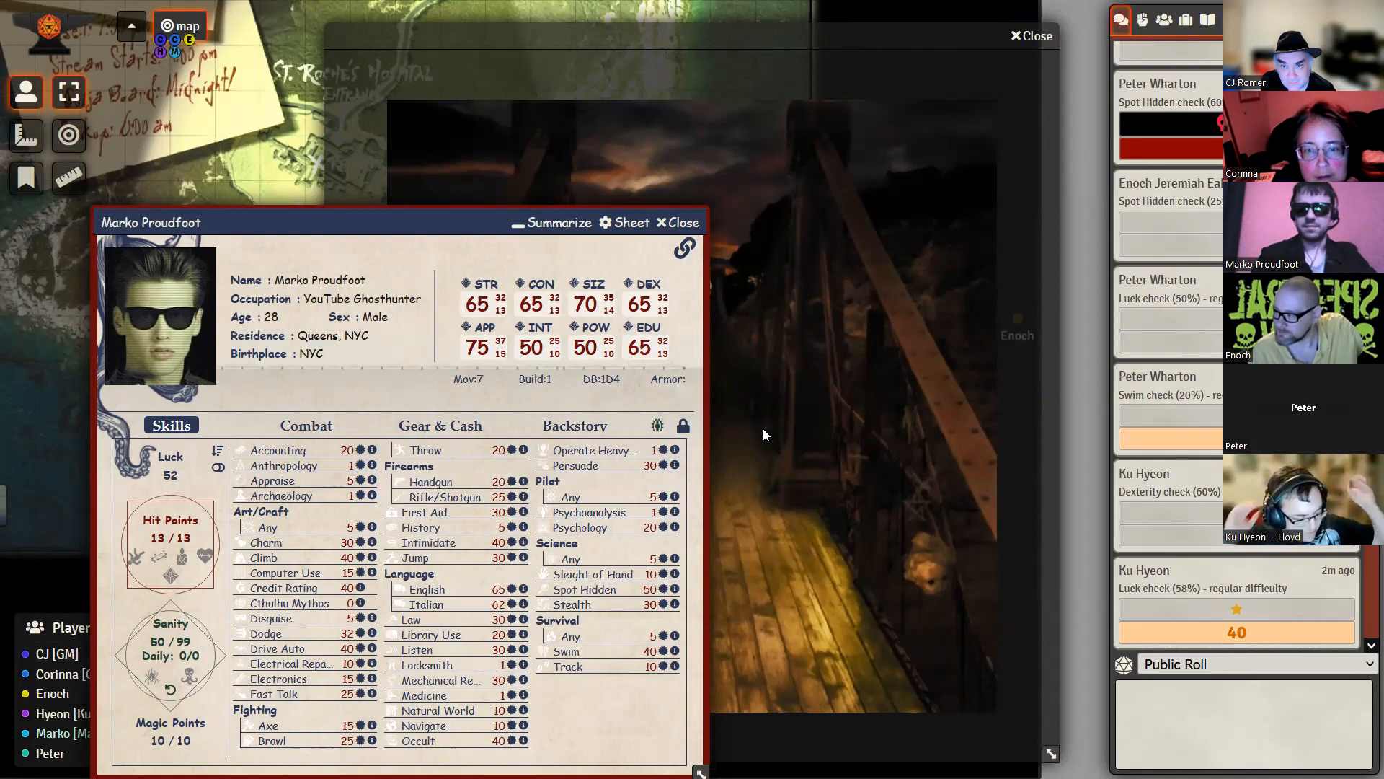
Step: View Marko's Gear & Cash, fold the sheet, and show the Journal Entries sidebar
left_click(439, 425)
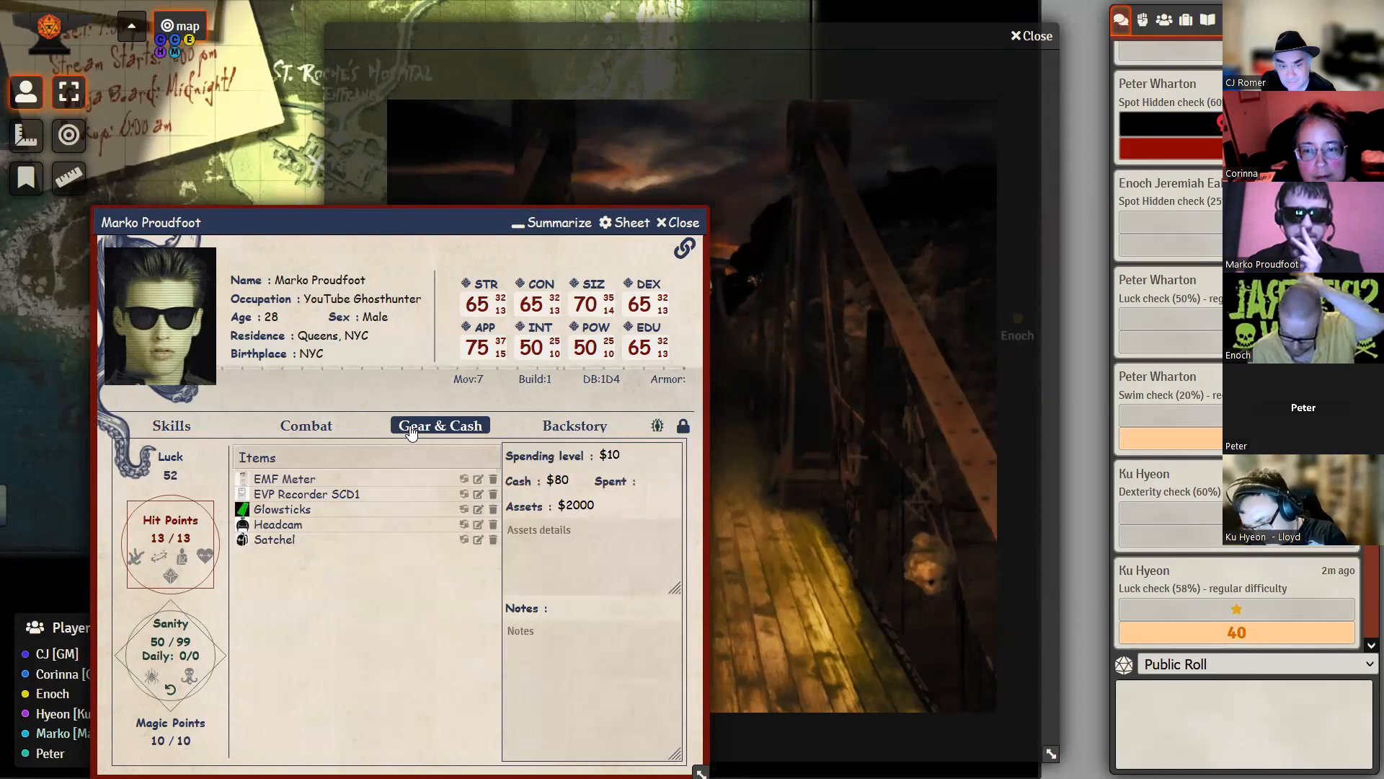
left_click(172, 425)
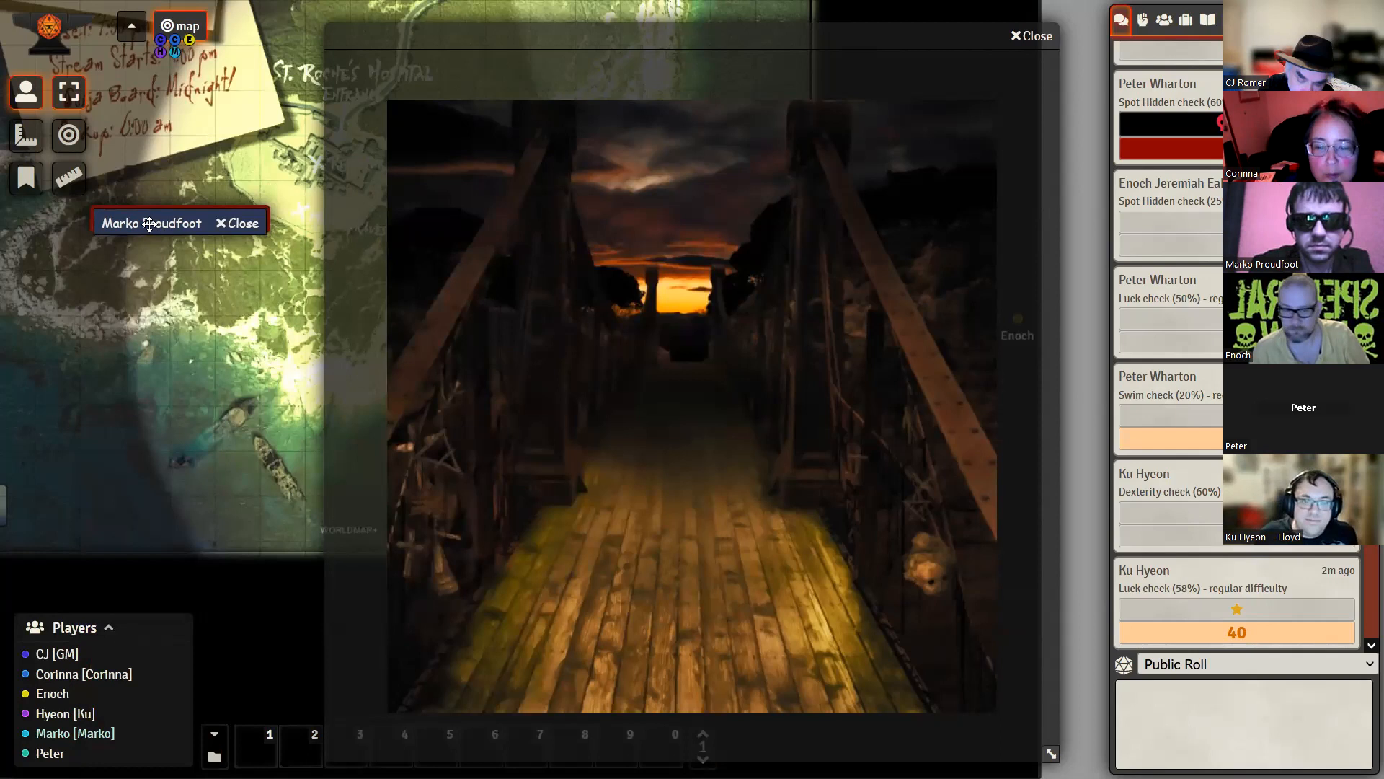
left_click(1209, 19)
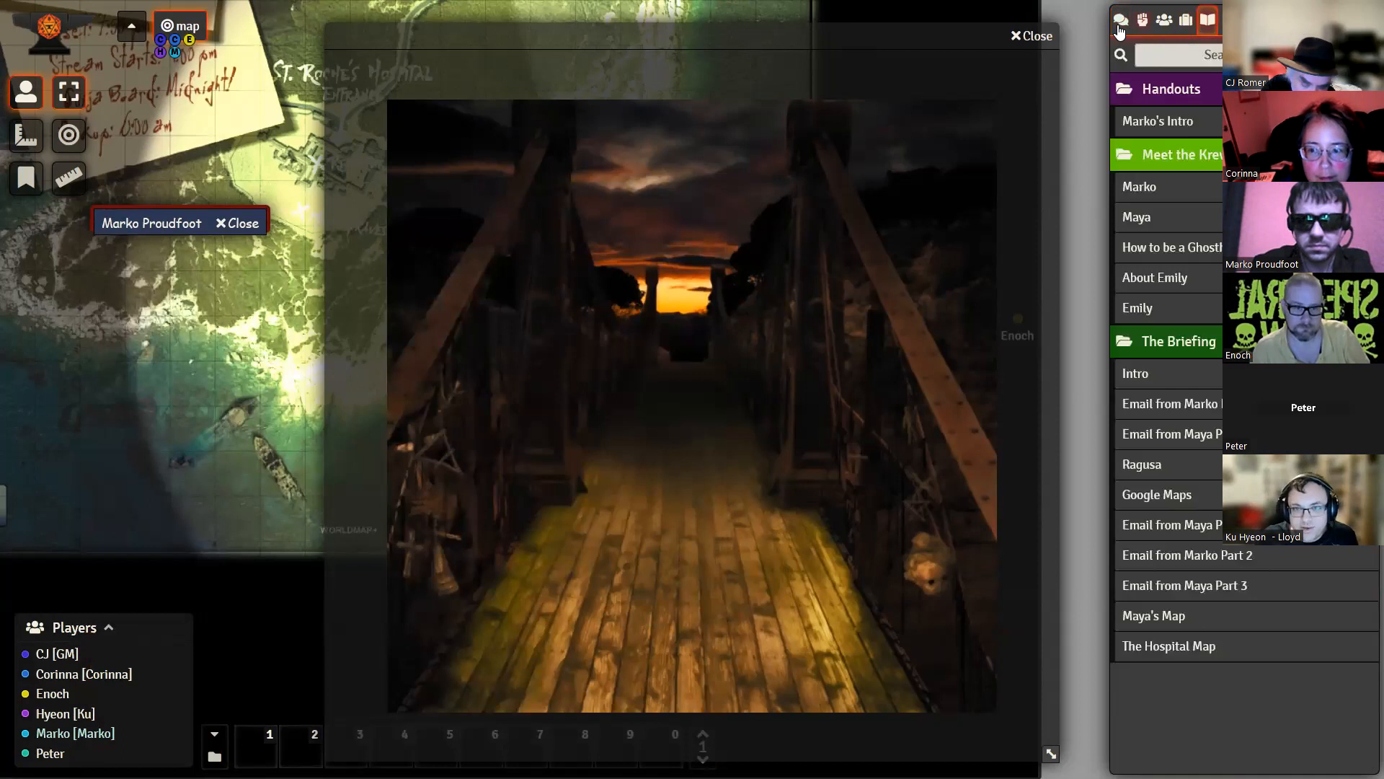
left_click(1121, 20)
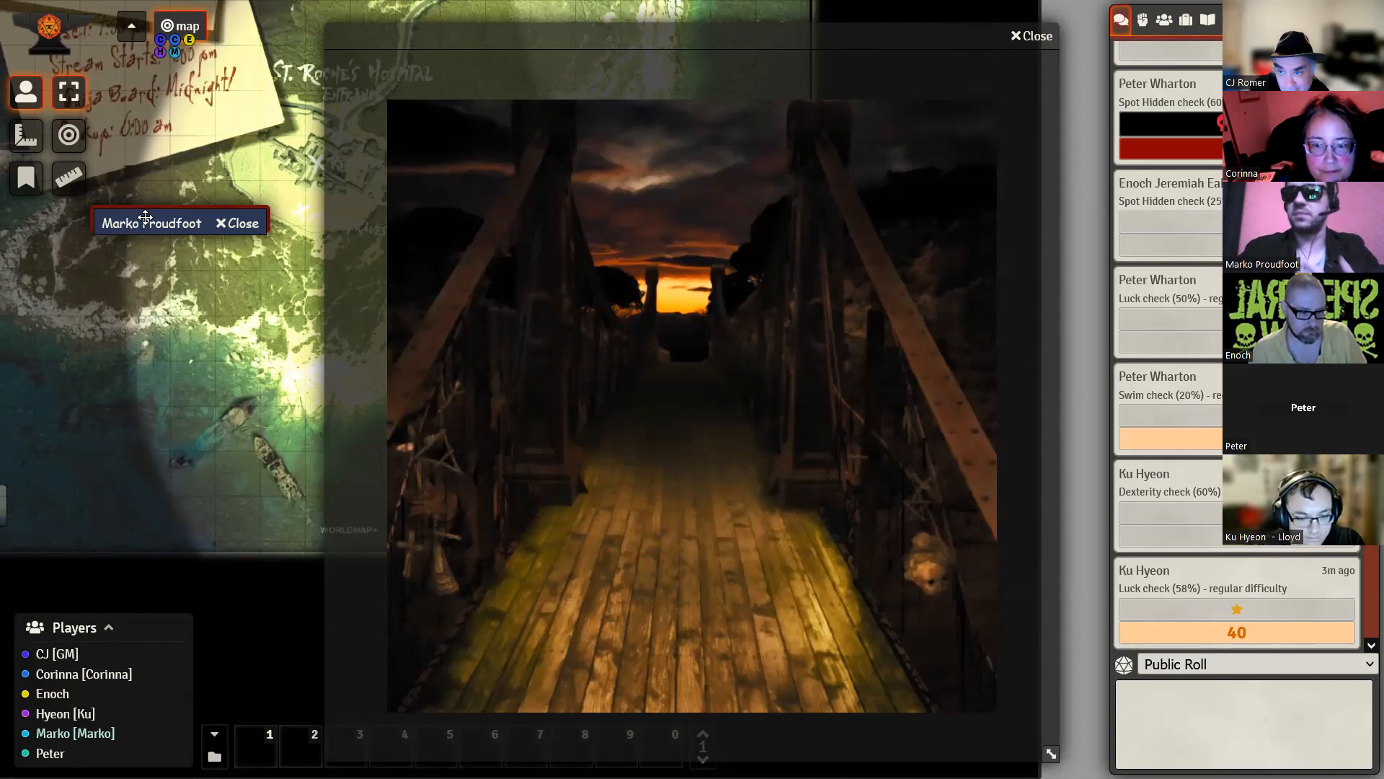
Step: Restore Marko's sheet and show his Gear & Cash page listing the EMF Meter
left_click(151, 222)
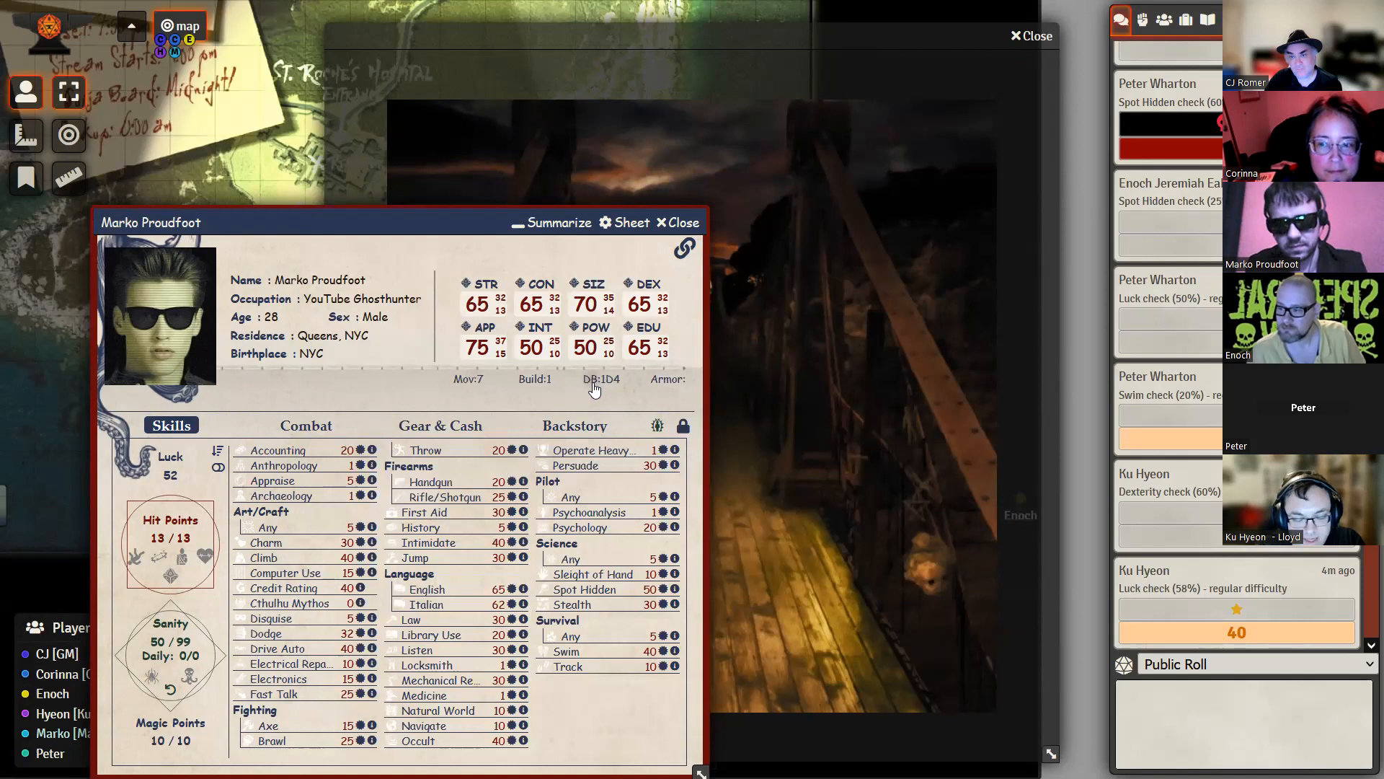
mouse_move(665, 397)
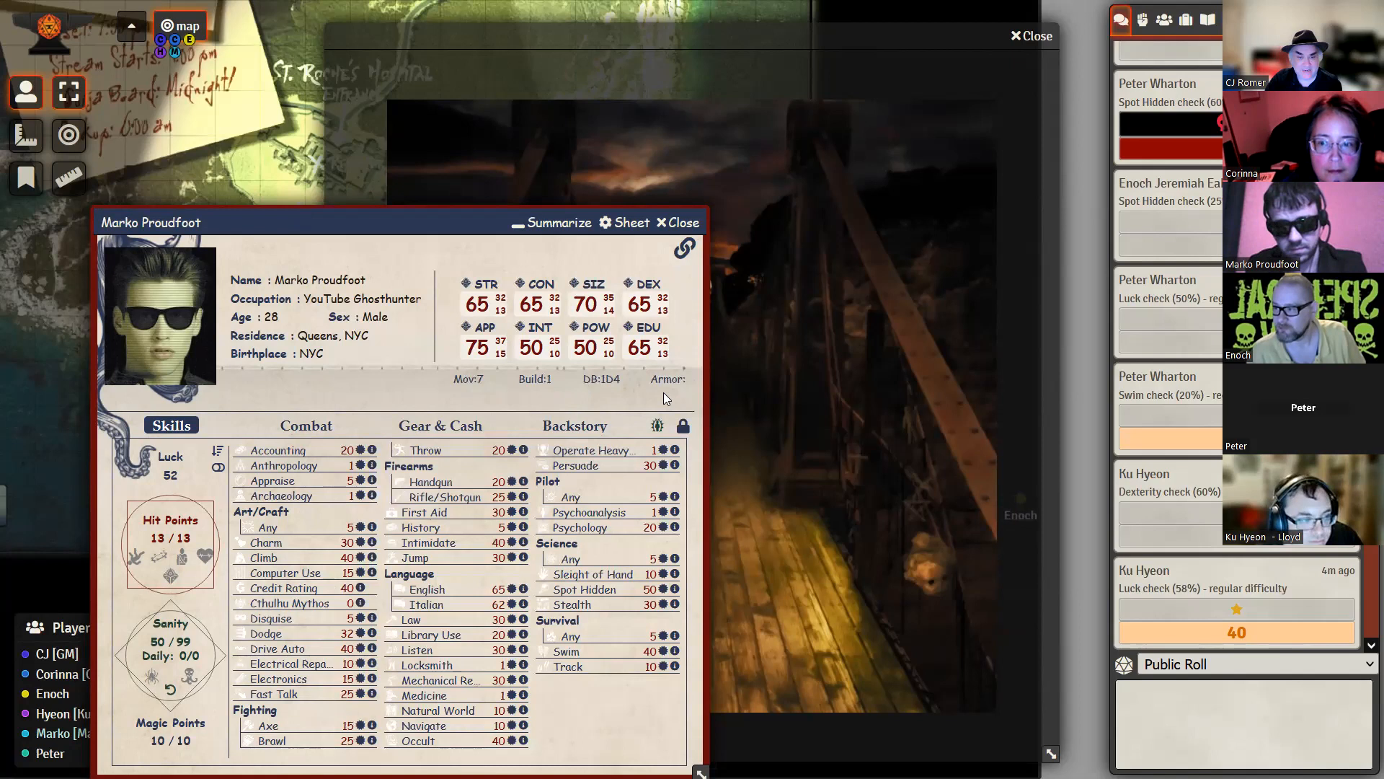
left_click(440, 425)
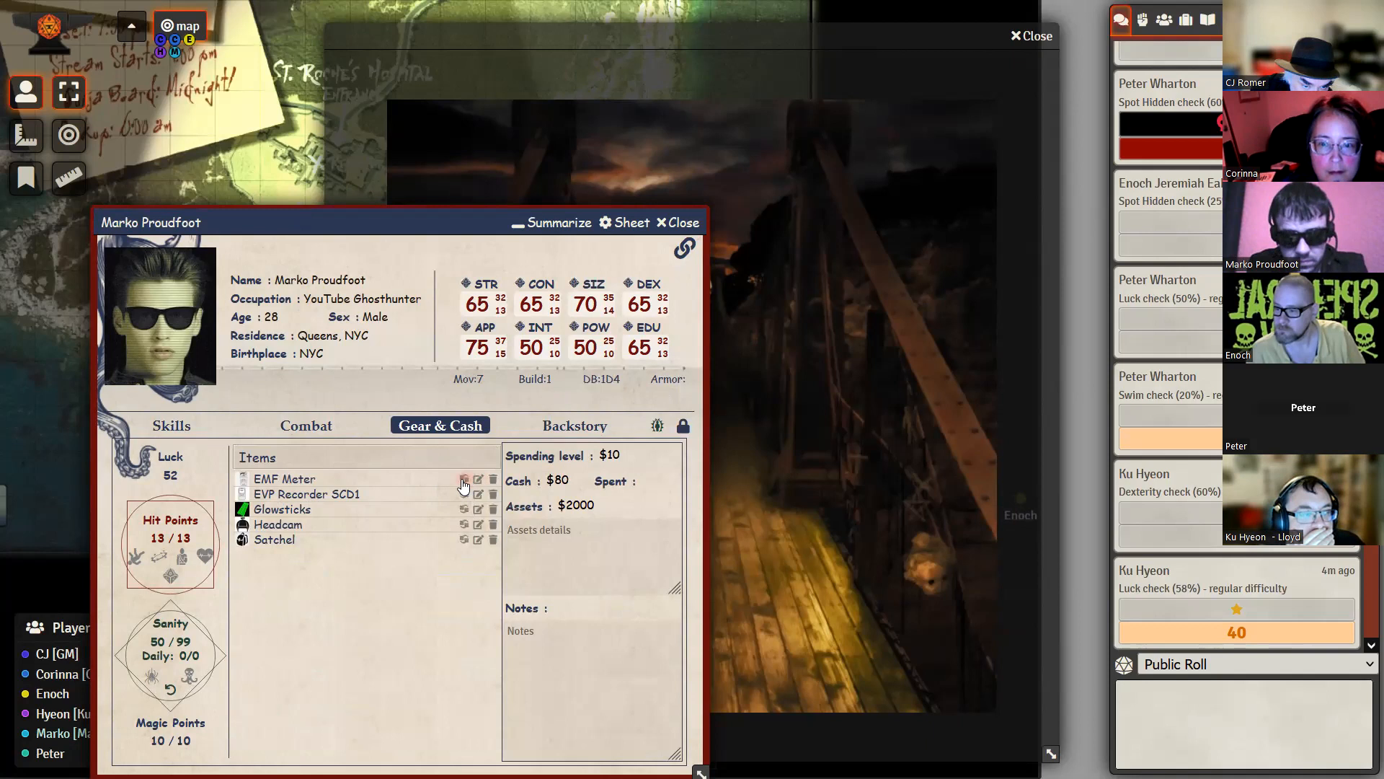
Step: Open the give-item dialog for Marko's EMF Meter using its Trade / Store Item icon
left_click(464, 479)
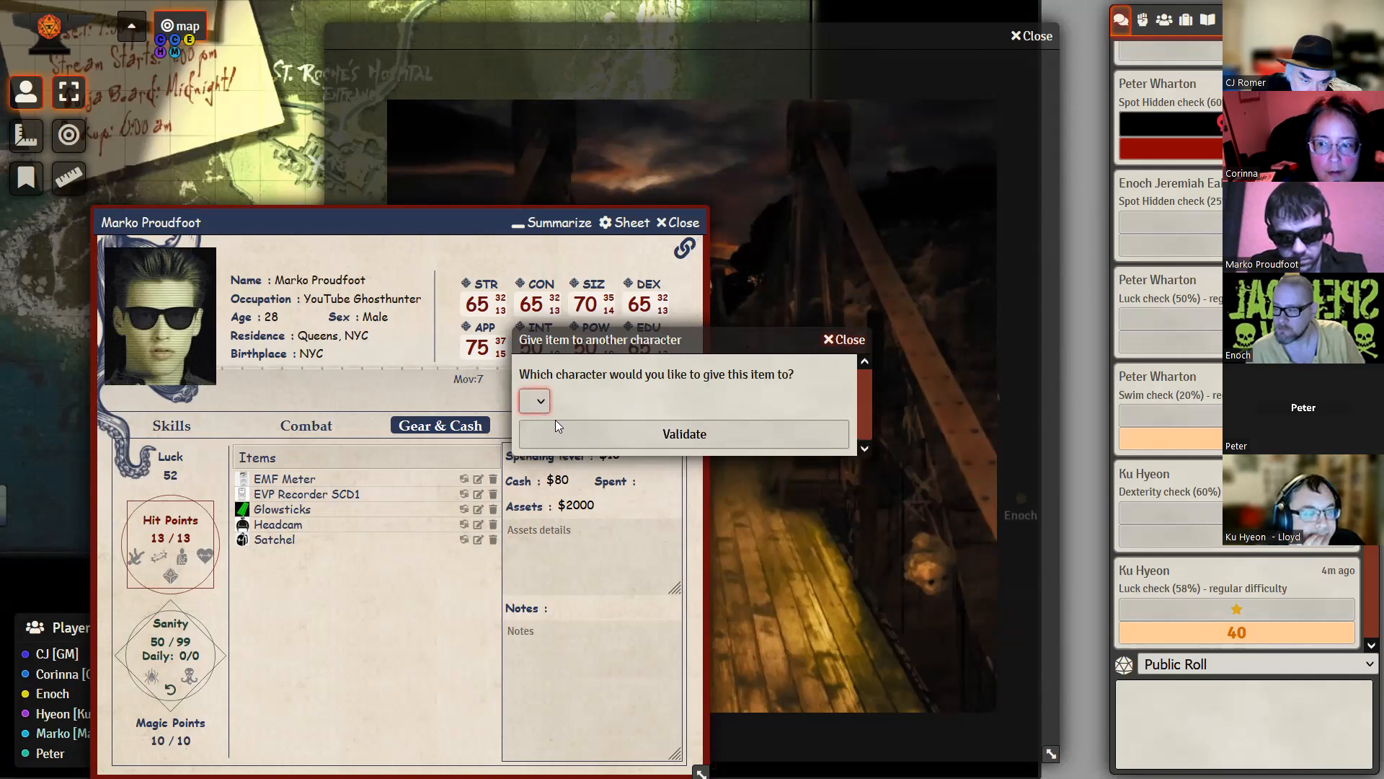
Step: Validate the Give item dialog with no character chosen, keeping the EMF Meter in Marko's gear
left_click(842, 339)
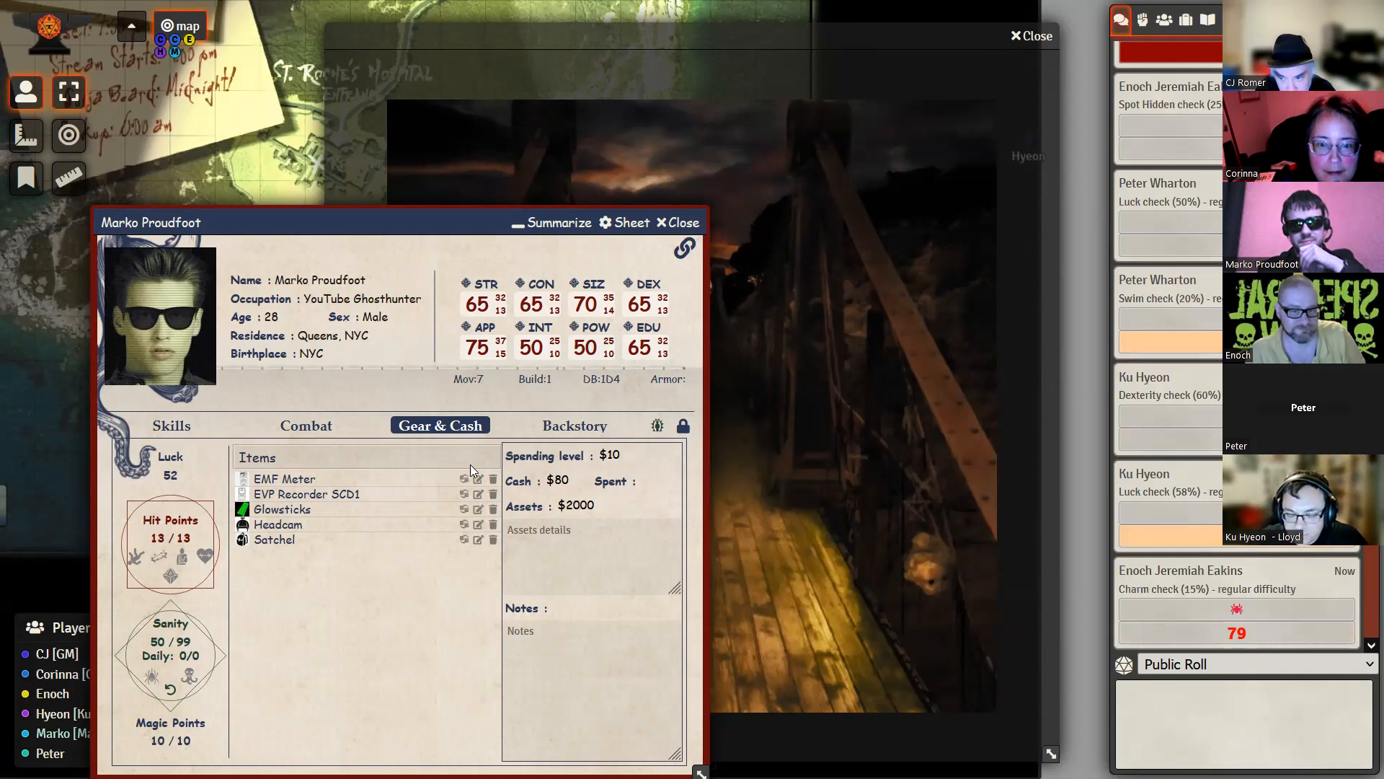
mouse_move(465, 479)
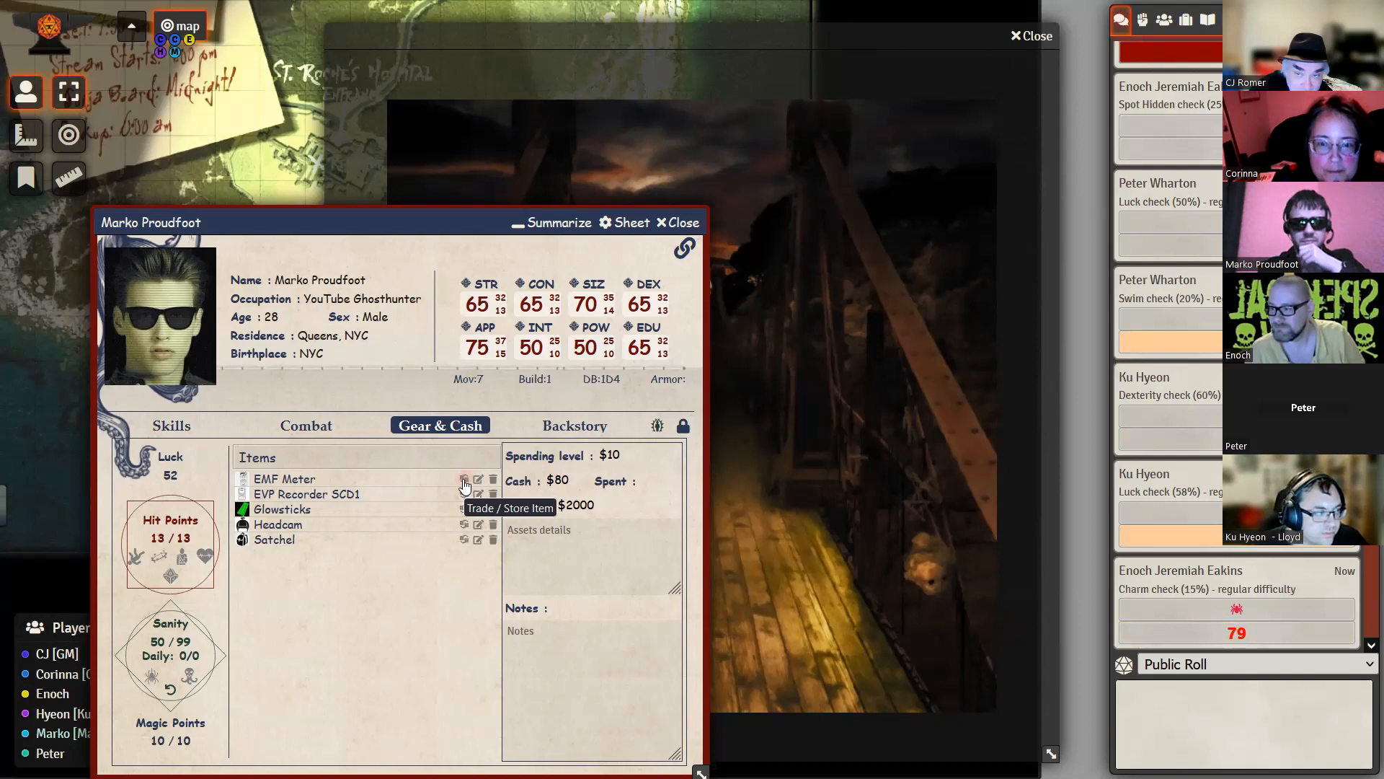